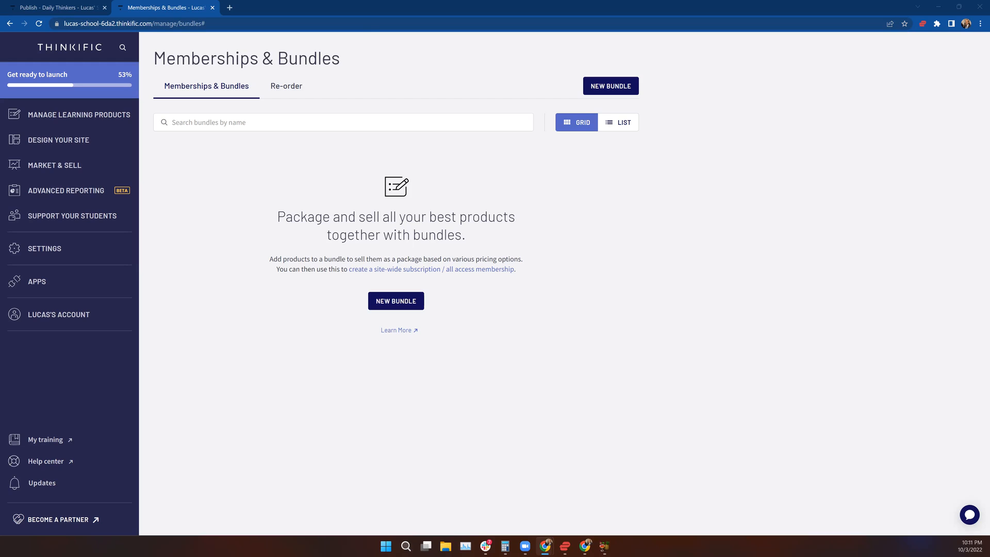
pyautogui.moveTo(38, 91)
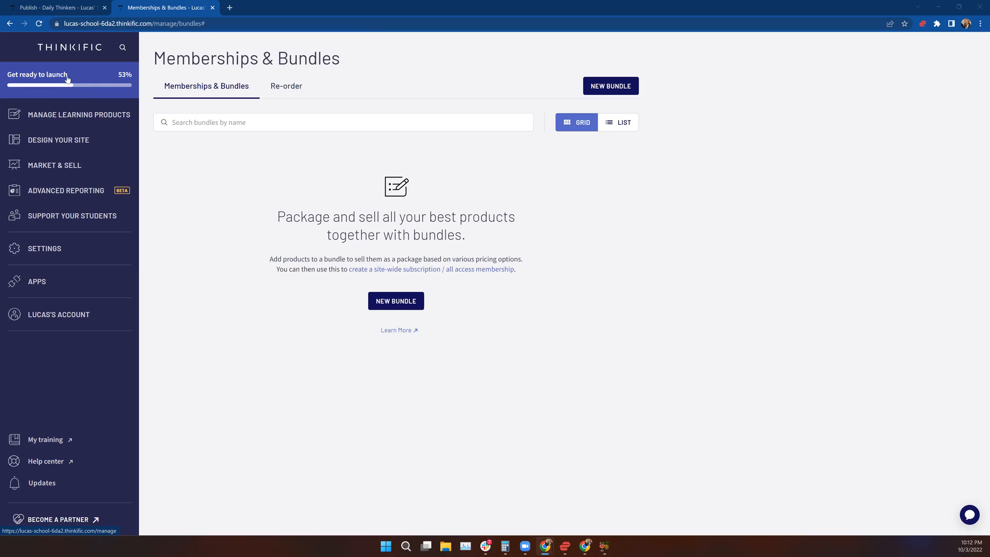
pyautogui.moveTo(71, 118)
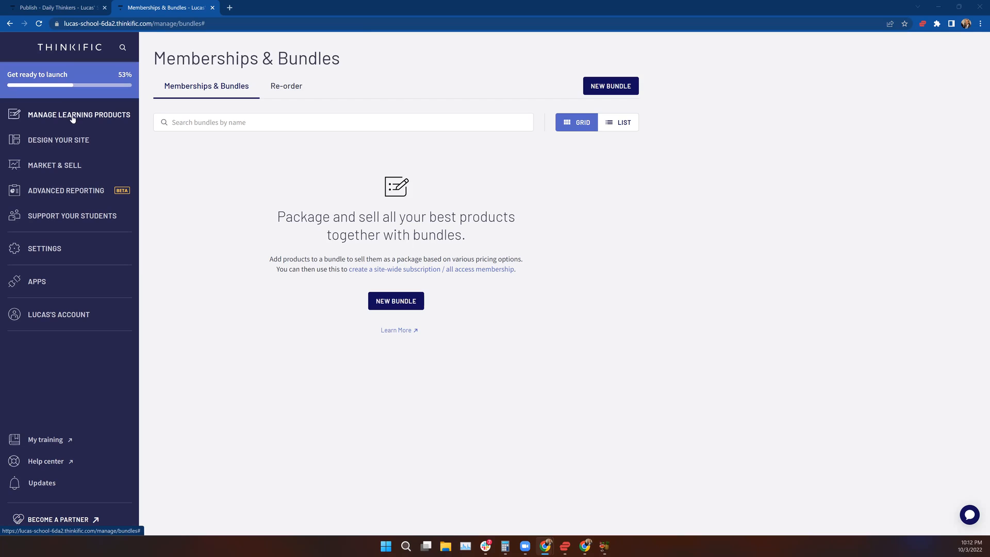
# - Expand Manage Learning Products and go to Memberships & Bundles, ready to search bundles by name
pyautogui.click(79, 114)
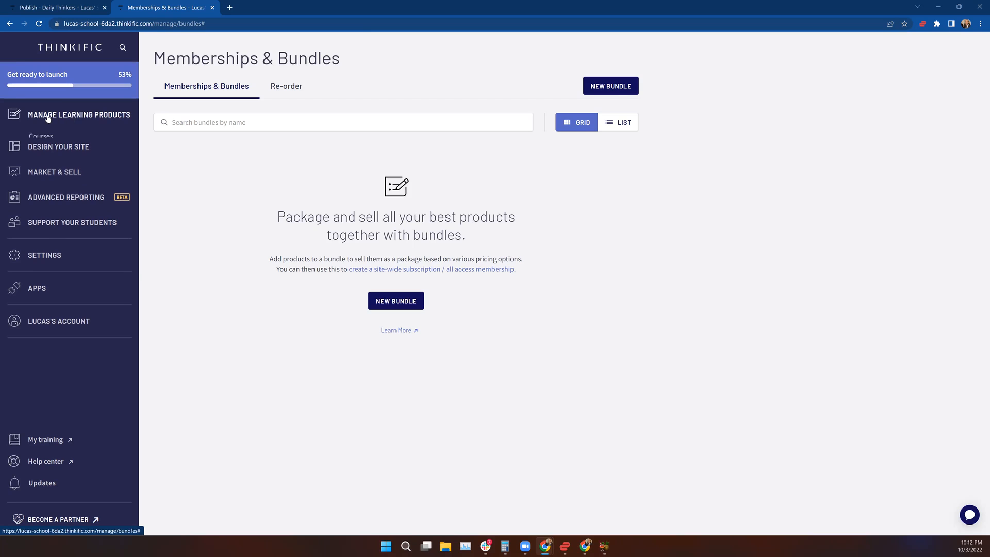
pyautogui.click(79, 114)
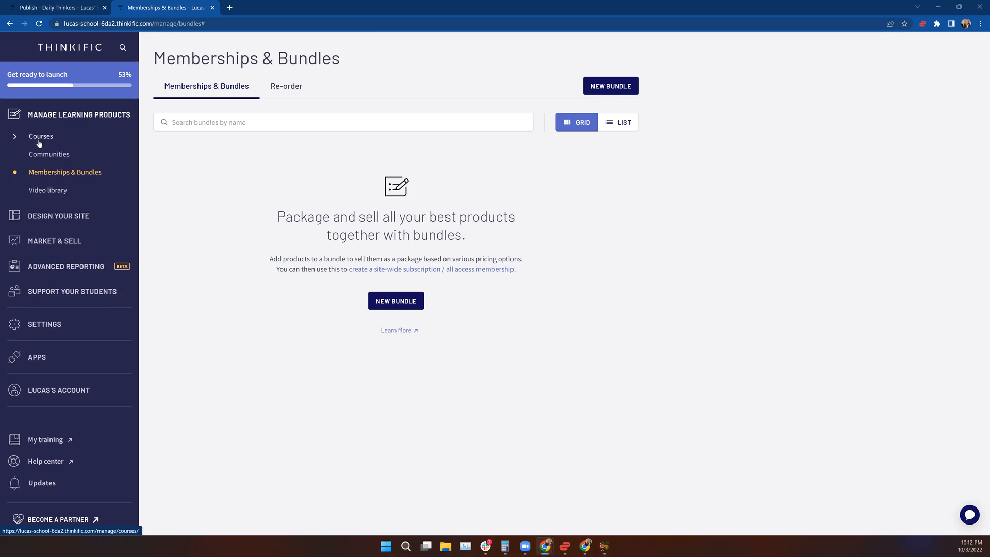
pyautogui.click(65, 173)
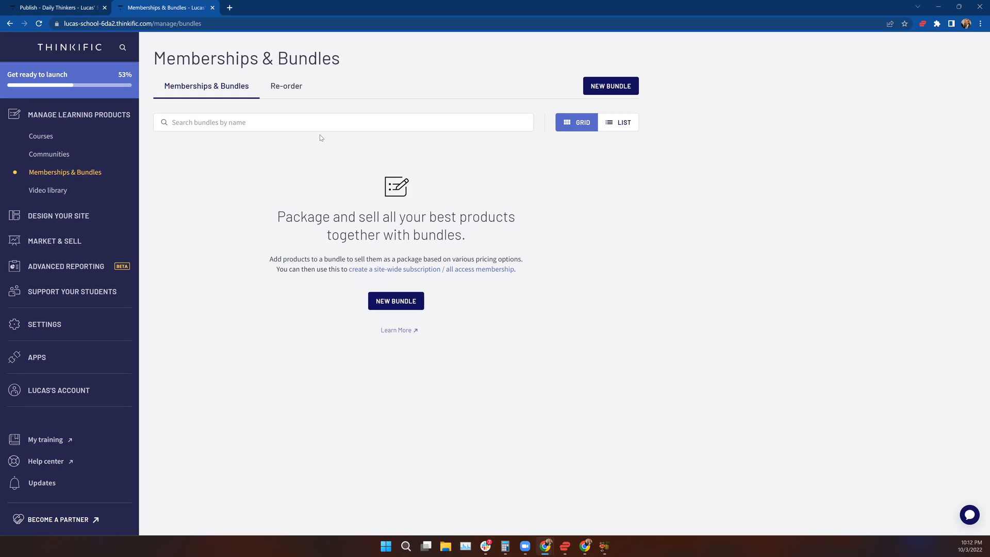
pyautogui.click(343, 121)
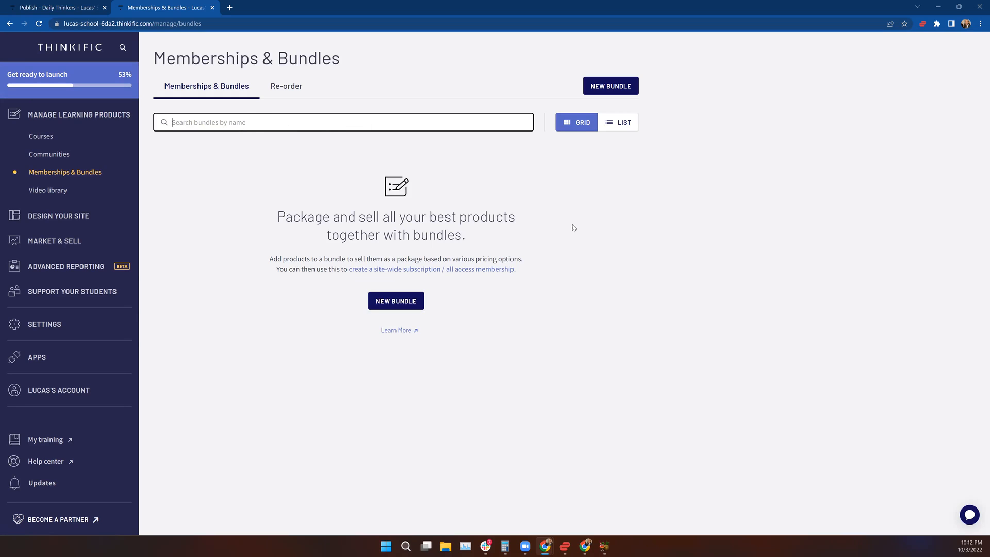
pyautogui.moveTo(341, 335)
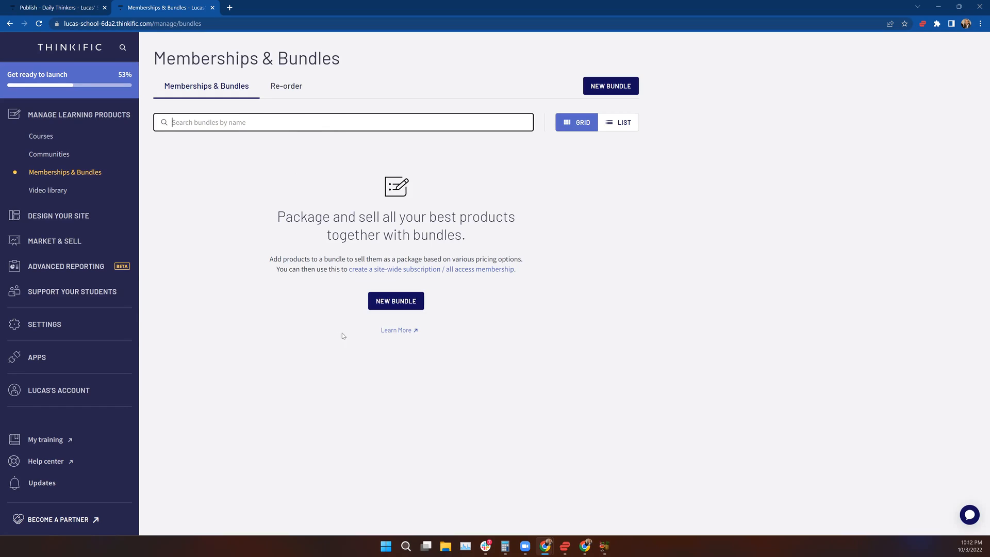
pyautogui.moveTo(396, 301)
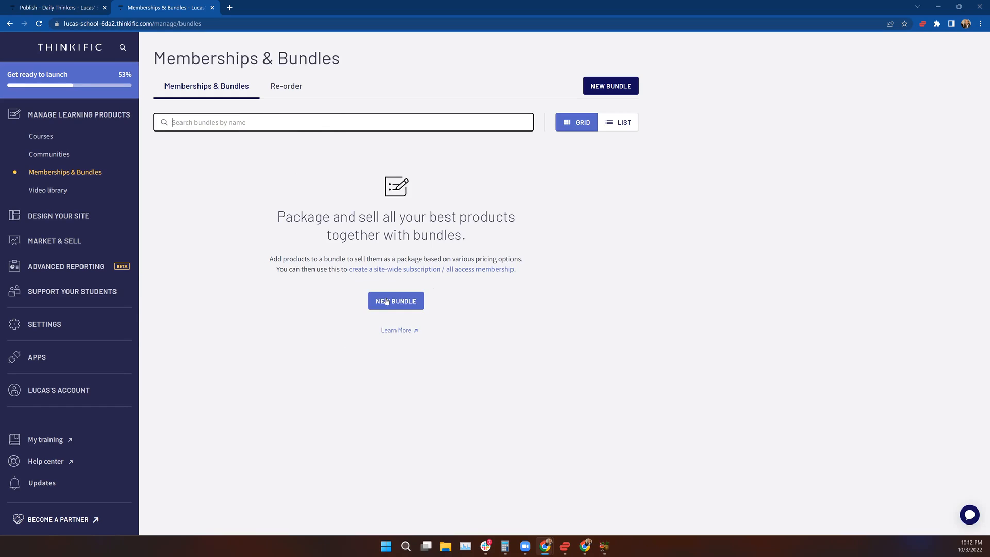
# - Create a new bundle named 'Test Bundle' and land in its empty editor
pyautogui.click(396, 300)
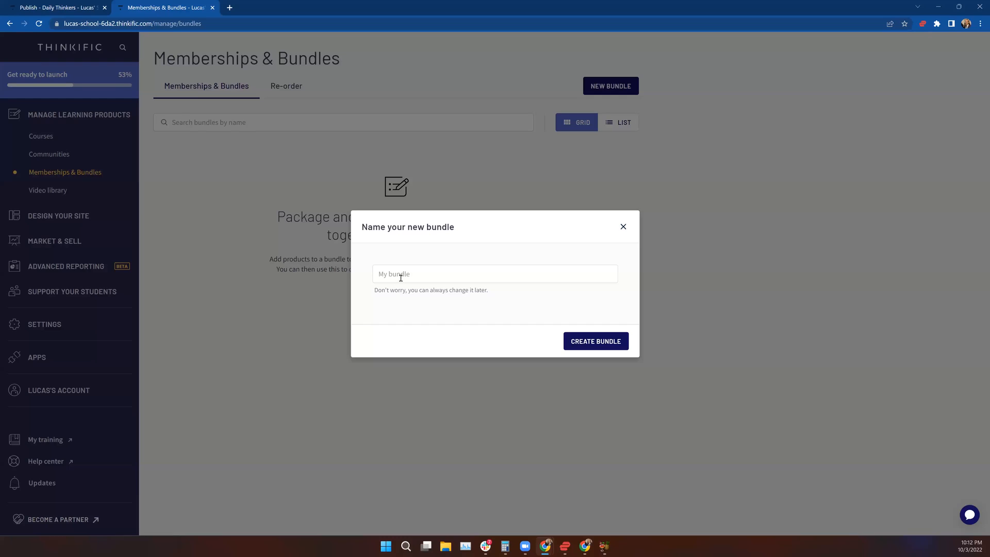
pyautogui.click(493, 274)
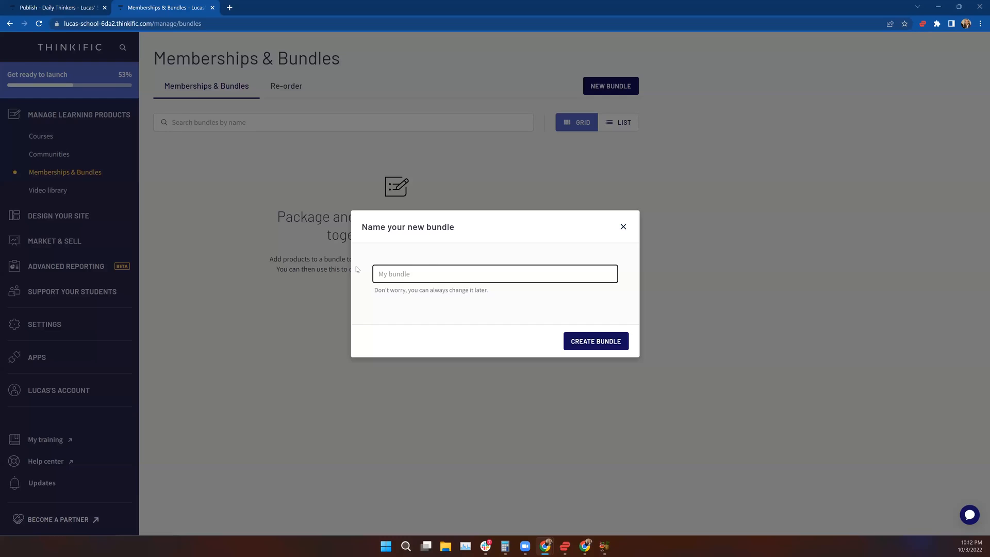
pyautogui.write('Test Bundle')
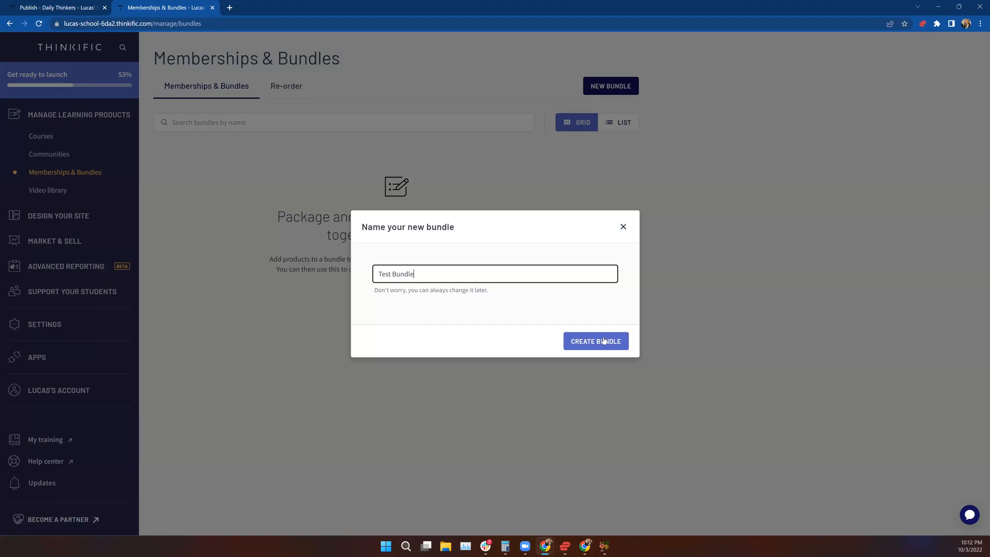
pyautogui.click(595, 341)
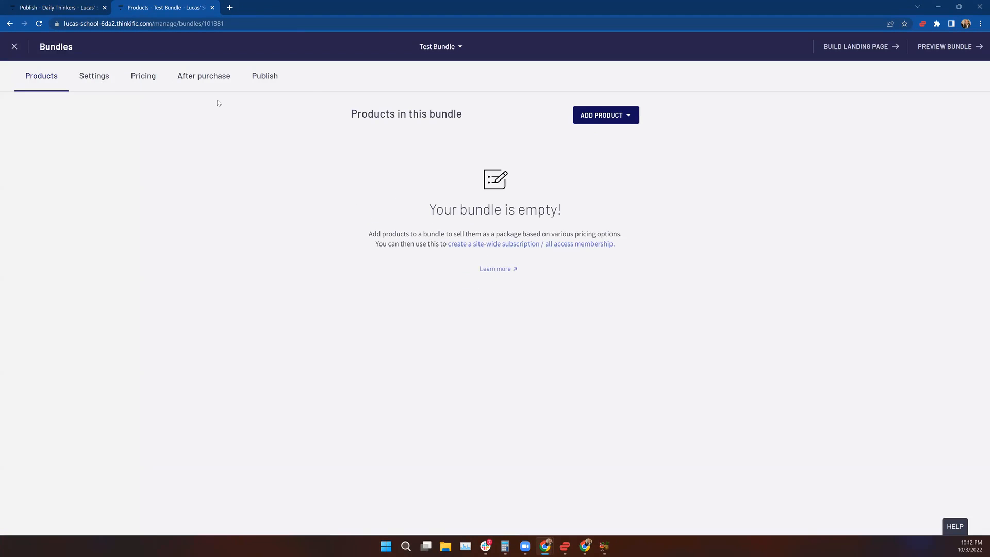
pyautogui.moveTo(168, 96)
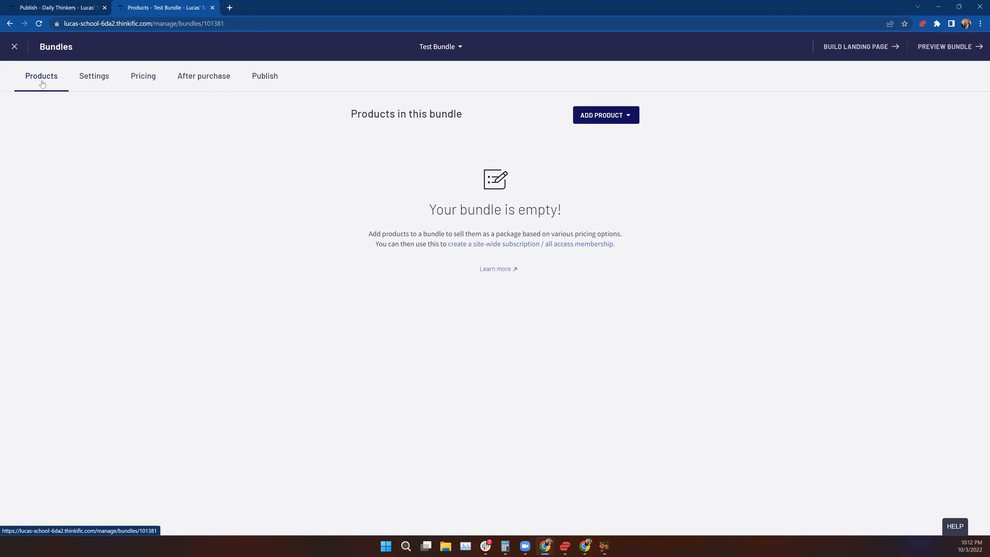
pyautogui.moveTo(606, 114)
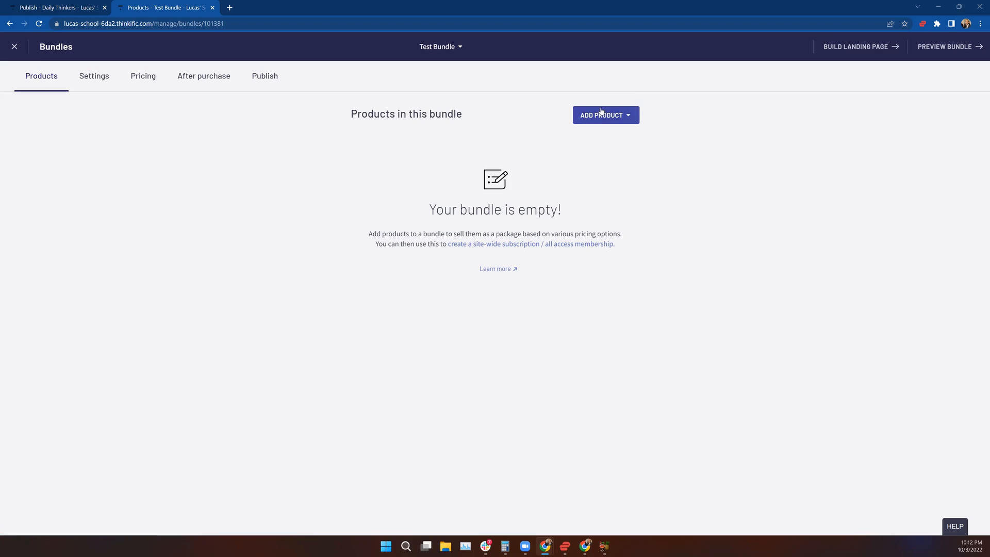
# - Add the Daily Thinkers and Course Tutorial products to Test Bundle
pyautogui.click(605, 114)
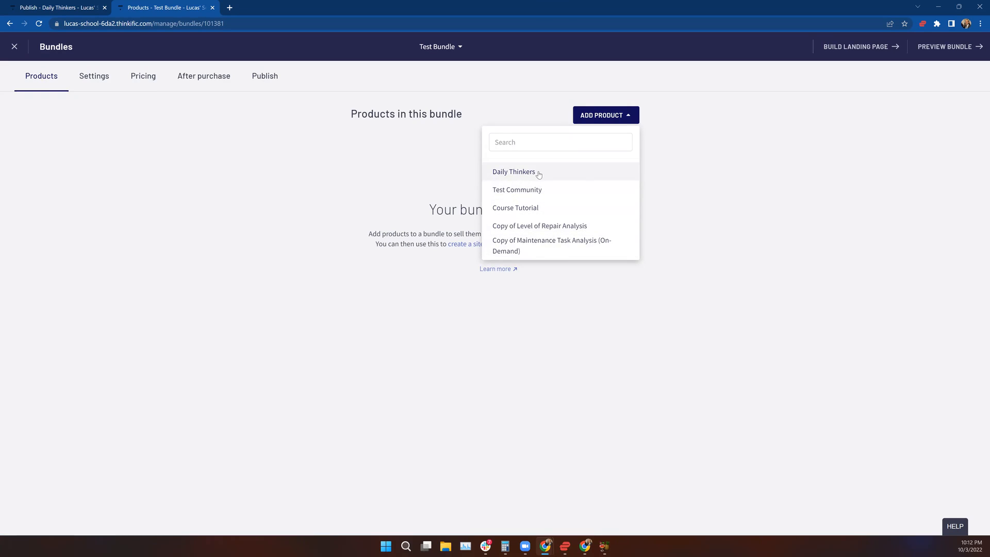
pyautogui.moveTo(548, 174)
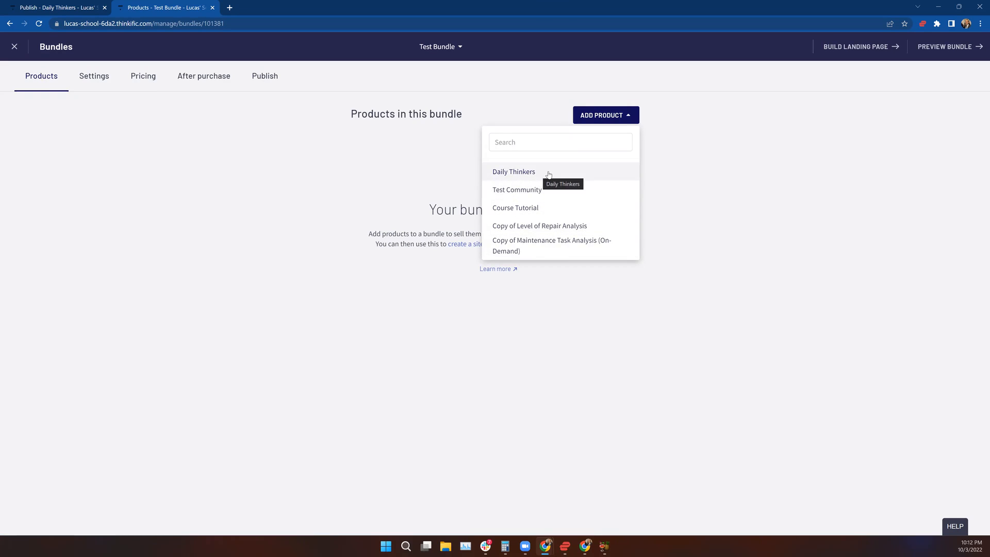
pyautogui.moveTo(483, 177)
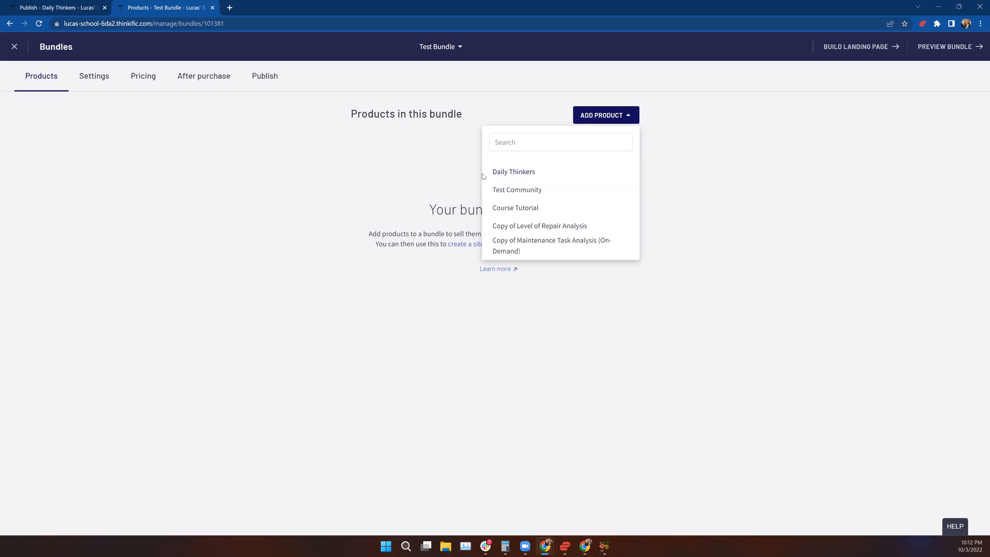
pyautogui.click(514, 171)
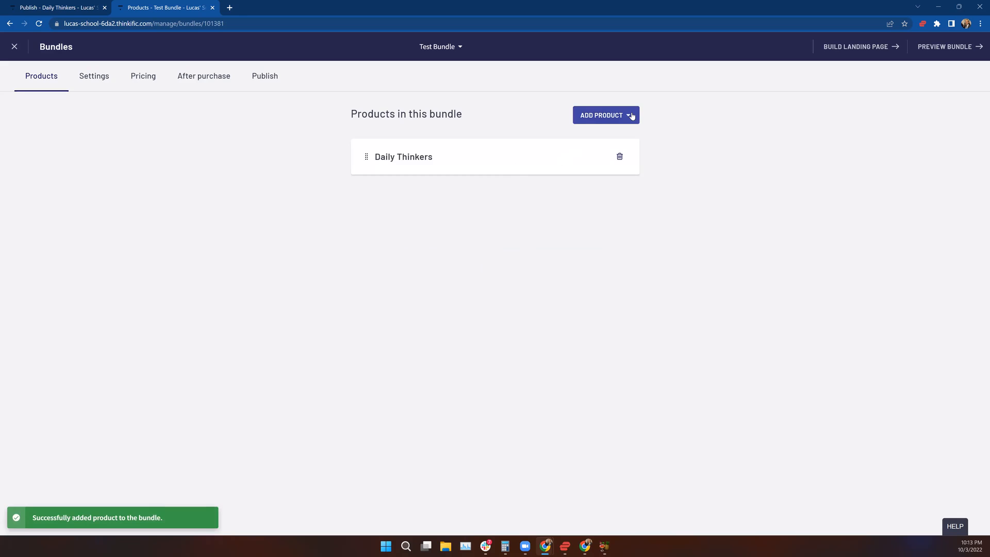
pyautogui.click(605, 114)
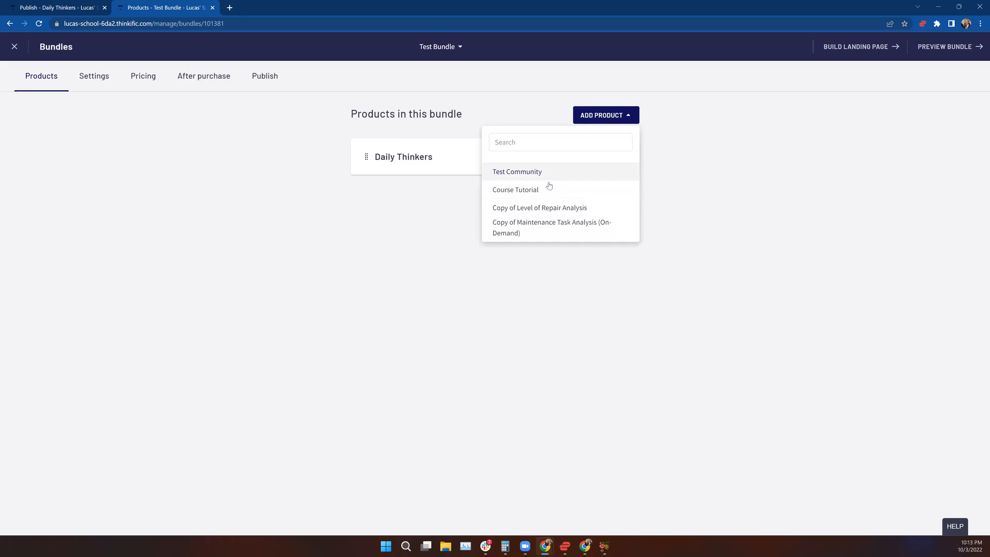
pyautogui.click(514, 190)
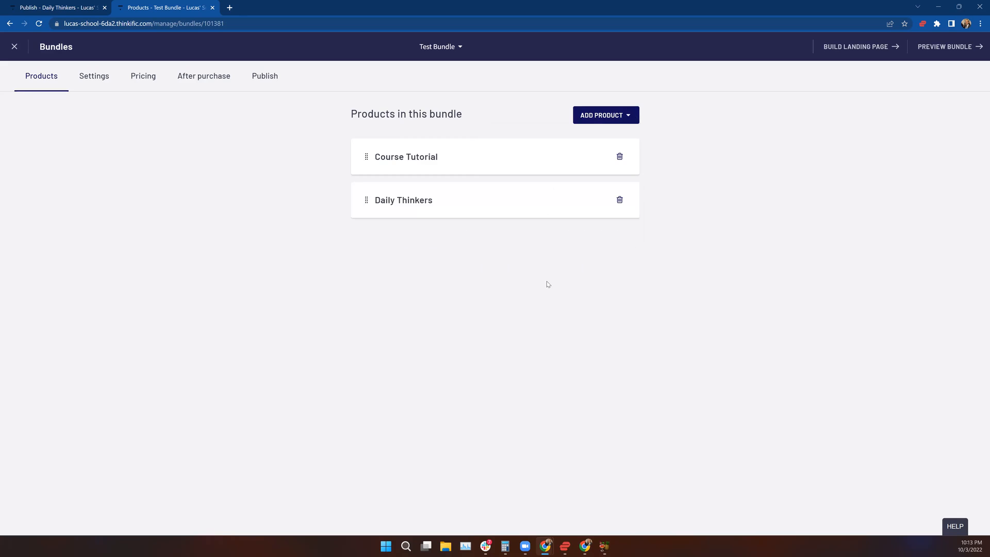
pyautogui.moveTo(571, 303)
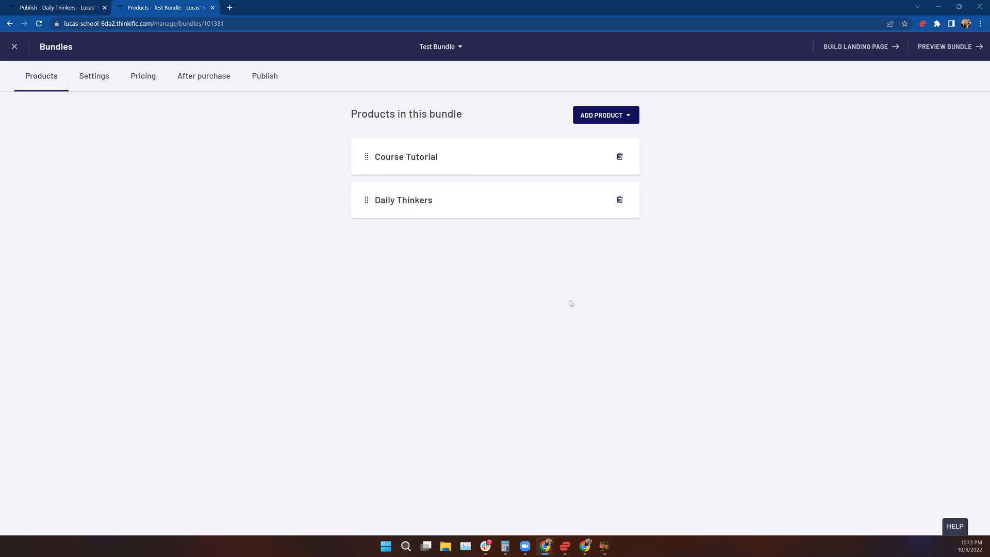
pyautogui.moveTo(458, 209)
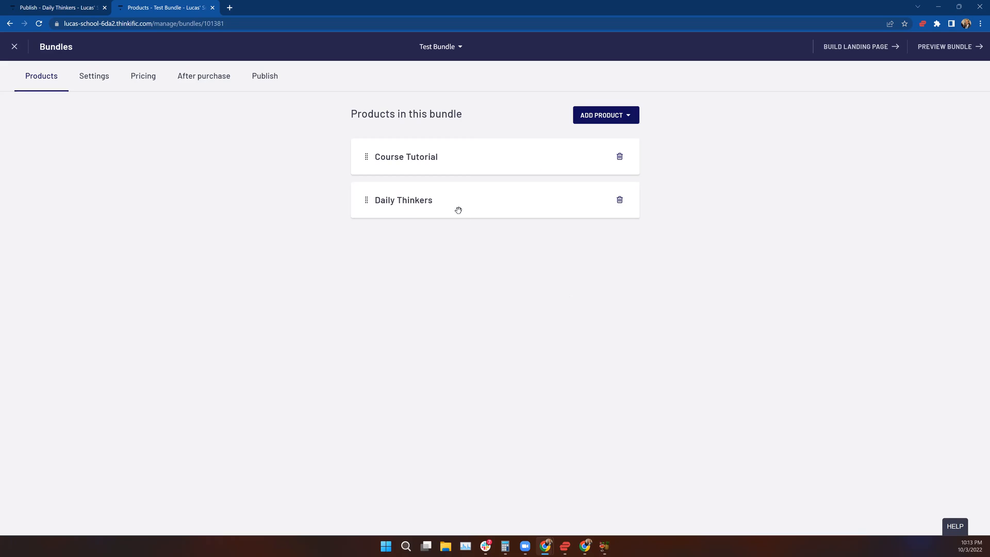
pyautogui.moveTo(448, 201)
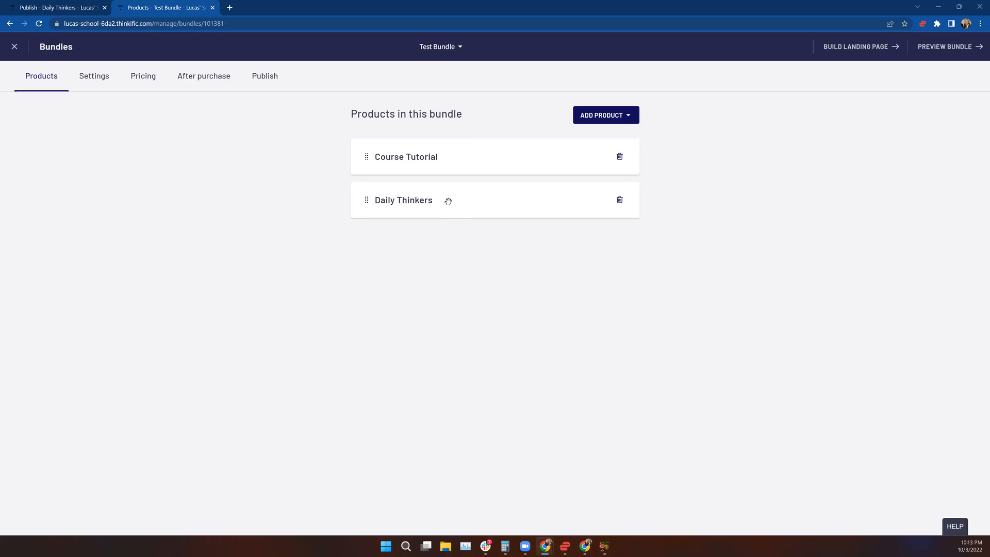
pyautogui.moveTo(419, 166)
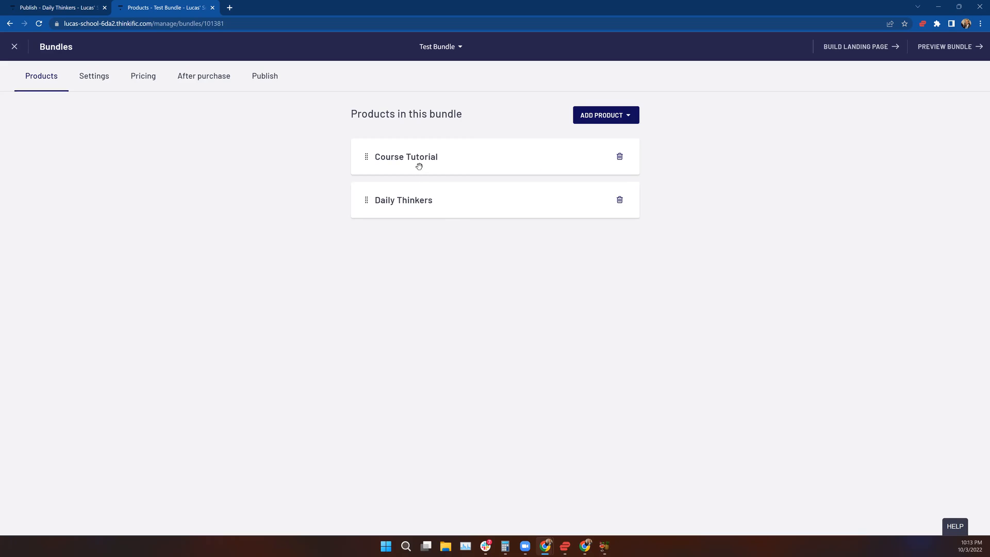
pyautogui.moveTo(423, 209)
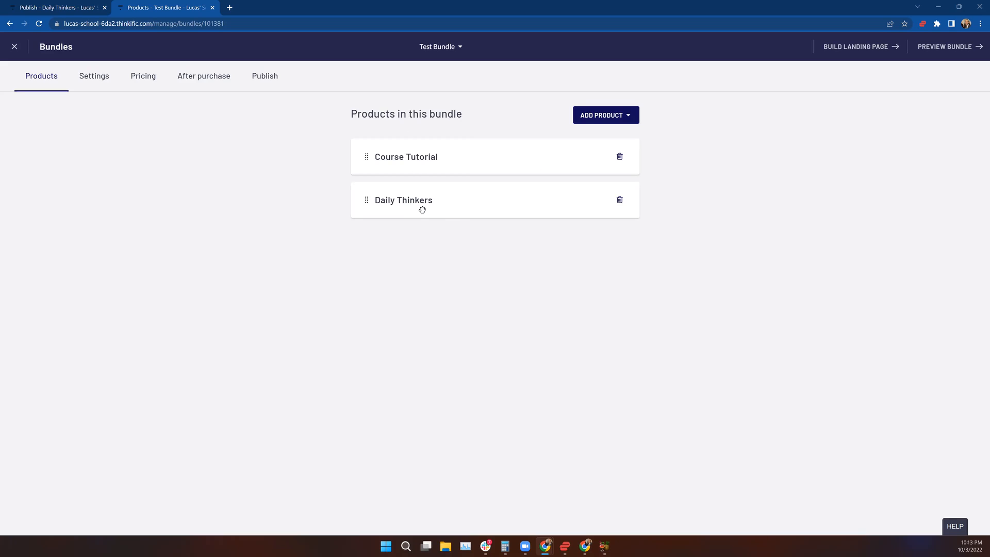
pyautogui.moveTo(223, 227)
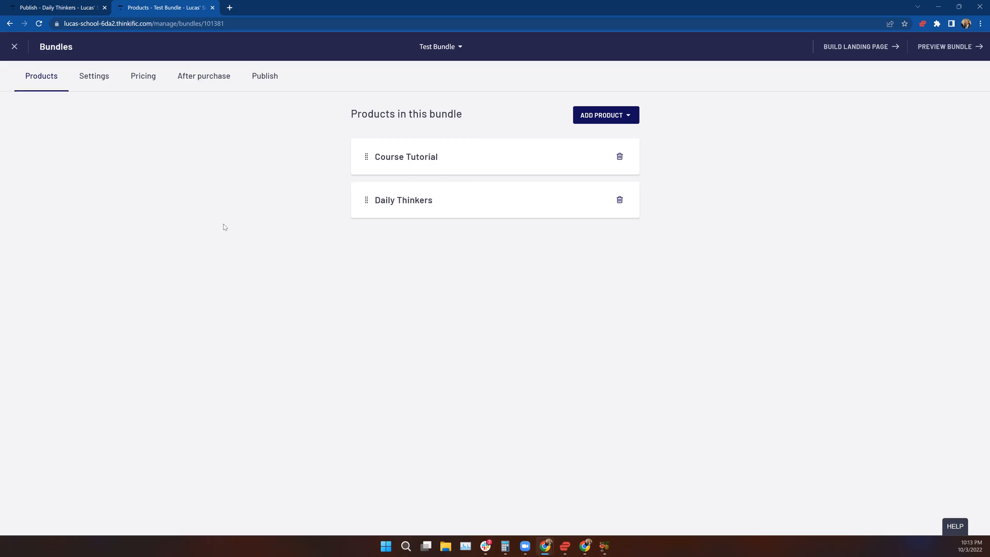
pyautogui.click(94, 76)
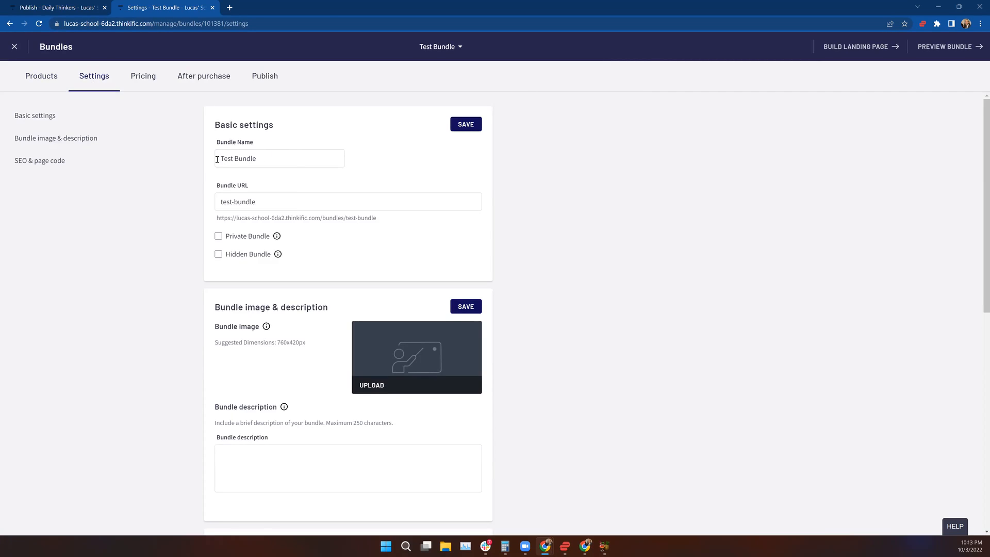
pyautogui.tripleClick(278, 159)
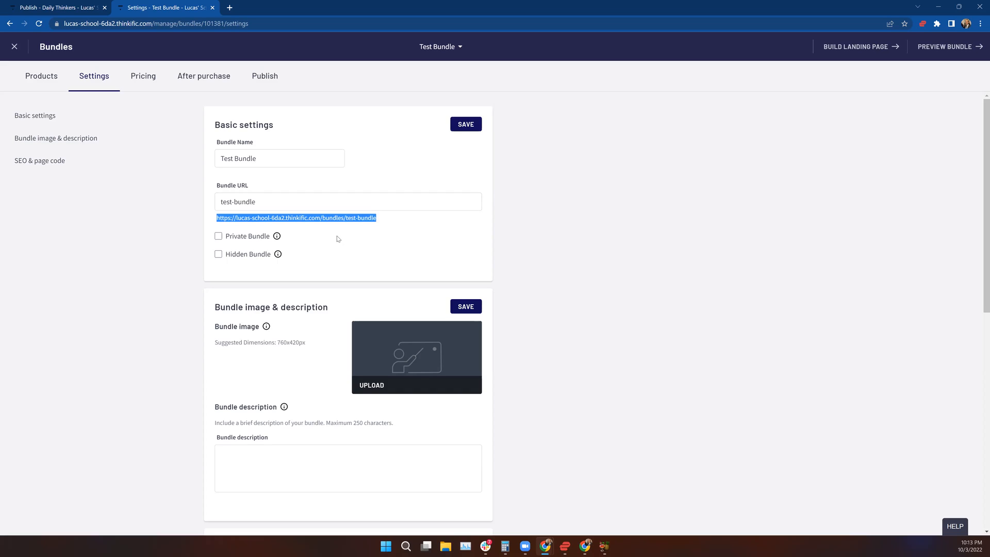
pyautogui.click(274, 201)
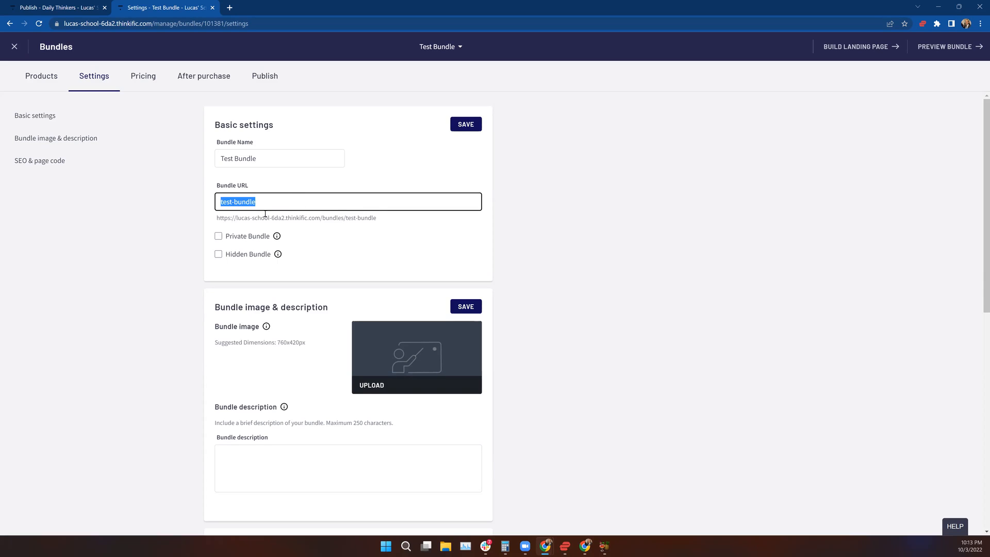
pyautogui.click(356, 218)
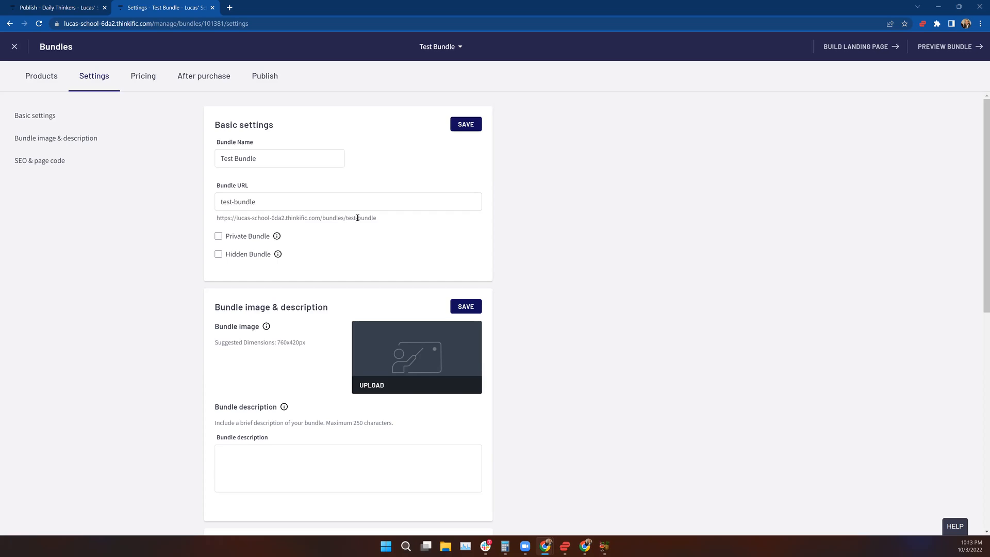
pyautogui.moveTo(361, 237)
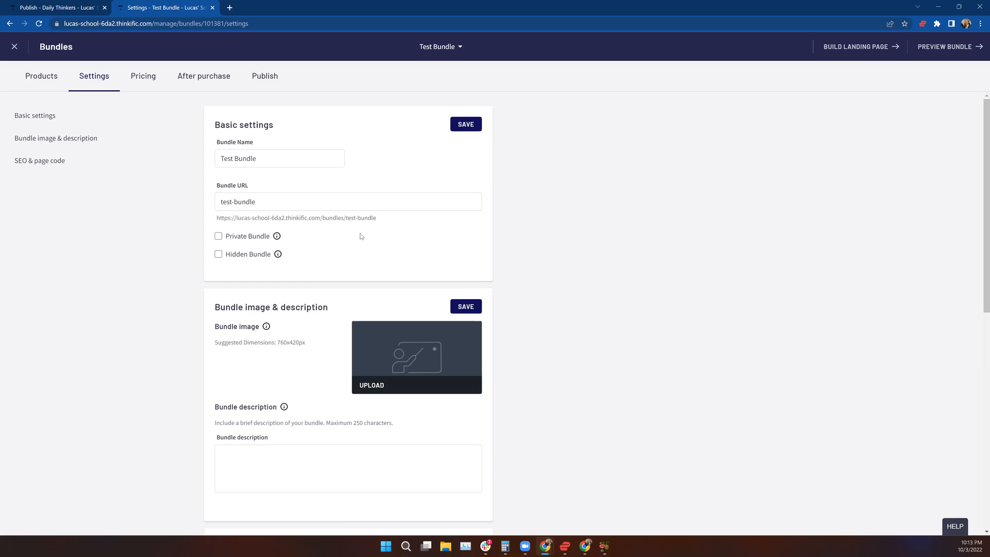
pyautogui.moveTo(301, 241)
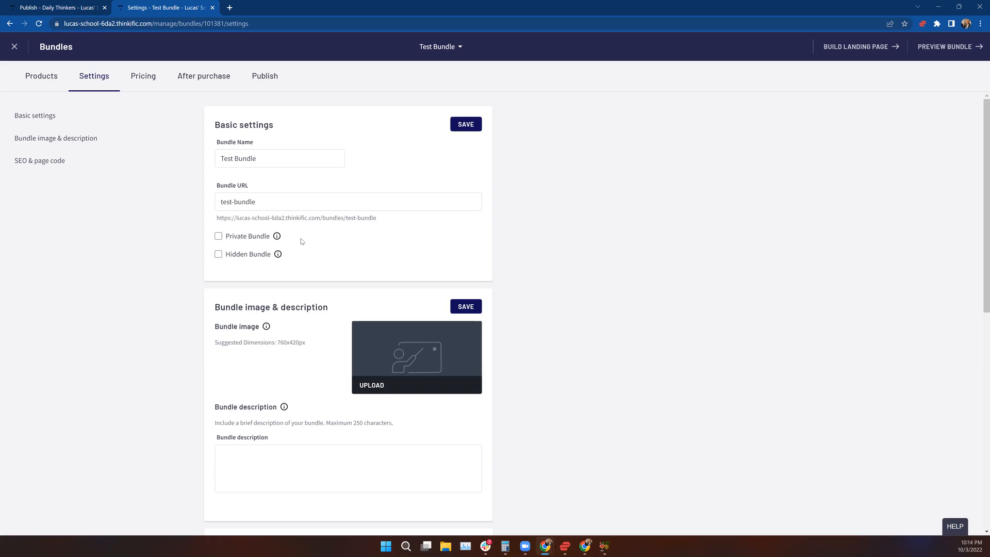
pyautogui.moveTo(319, 245)
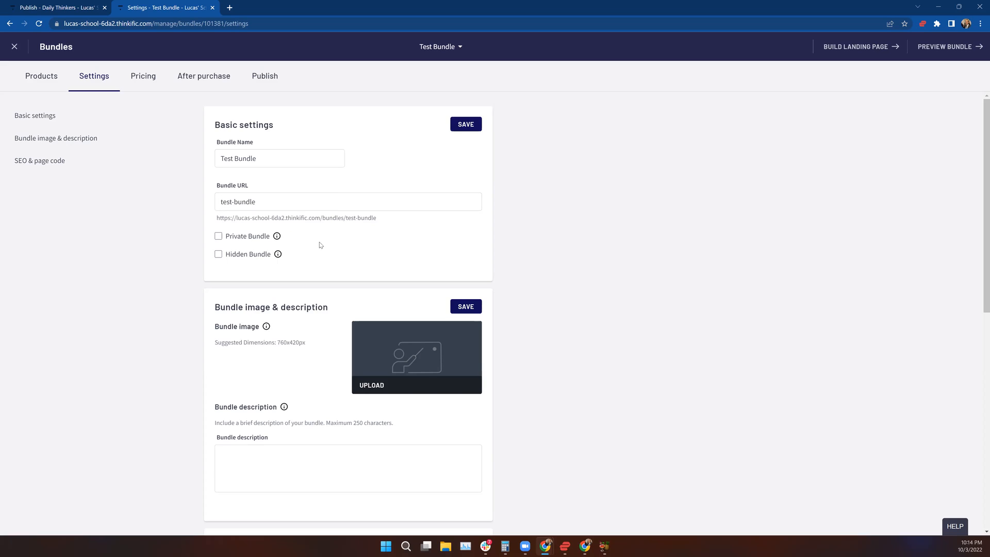
pyautogui.moveTo(303, 240)
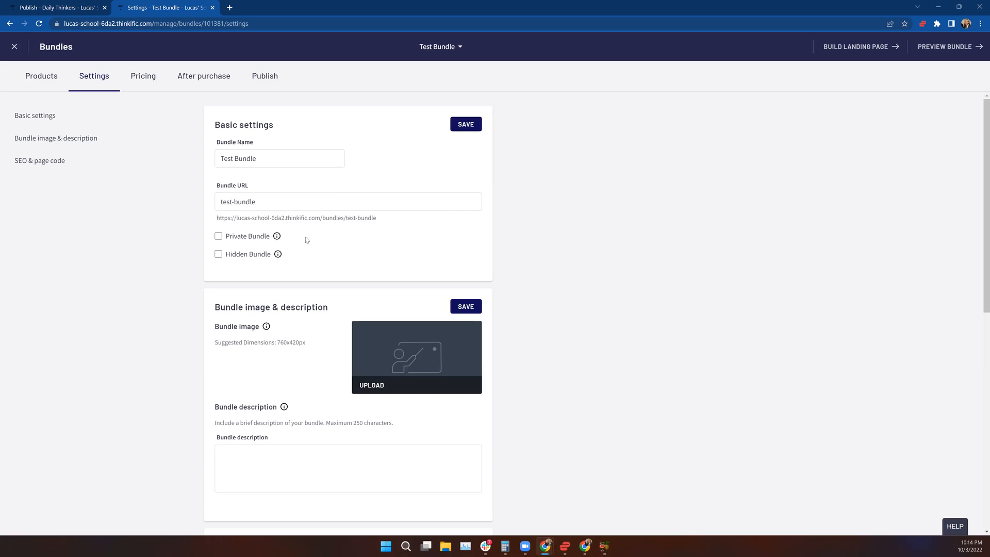
pyautogui.moveTo(276, 236)
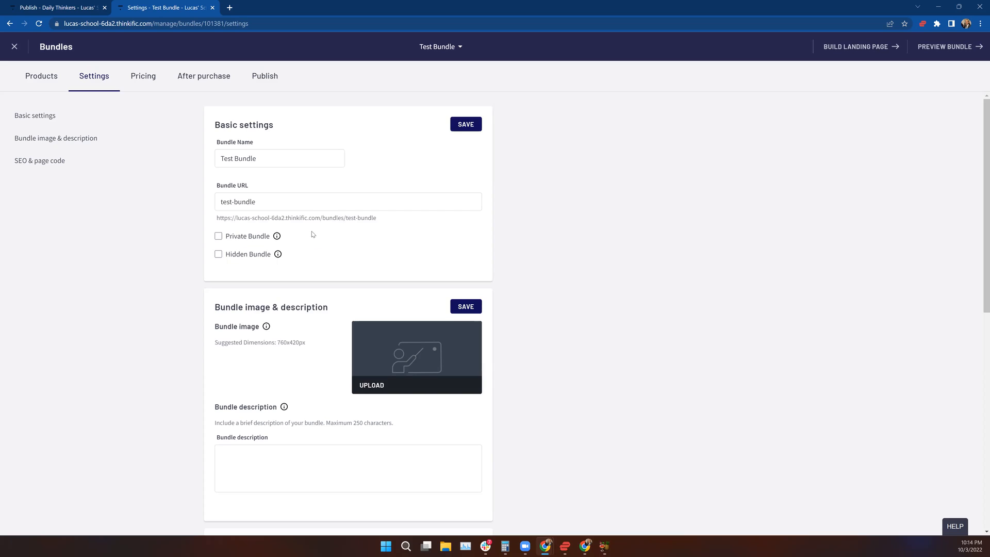
pyautogui.moveTo(217, 260)
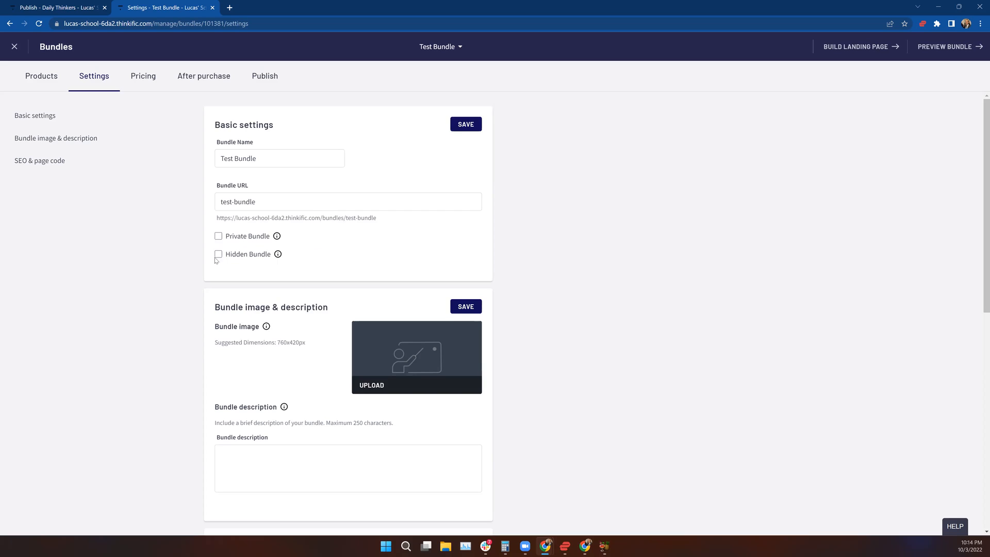
pyautogui.moveTo(249, 260)
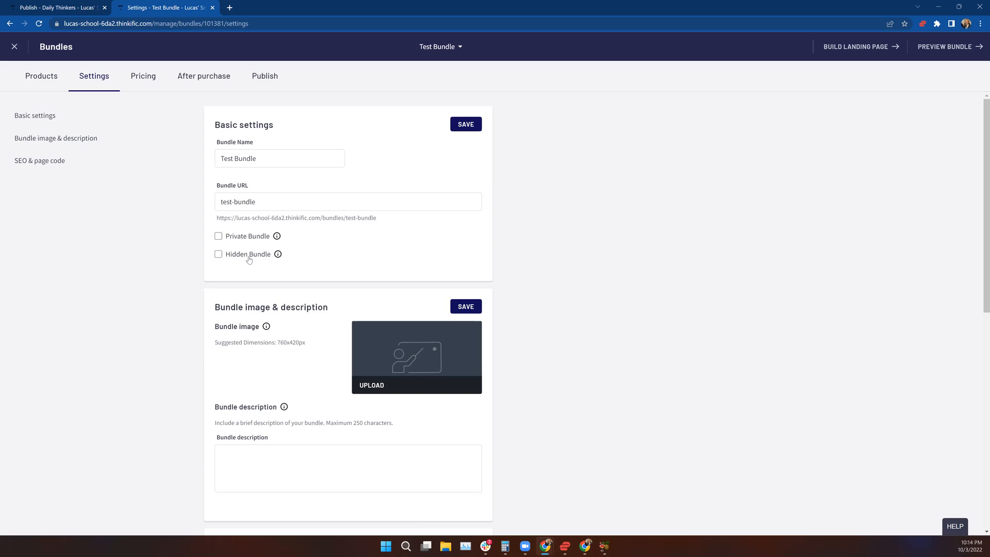
pyautogui.moveTo(277, 235)
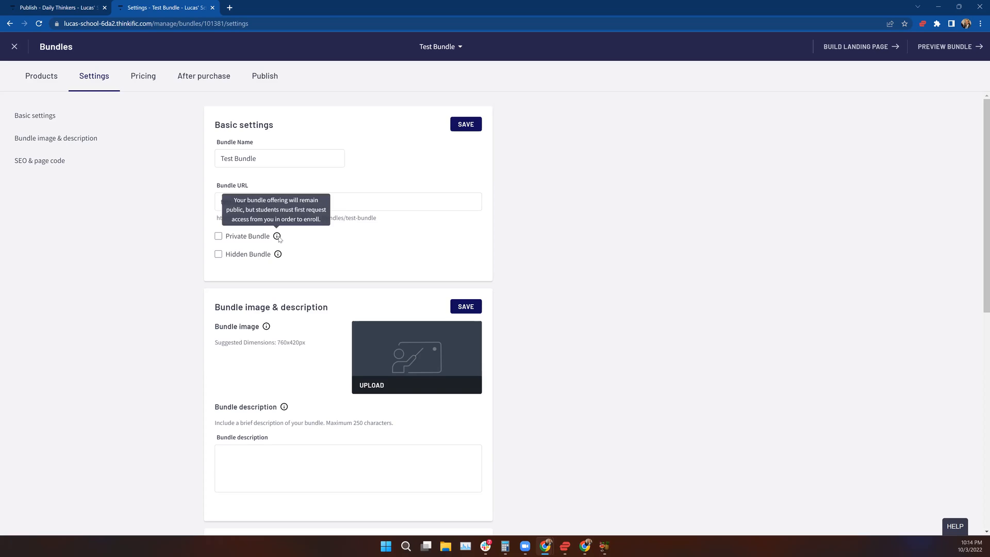
pyautogui.moveTo(317, 238)
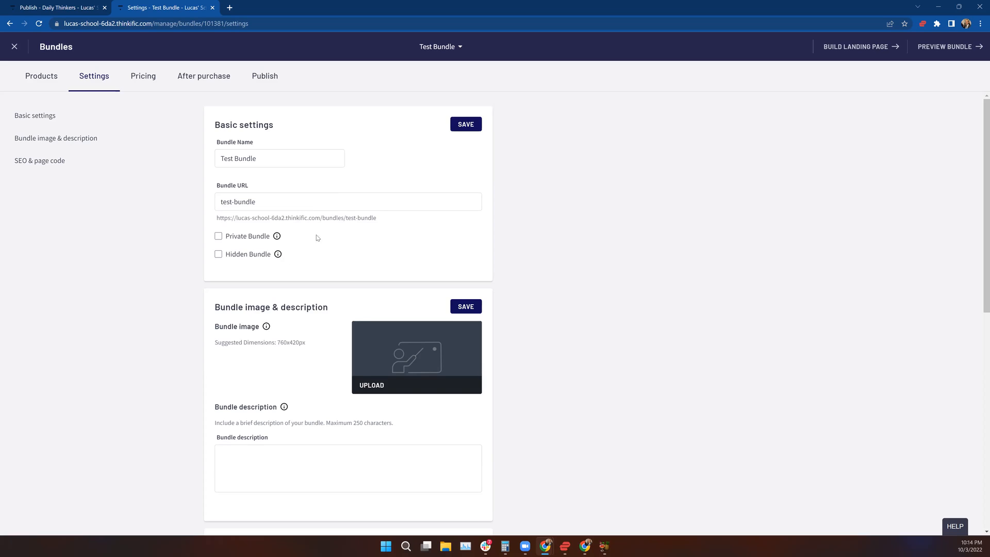
pyautogui.moveTo(277, 235)
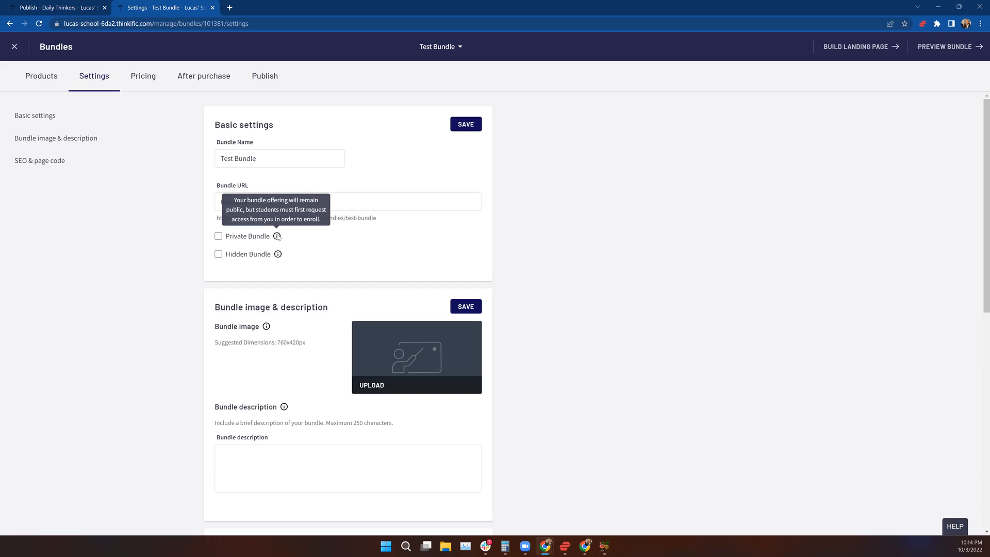
pyautogui.moveTo(299, 247)
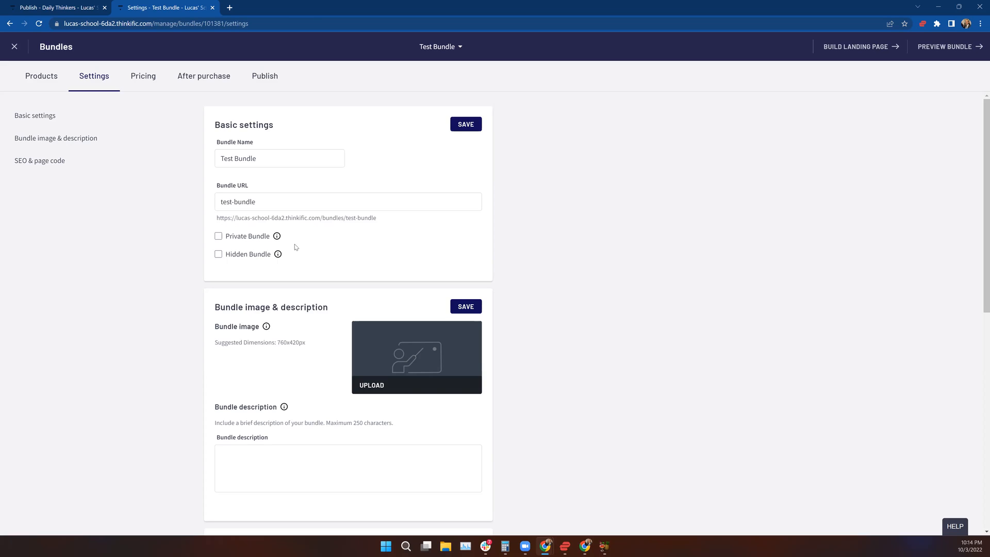
pyautogui.moveTo(277, 237)
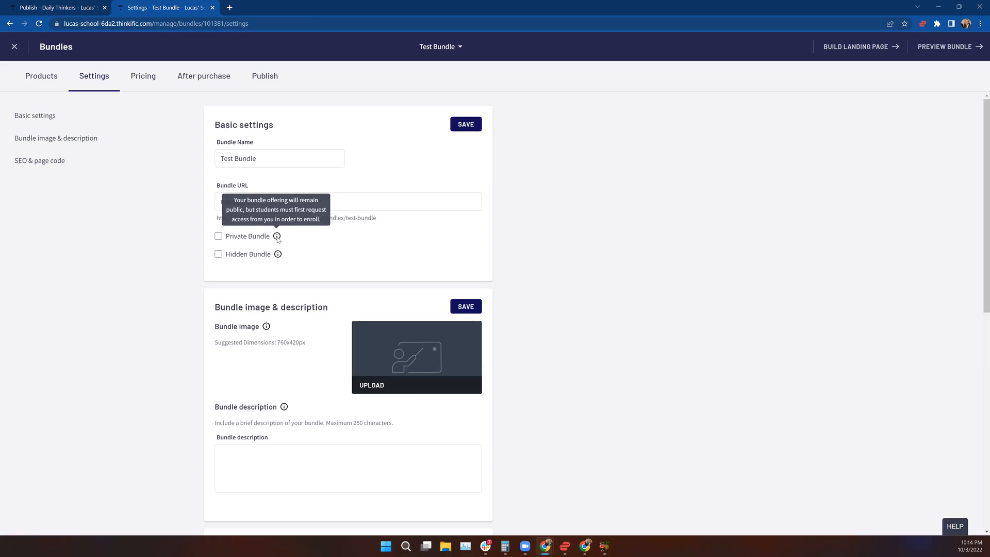
pyautogui.moveTo(322, 235)
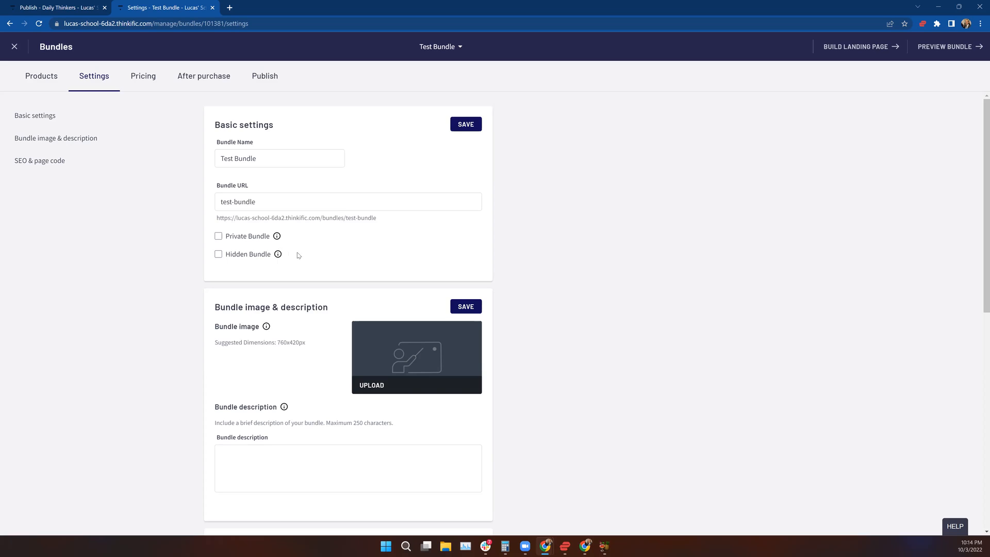
pyautogui.moveTo(278, 253)
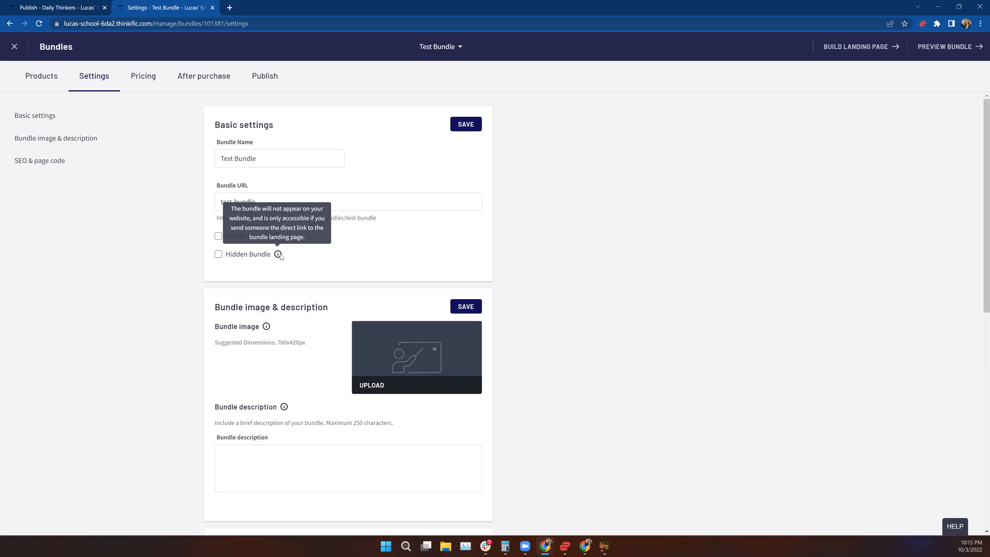
pyautogui.moveTo(327, 261)
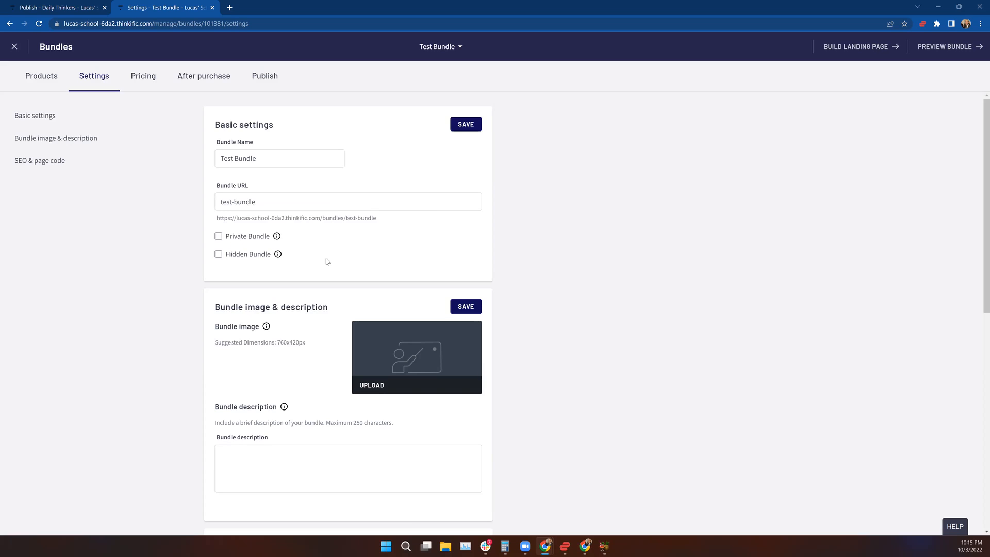
pyautogui.moveTo(331, 274)
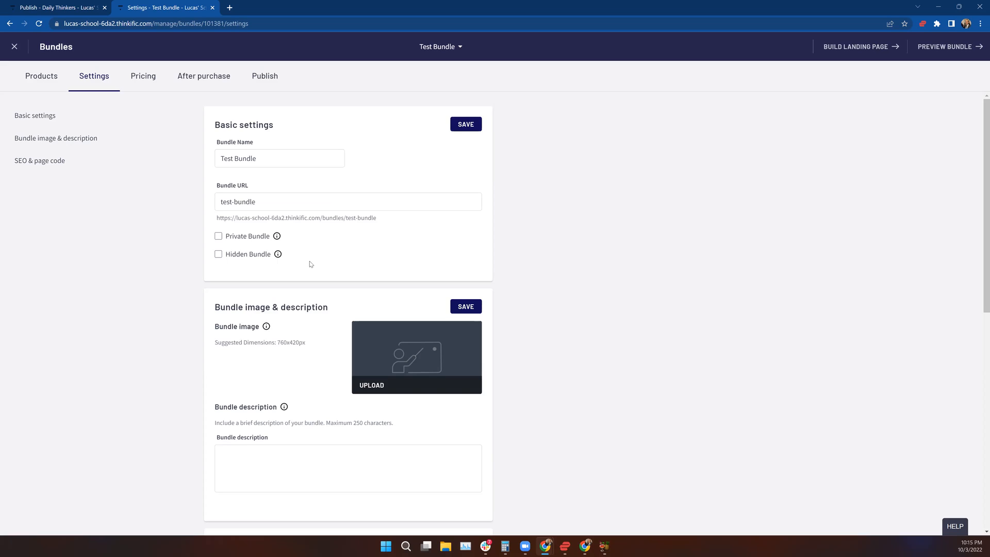
pyautogui.moveTo(314, 303)
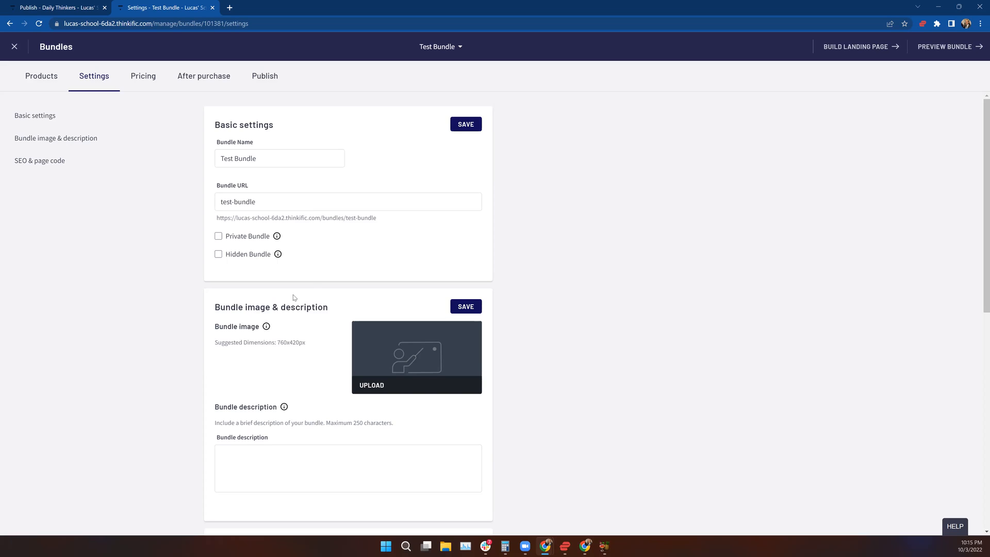
pyautogui.moveTo(270, 299)
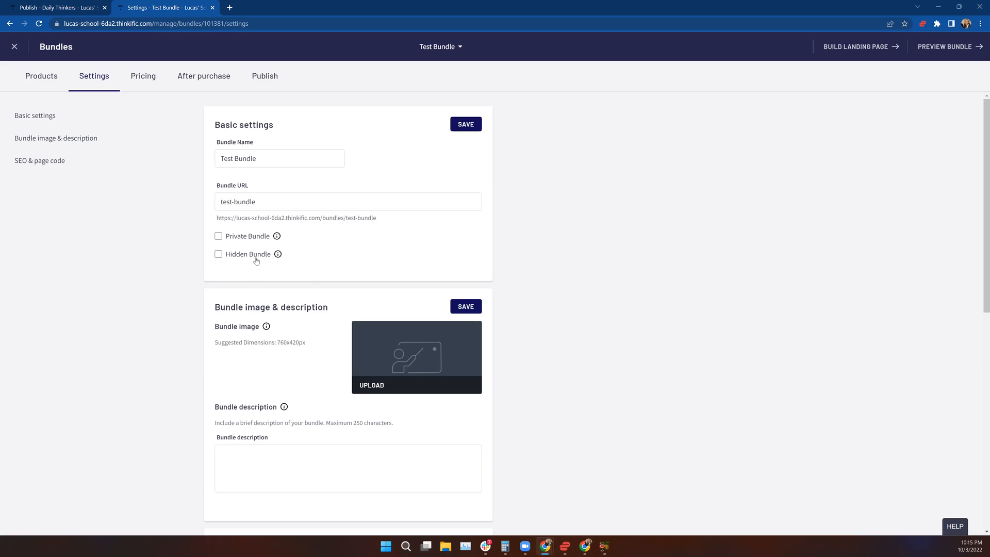
pyautogui.moveTo(334, 258)
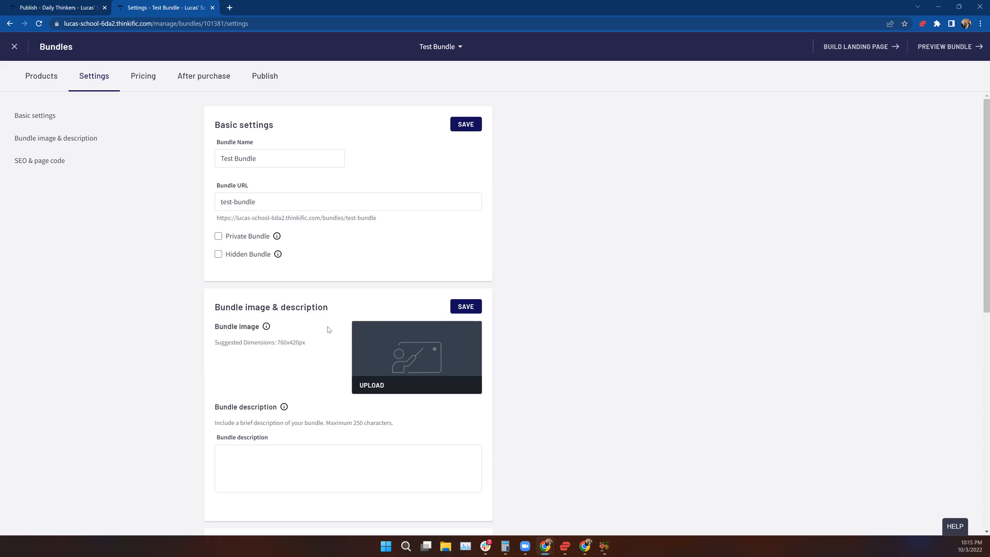
pyautogui.moveTo(328, 325)
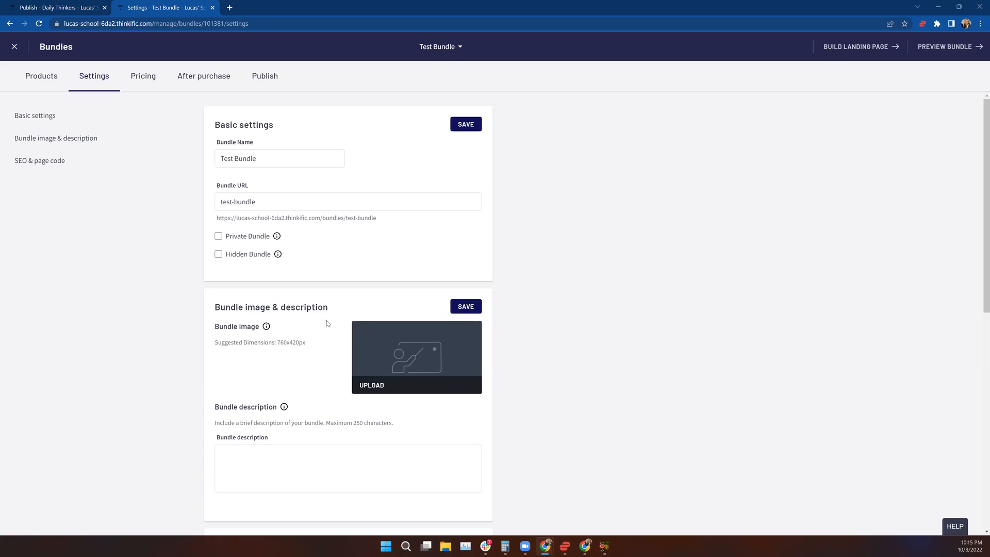
pyautogui.moveTo(327, 325)
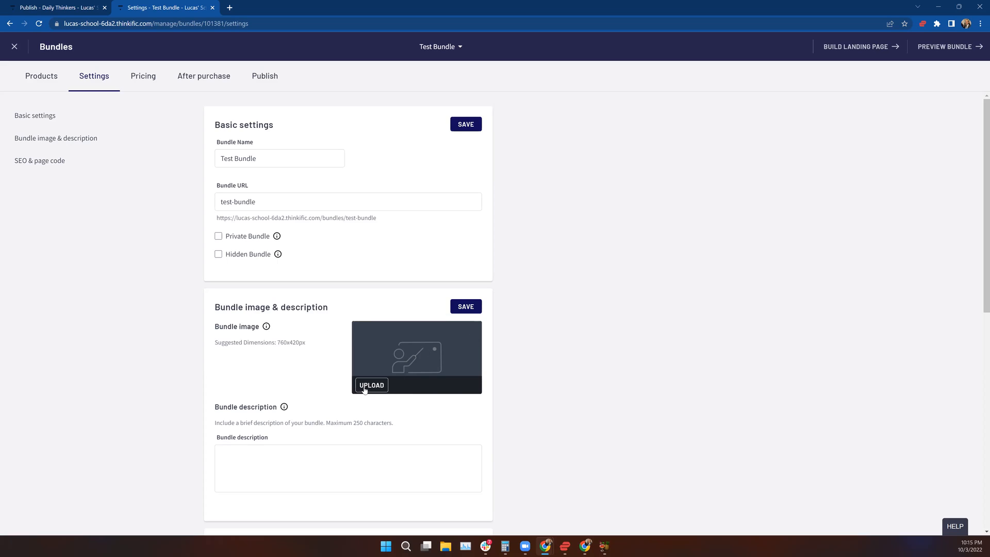
# - Write and save a description saying the bundle saves money on Daily Thinkers Community and the Test course
pyautogui.doubleClick(280, 342)
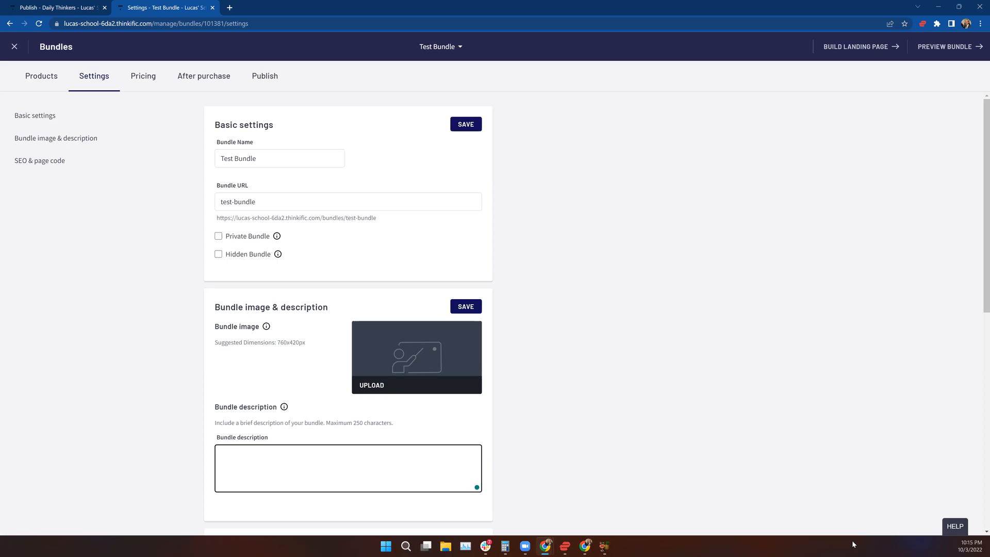
pyautogui.write('This bundle save')
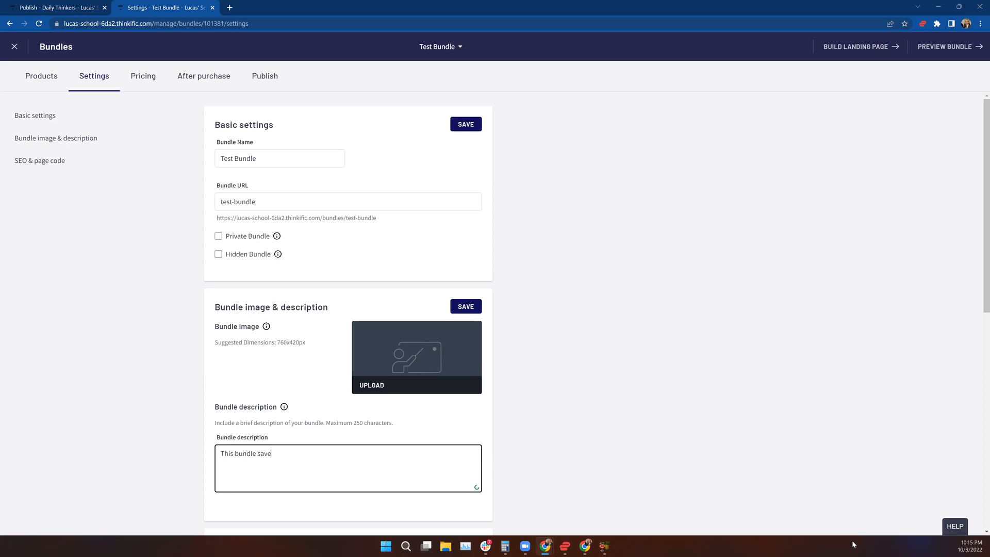
pyautogui.write('s money on the')
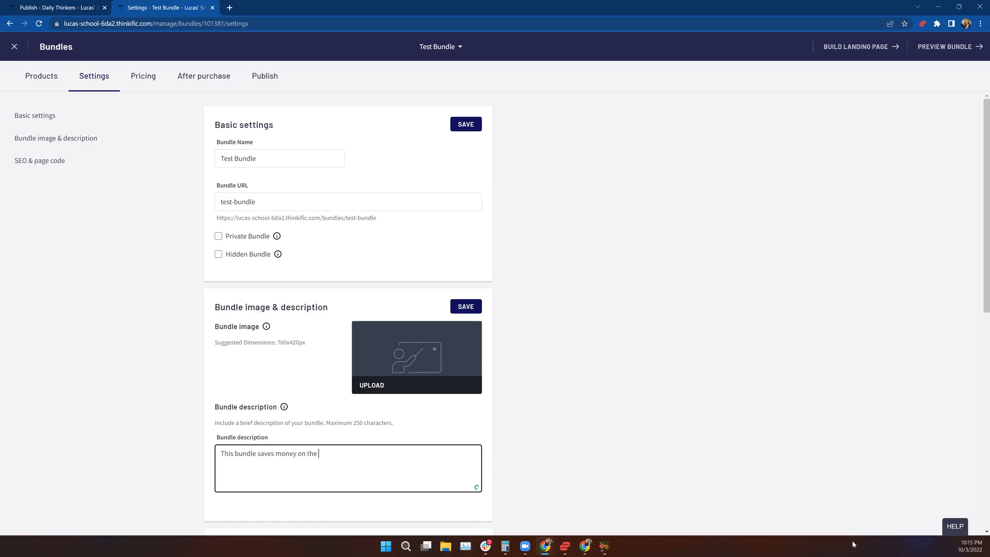
pyautogui.write('purchase of the')
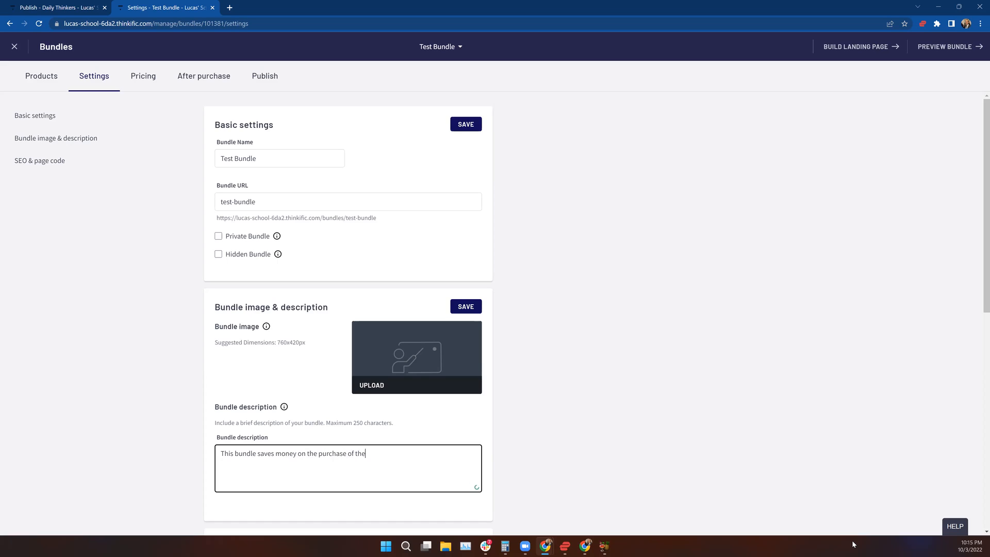
pyautogui.write('Daily Thinkers')
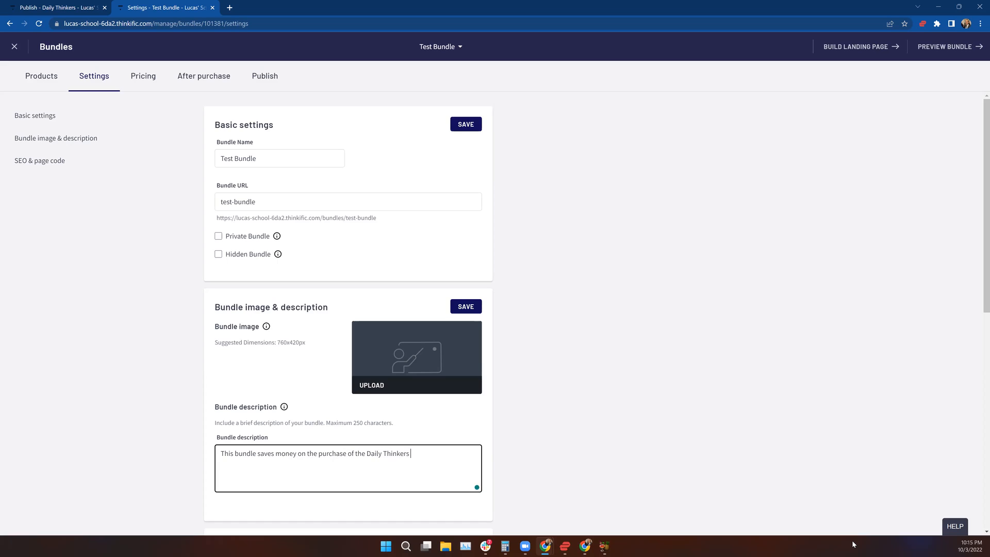
pyautogui.write('Community a')
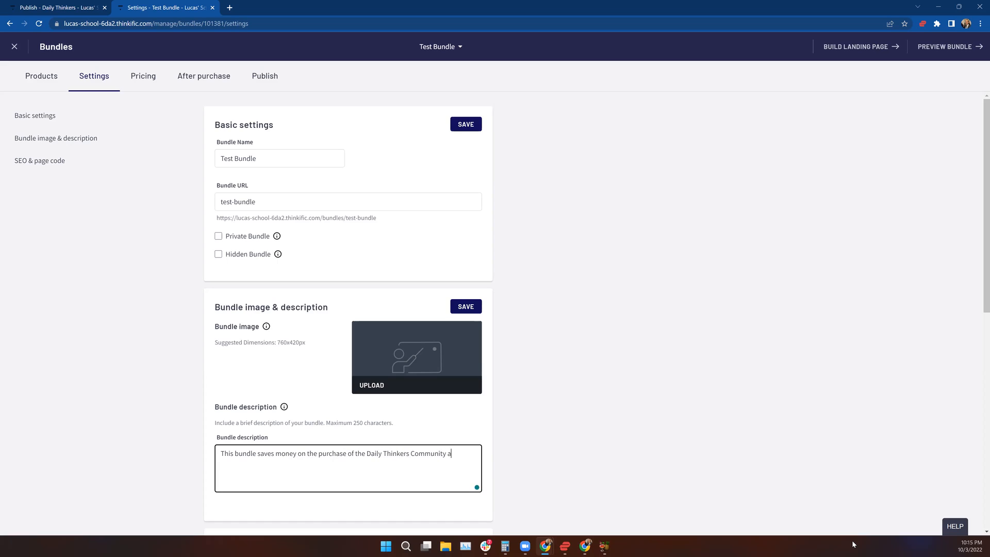
pyautogui.write('nd the')
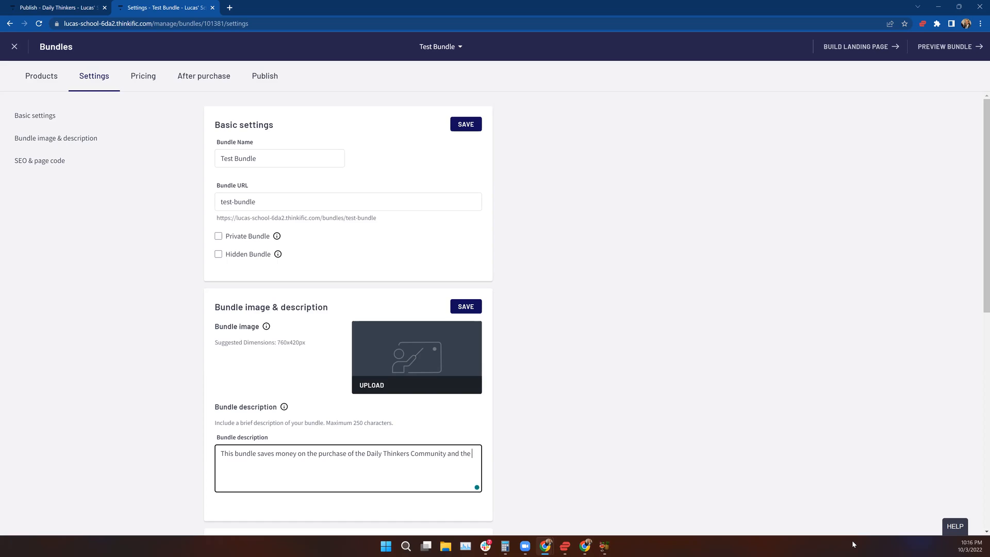
pyautogui.write('Test c')
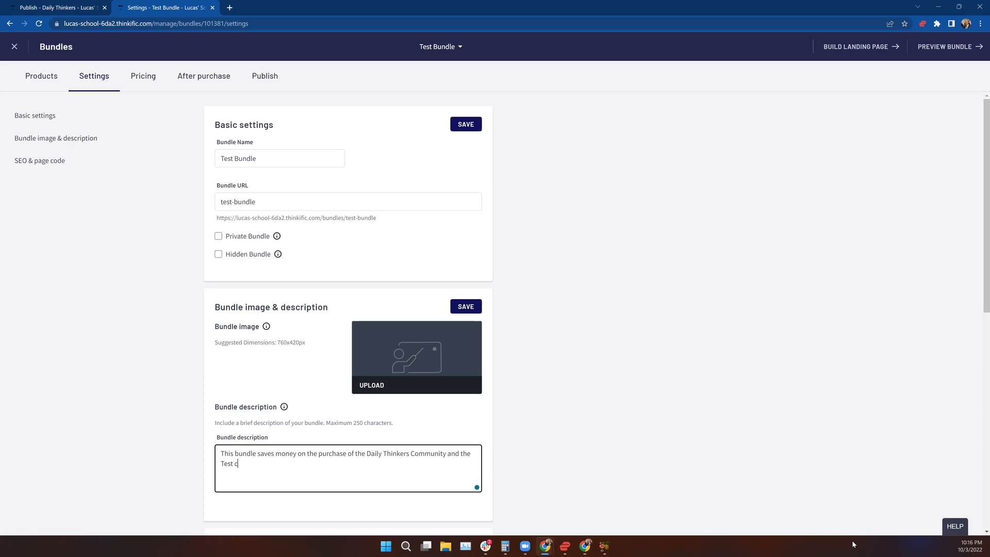
pyautogui.write('ourse')
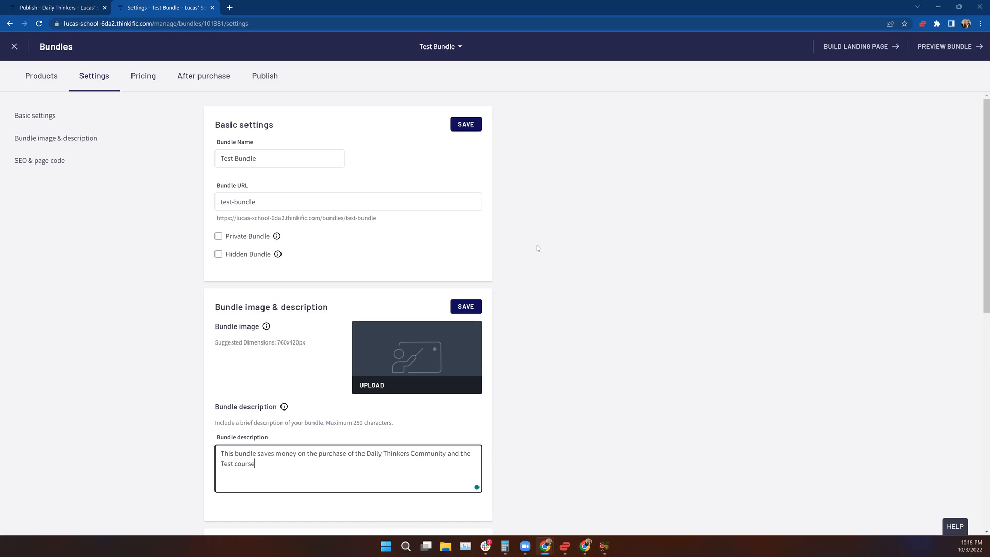
pyautogui.click(465, 307)
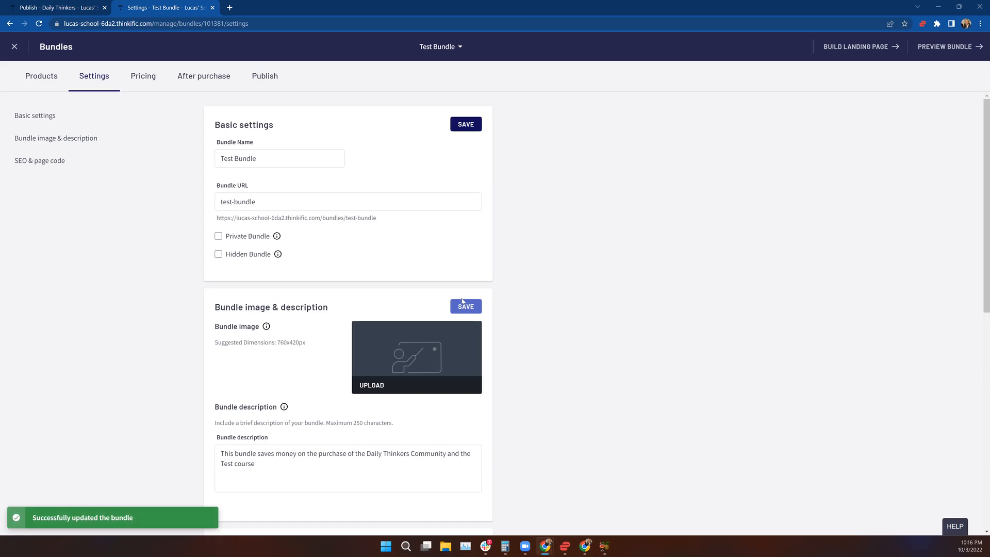
pyautogui.moveTo(83, 151)
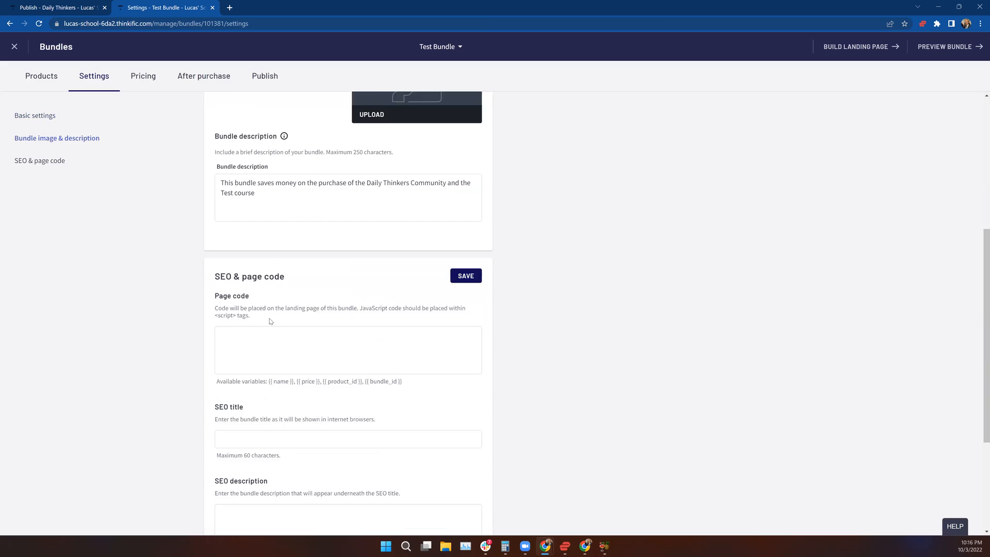
pyautogui.scroll(-3)
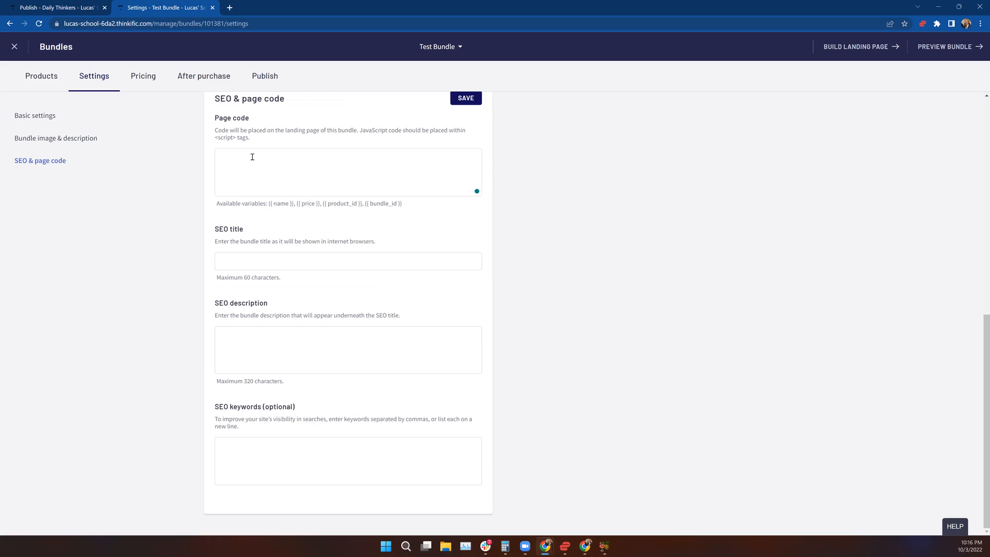
pyautogui.moveTo(215, 120)
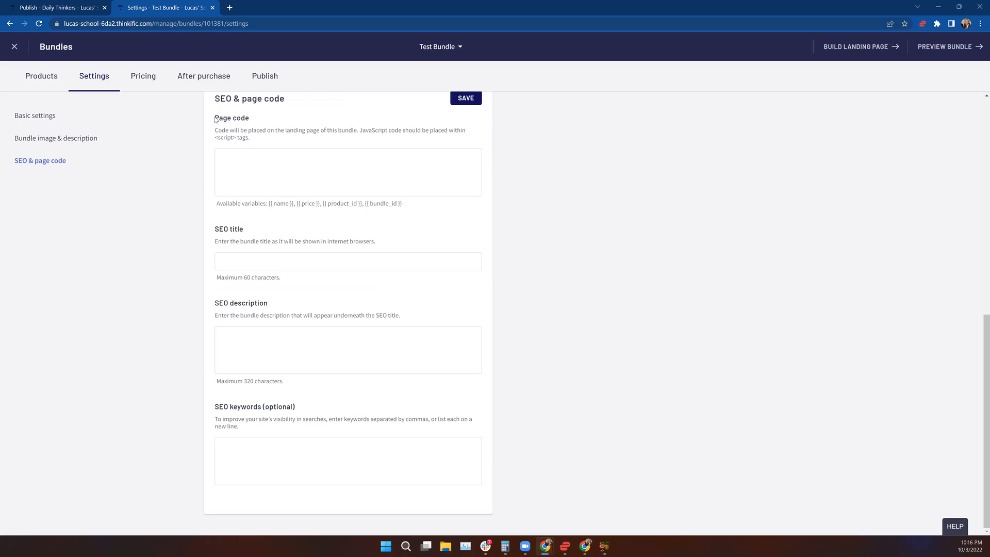
pyautogui.doubleClick(231, 117)
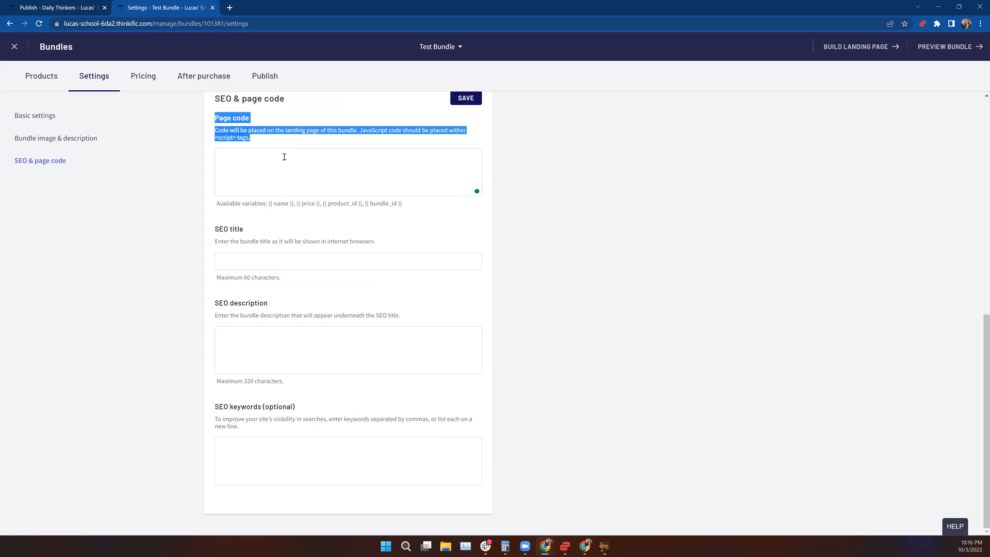
pyautogui.moveTo(401, 172)
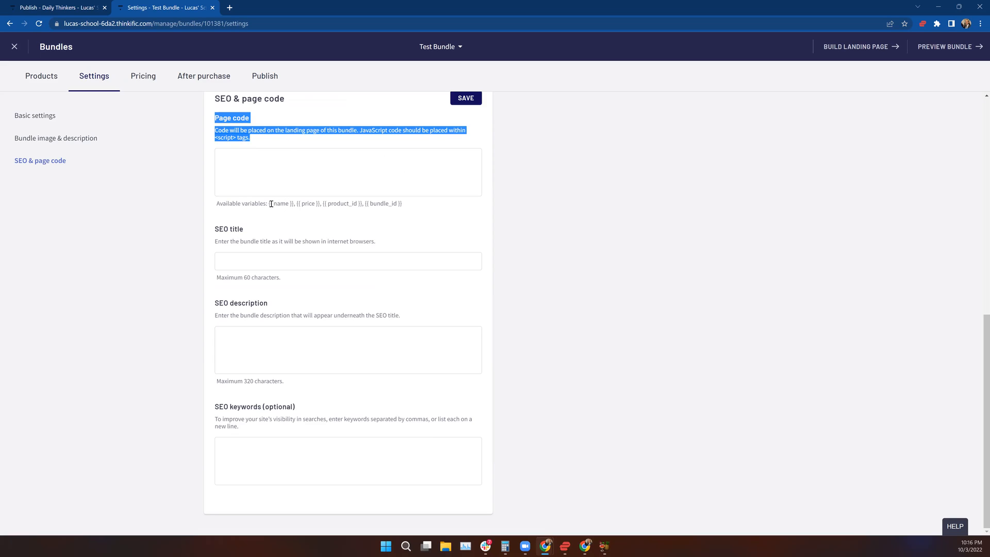
pyautogui.moveTo(352, 203)
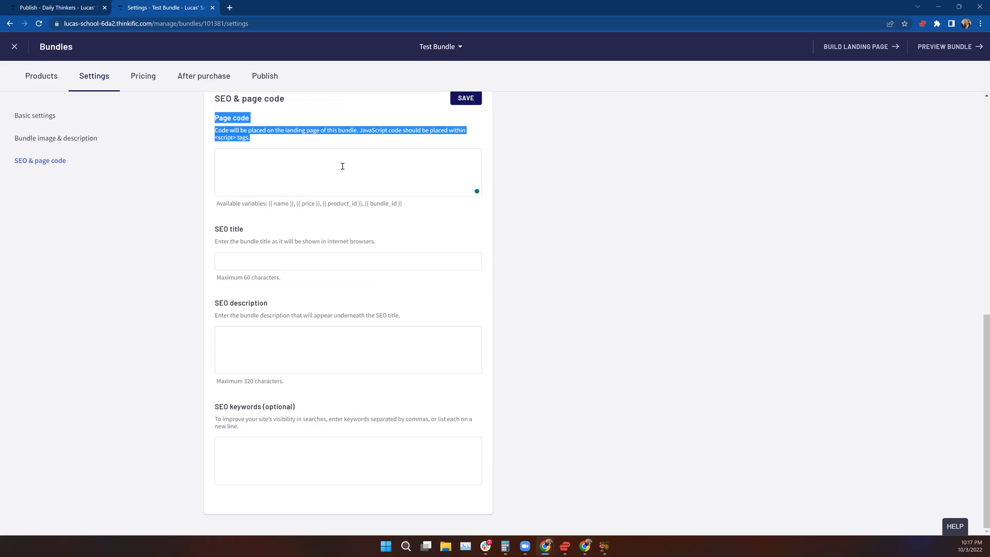
pyautogui.moveTo(314, 144)
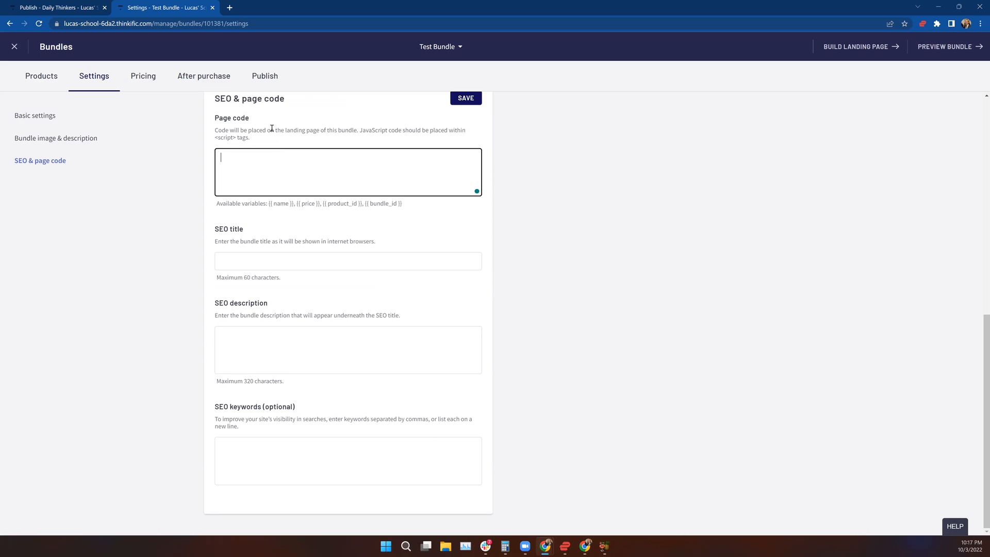
pyautogui.click(35, 115)
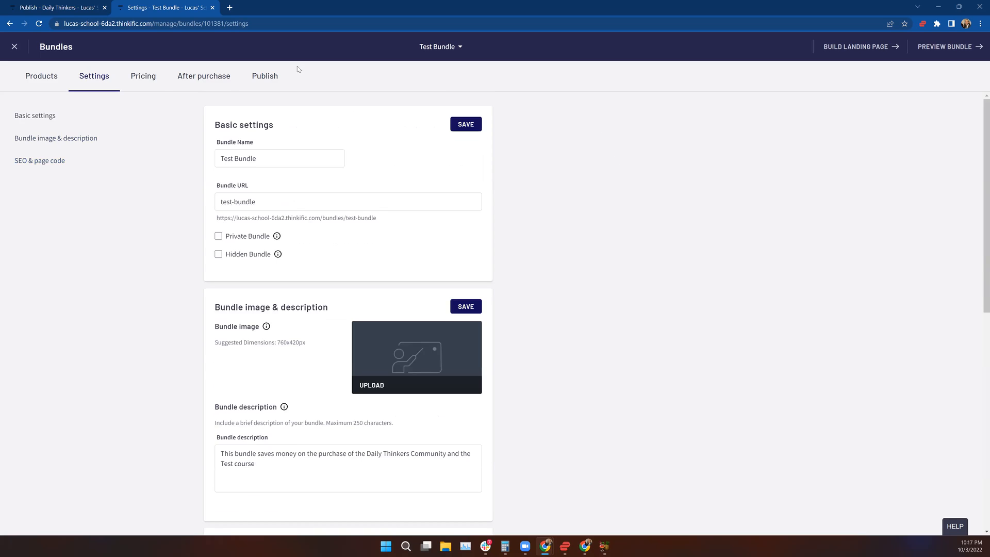
# - Save the basic settings, review pricing left as Free, and go to the after-purchase flows
pyautogui.click(142, 76)
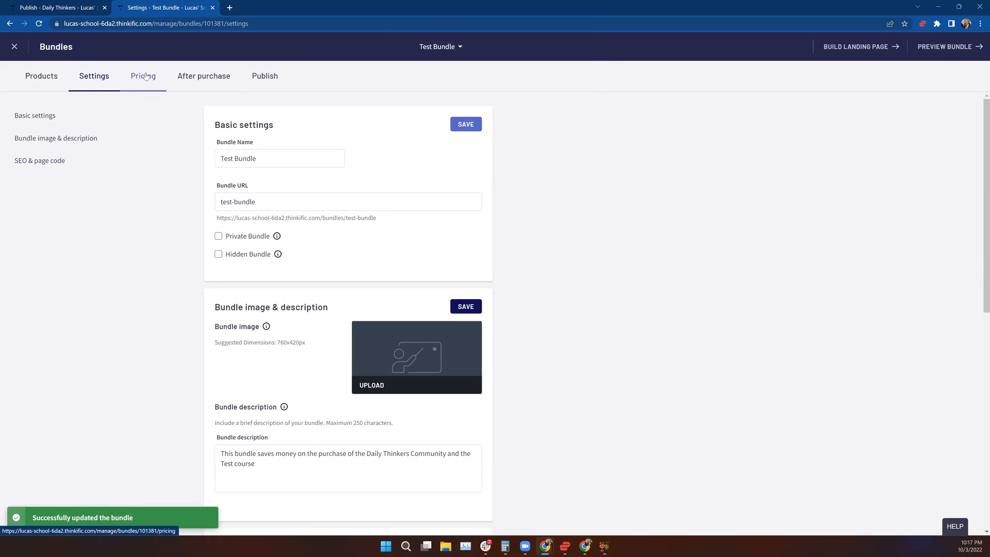
pyautogui.click(142, 76)
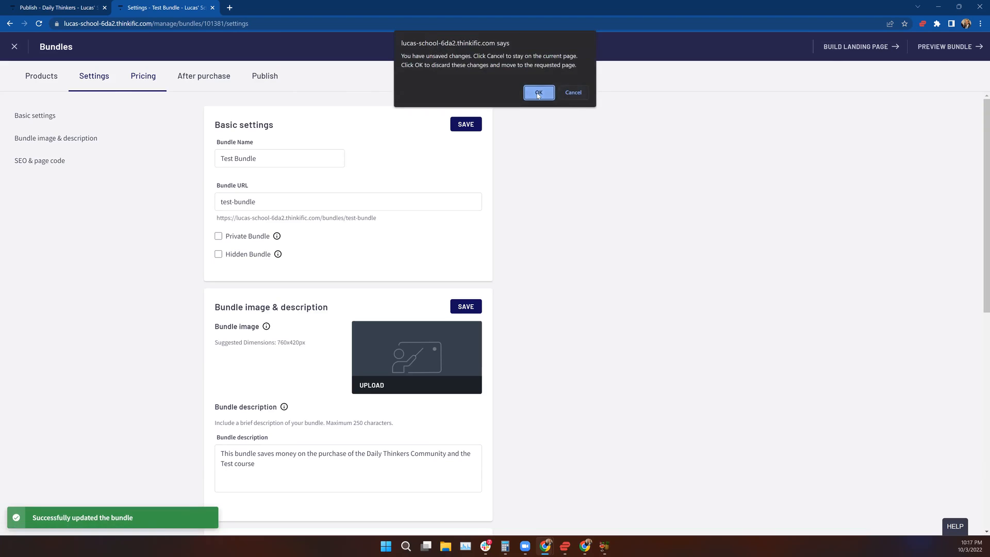
pyautogui.click(538, 92)
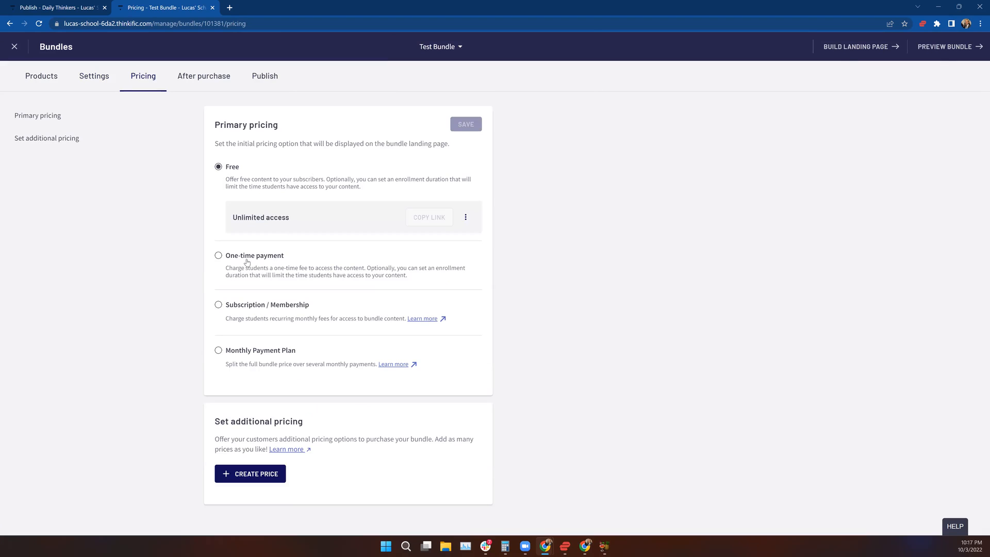
pyautogui.moveTo(257, 359)
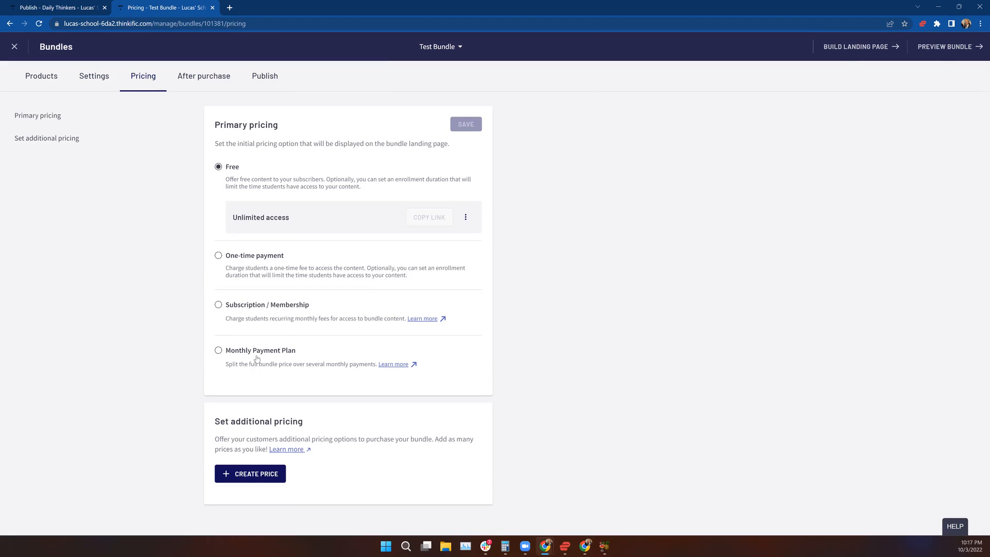
pyautogui.moveTo(208, 404)
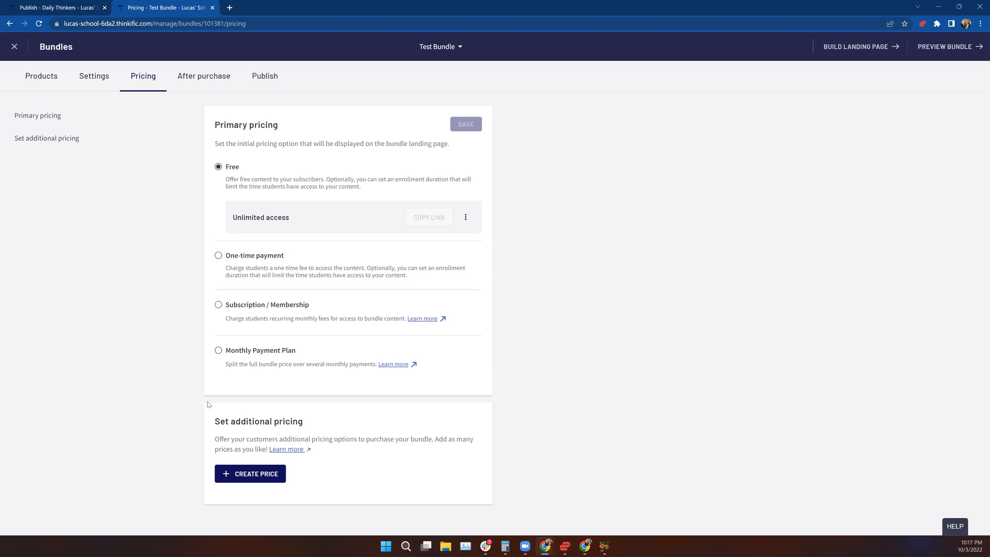
pyautogui.moveTo(177, 195)
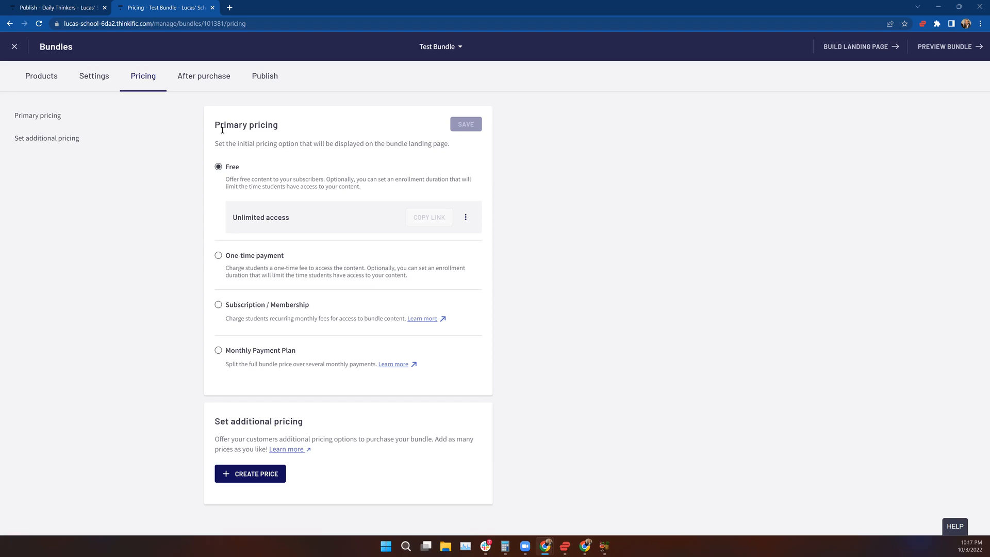
pyautogui.moveTo(280, 427)
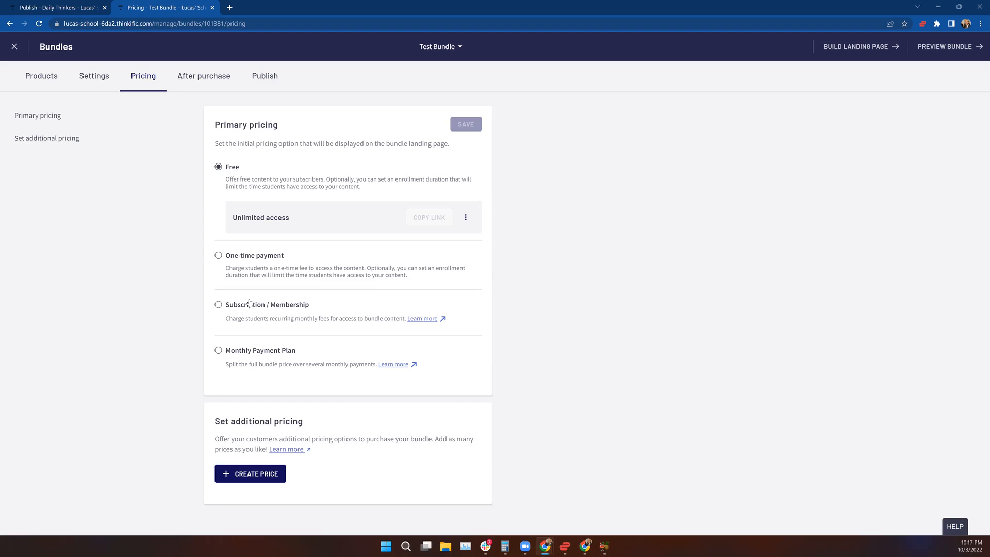
pyautogui.moveTo(254, 289)
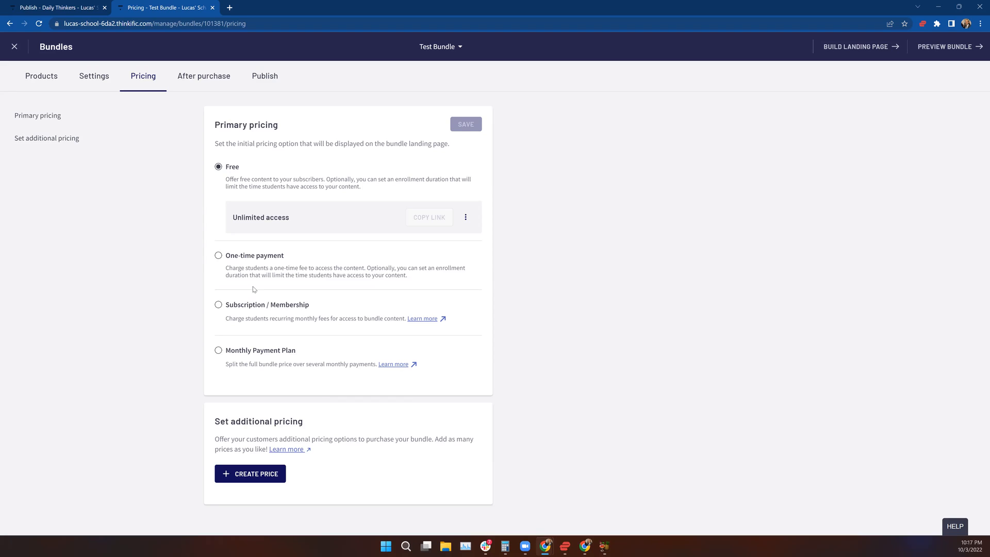
pyautogui.moveTo(249, 285)
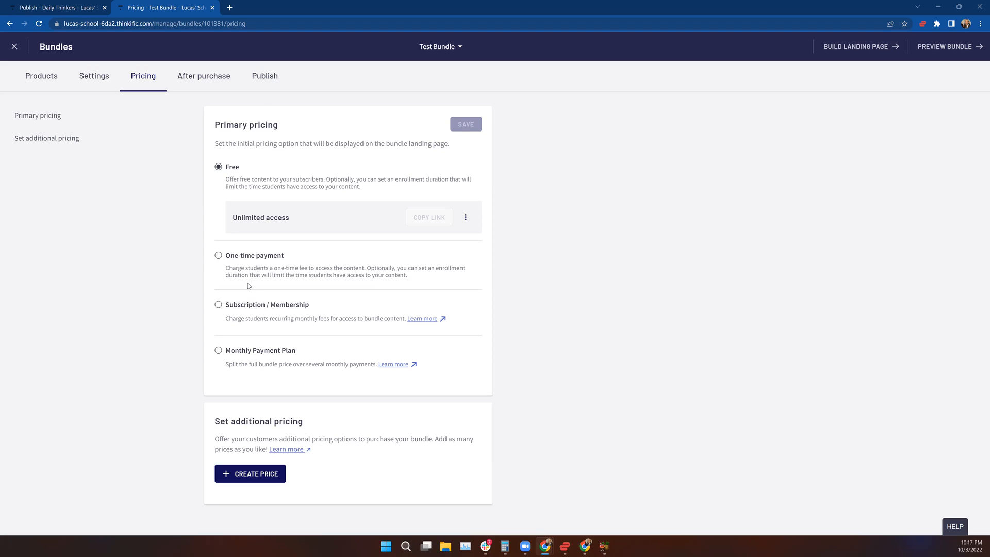
pyautogui.moveTo(128, 107)
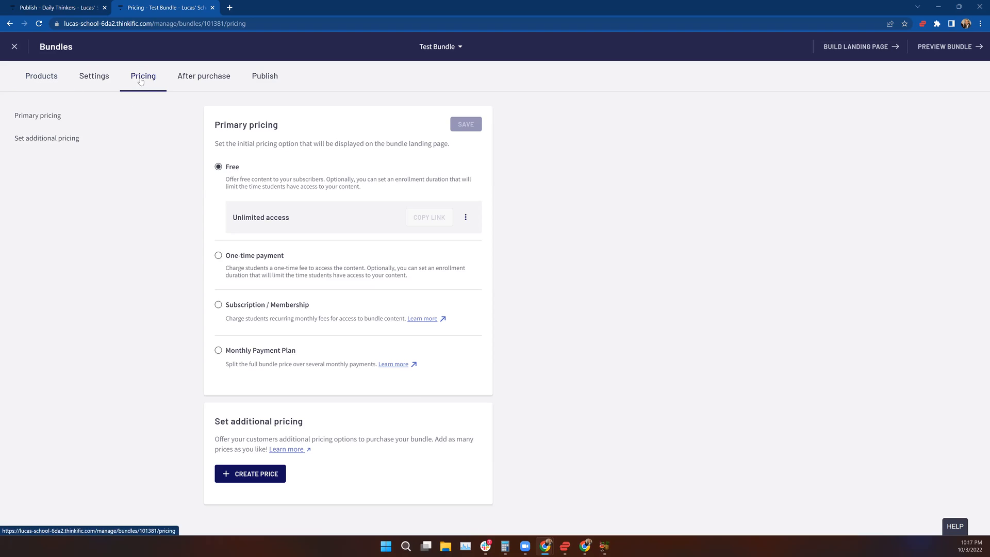
pyautogui.moveTo(141, 81)
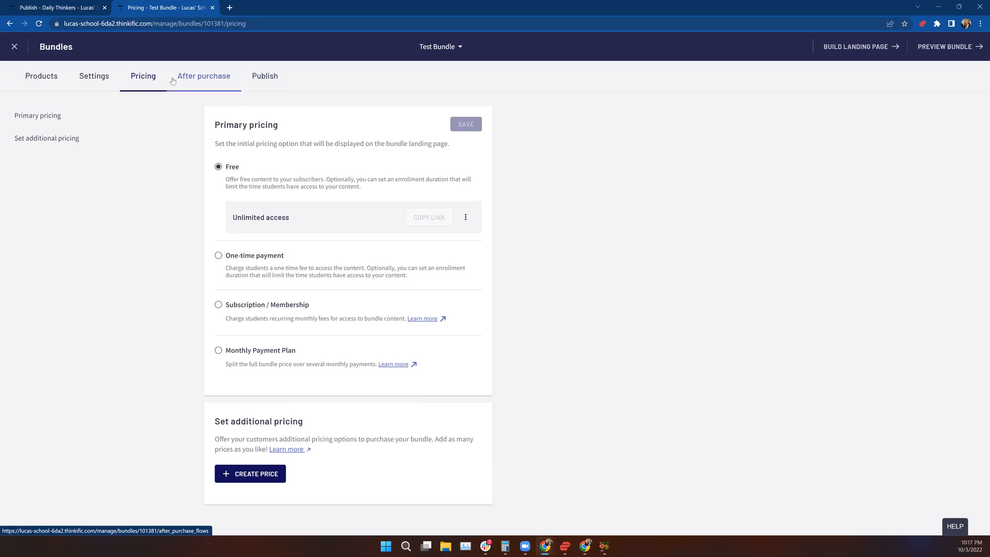
pyautogui.click(203, 75)
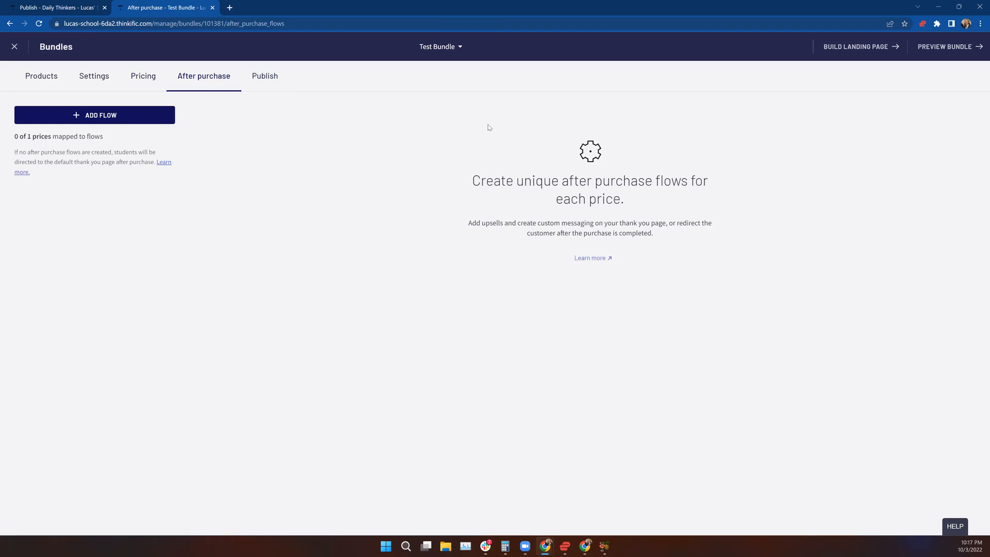
pyautogui.moveTo(230, 140)
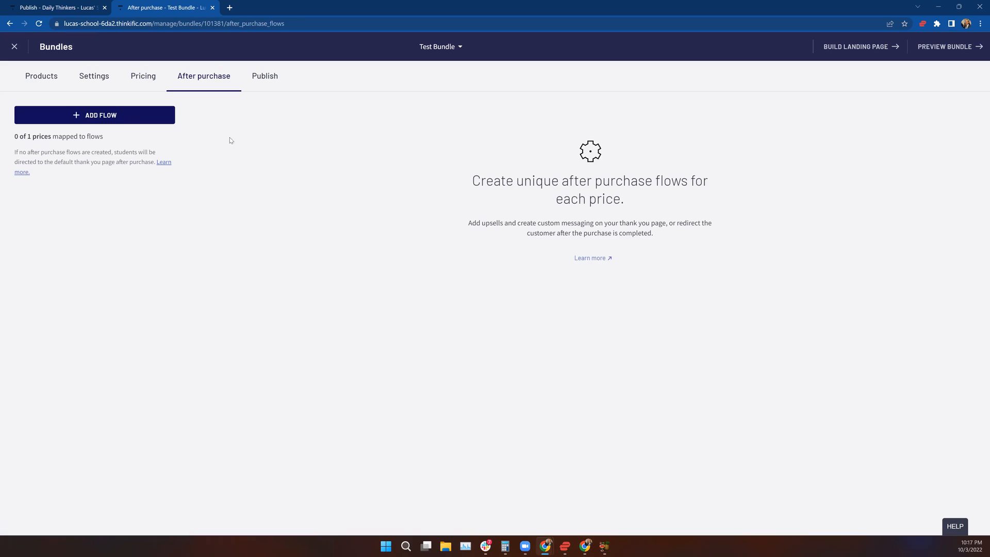
pyautogui.moveTo(227, 134)
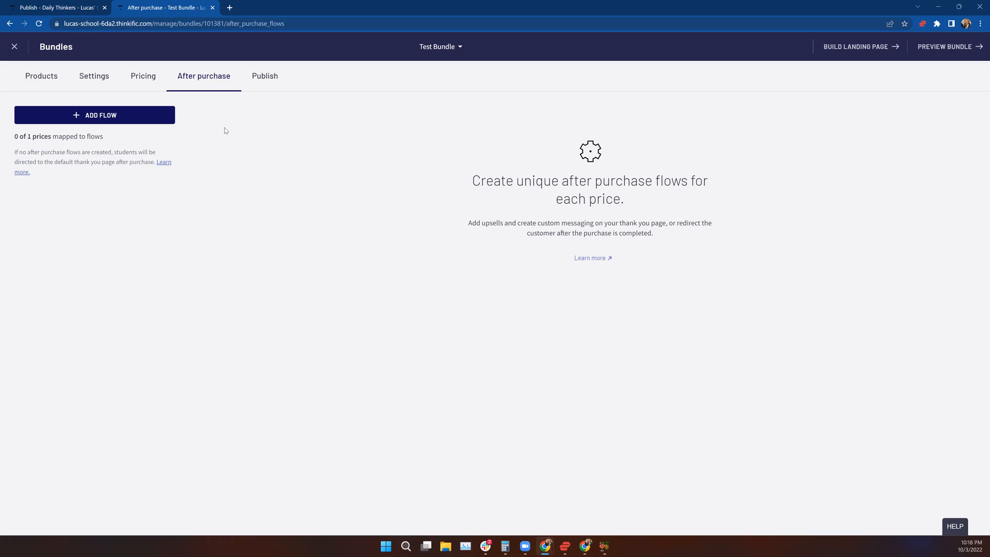
pyautogui.moveTo(225, 124)
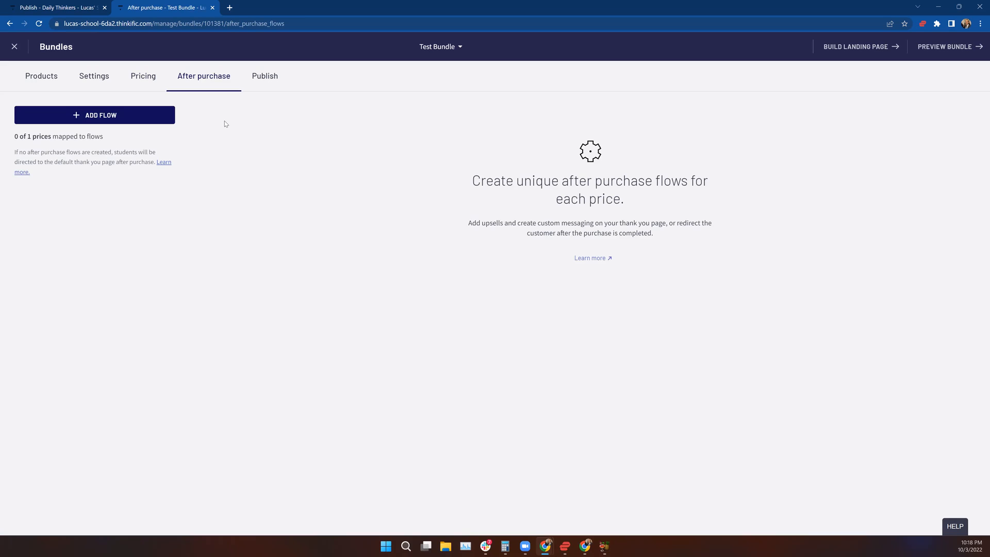
pyautogui.moveTo(202, 124)
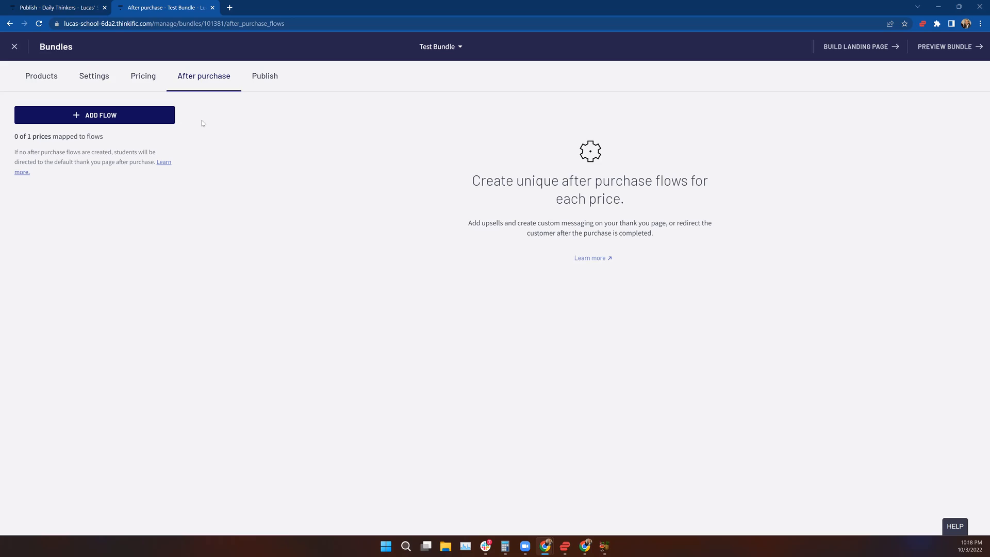
pyautogui.click(265, 75)
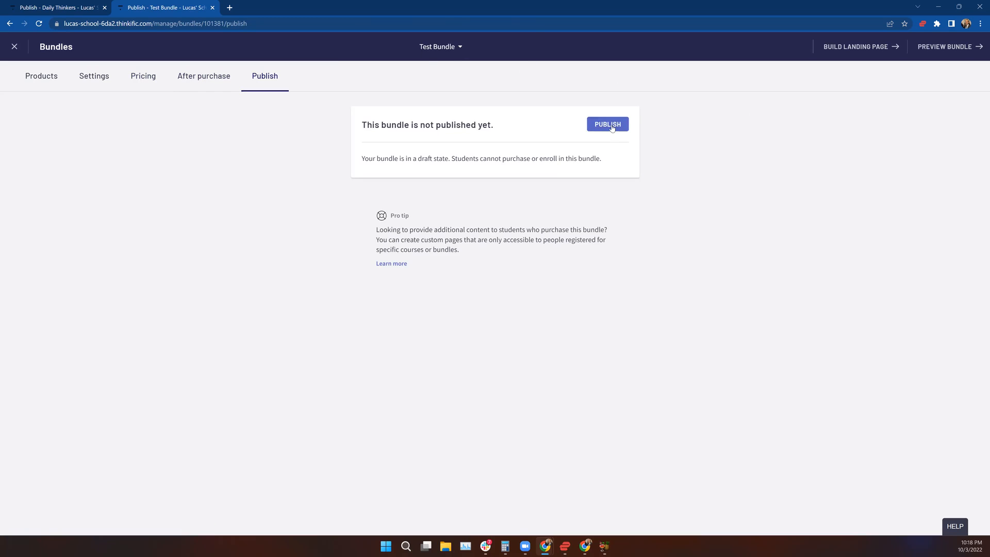
# - Publish Test Bundle and open its landing page in Site Builder
pyautogui.click(606, 124)
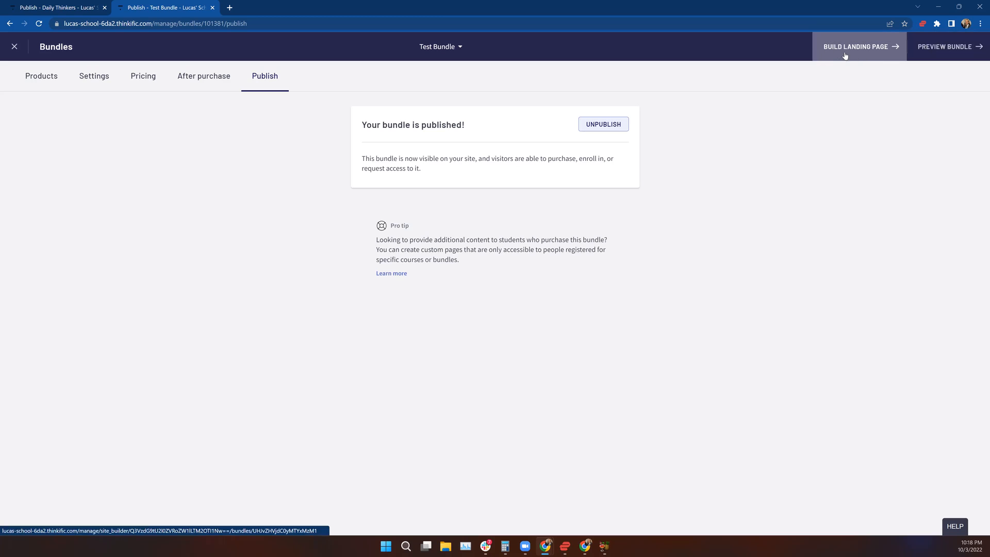
pyautogui.moveTo(857, 46)
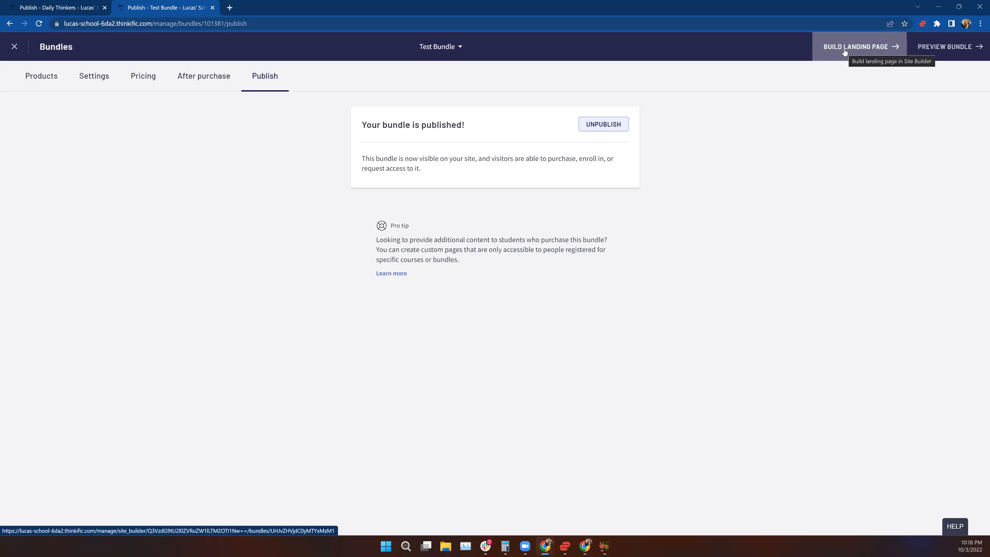
pyautogui.click(857, 46)
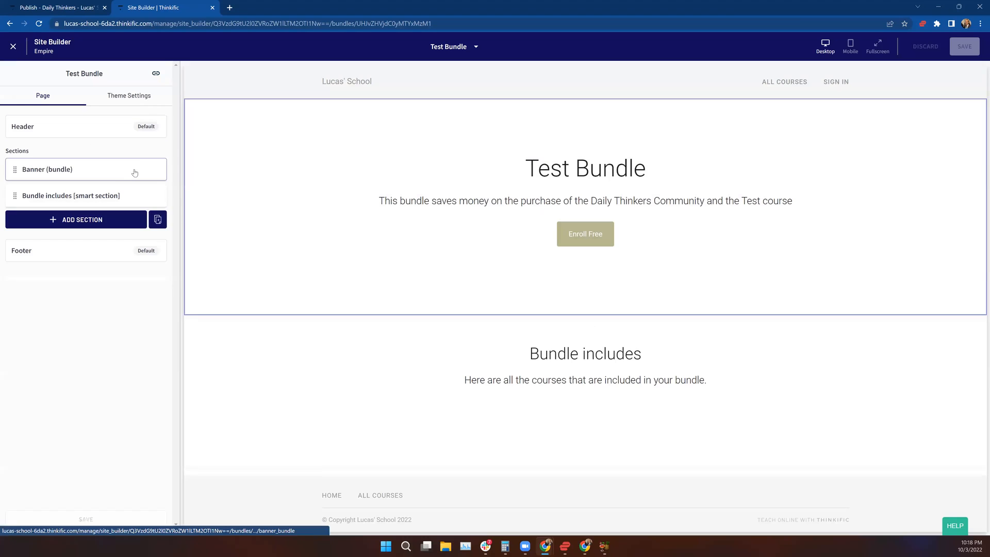
pyautogui.click(71, 195)
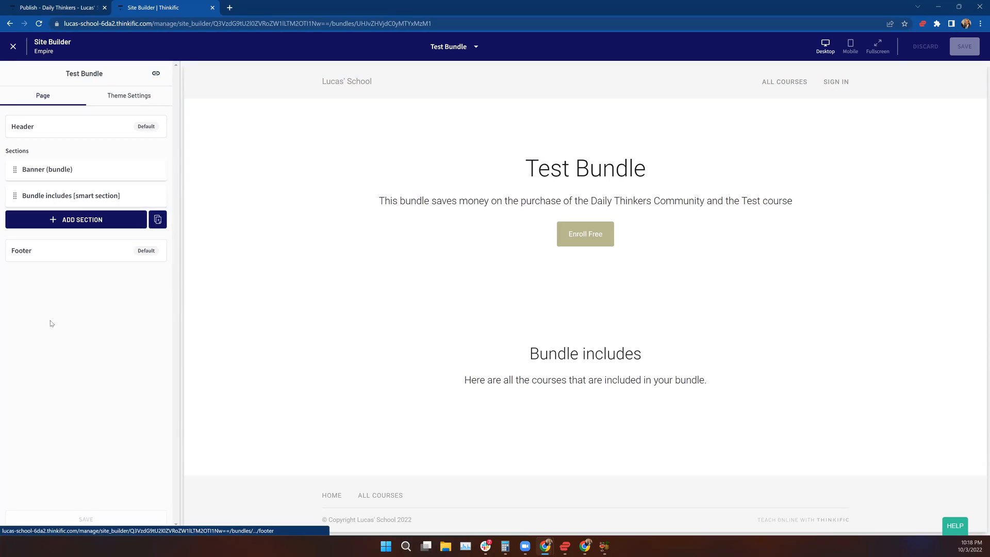
pyautogui.moveTo(88, 322)
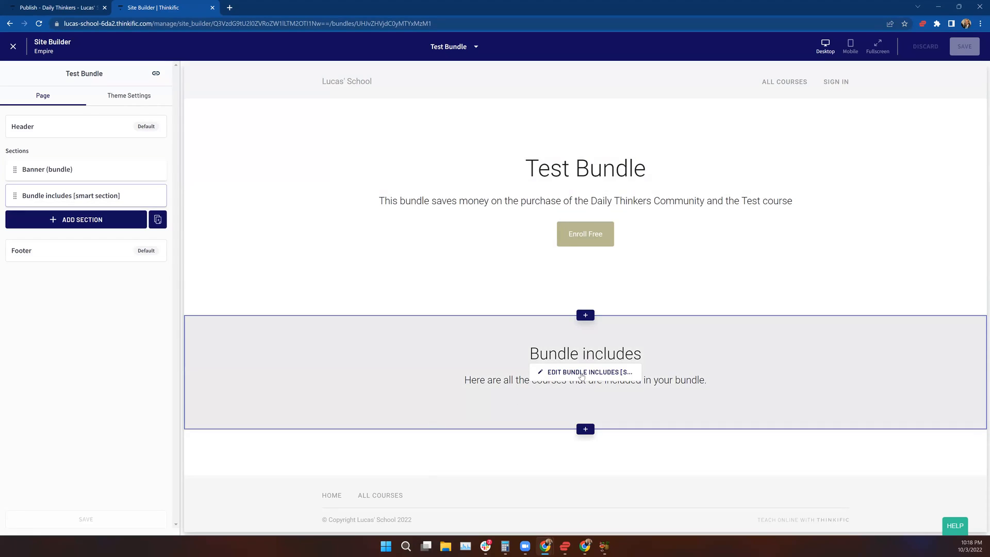
# - Review the Bundle includes section's heading and layout options, then preview the bundle as a visitor
pyautogui.click(585, 371)
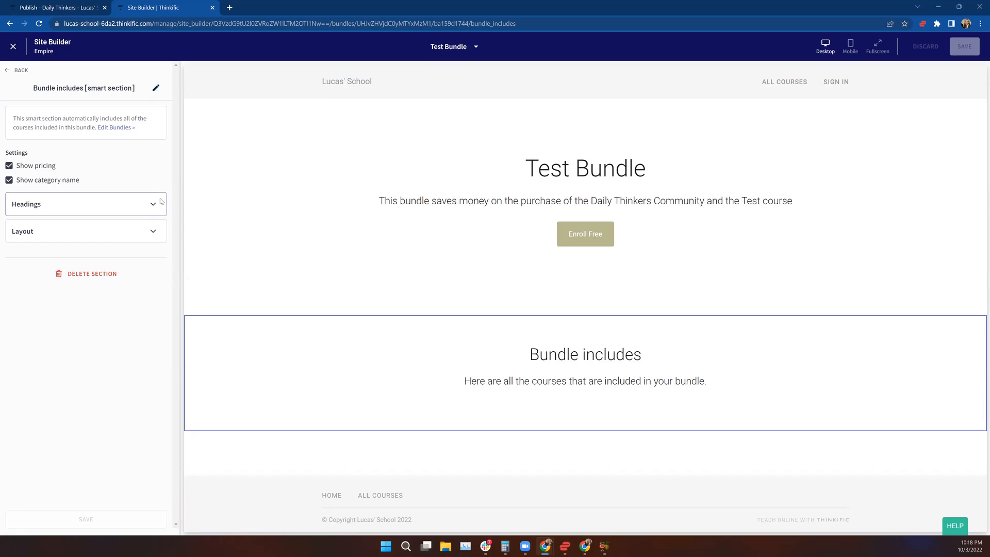
pyautogui.click(86, 204)
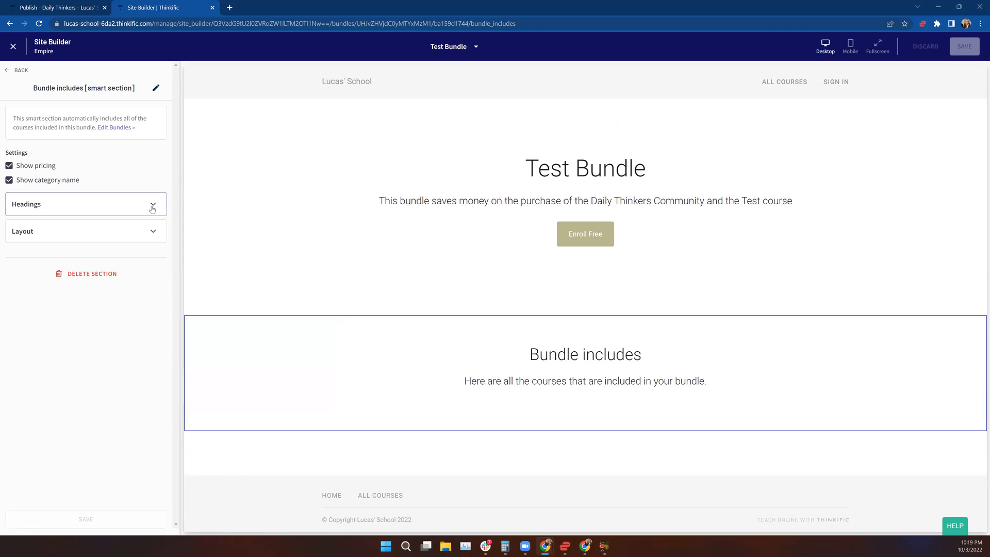
pyautogui.click(85, 230)
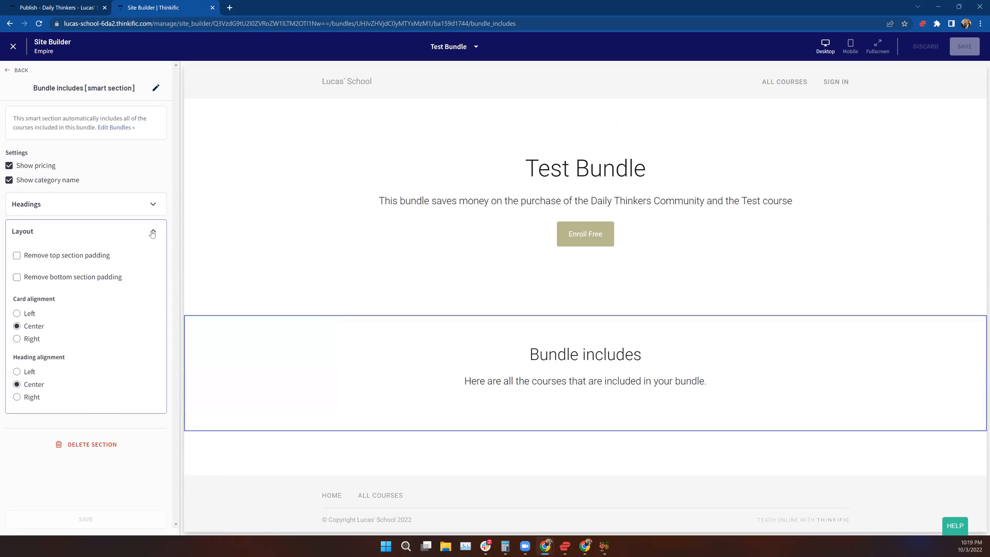
pyautogui.click(152, 231)
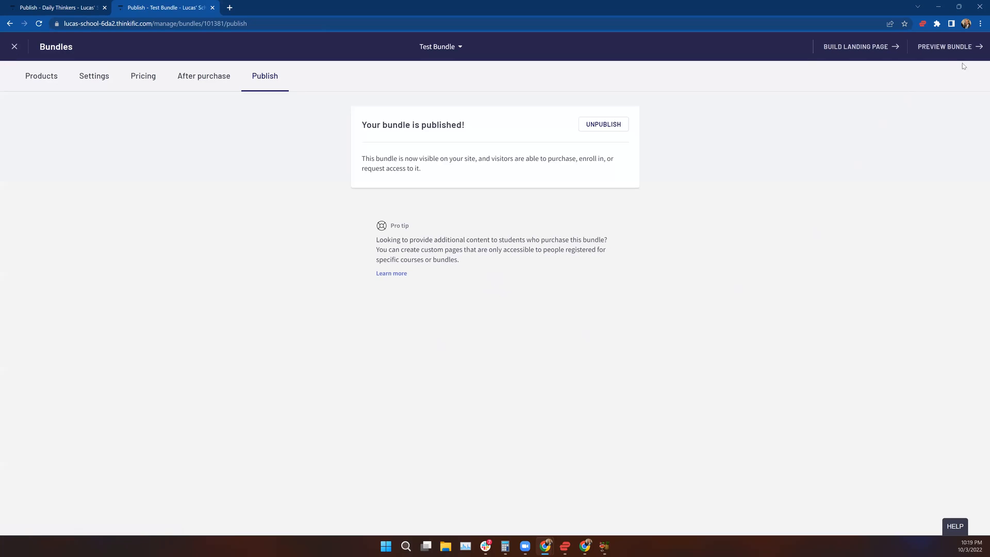
pyautogui.click(946, 47)
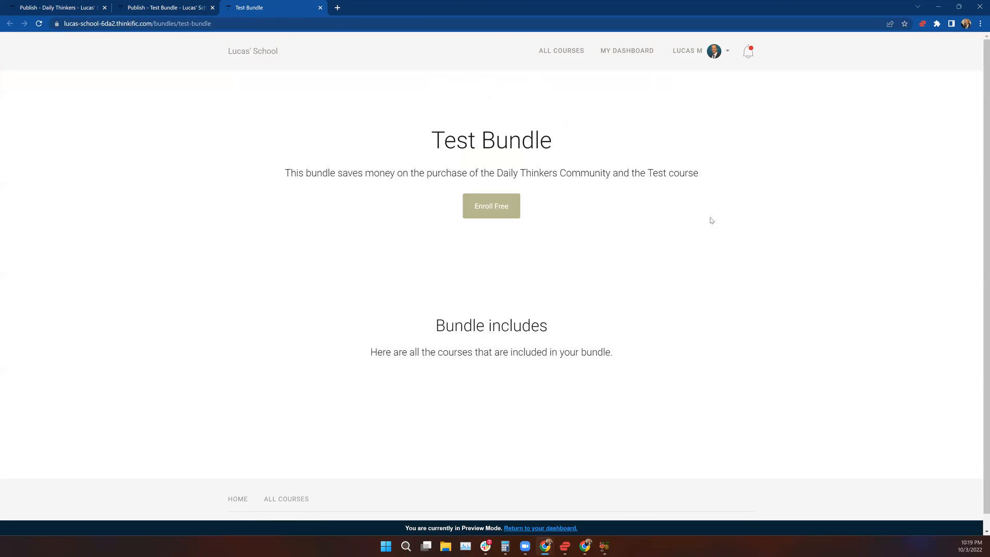
pyautogui.moveTo(491, 206)
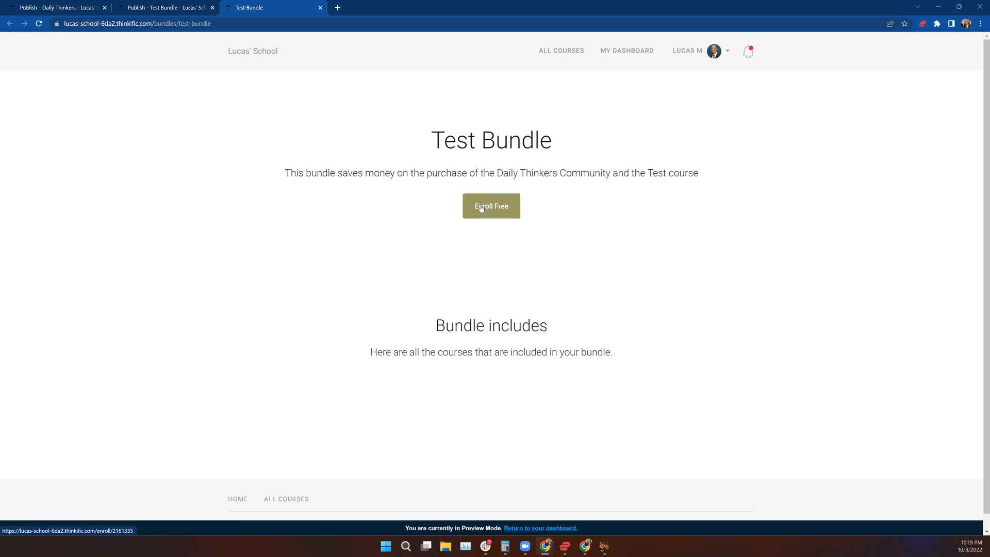
pyautogui.moveTo(480, 208)
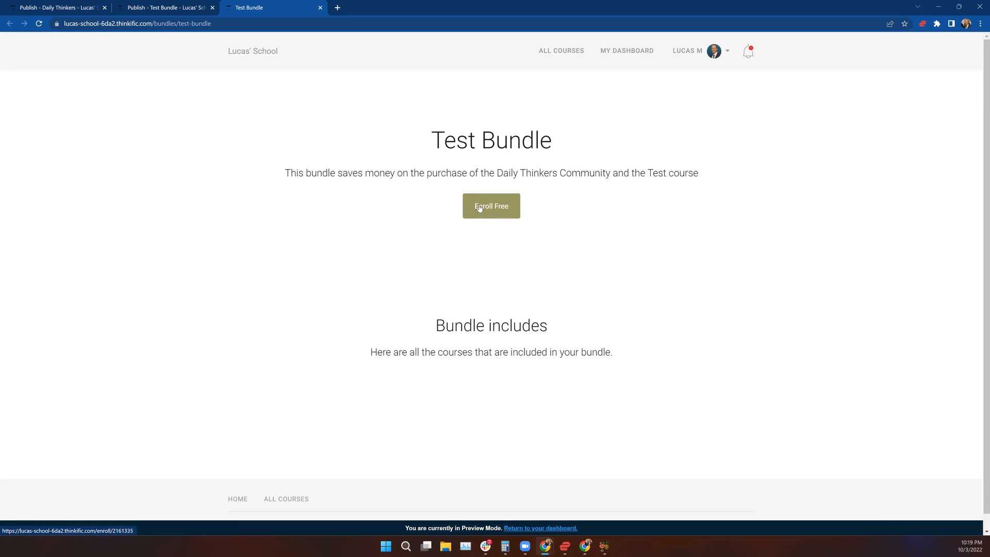
pyautogui.moveTo(392, 202)
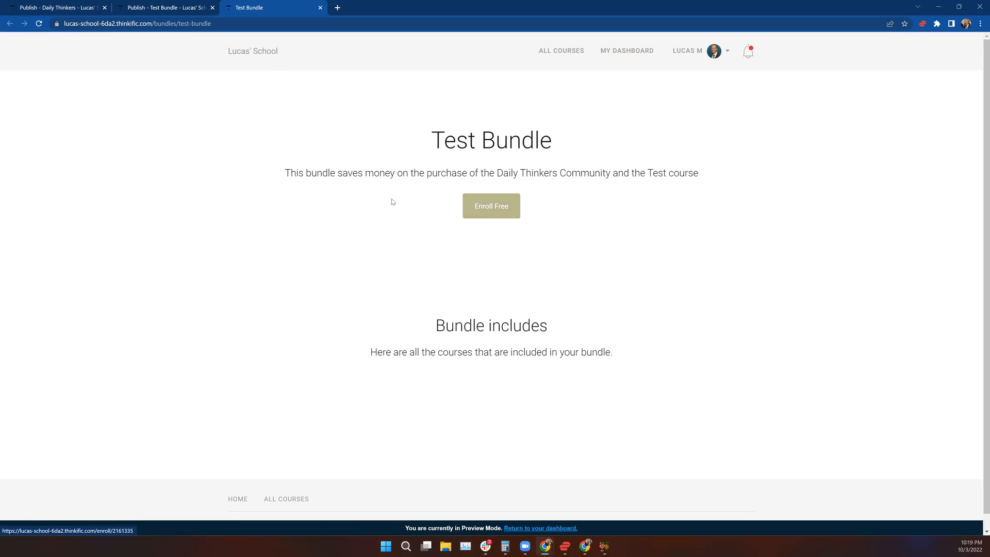
# - Note the landing page's URL and enroll in Test Bundle for free
pyautogui.click(136, 24)
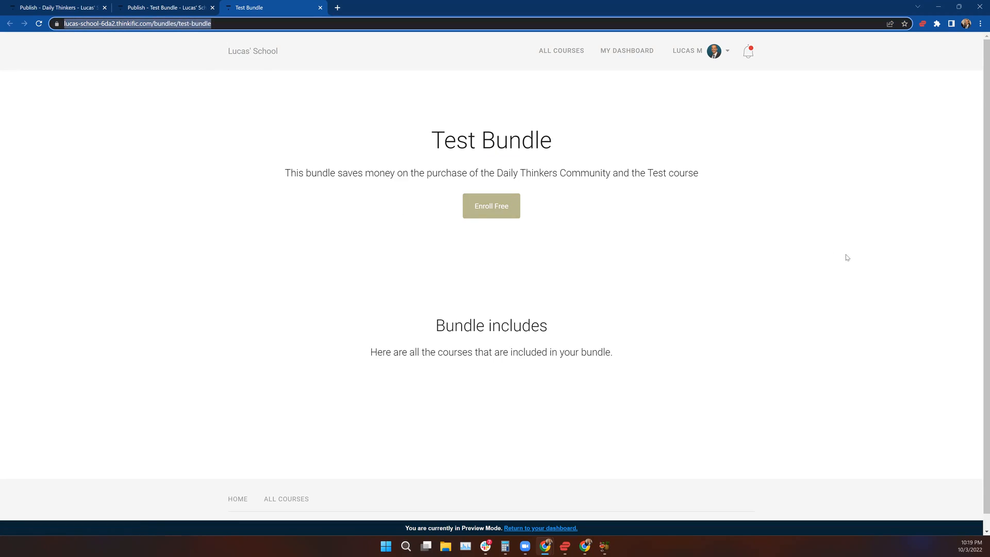
pyautogui.moveTo(978, 280)
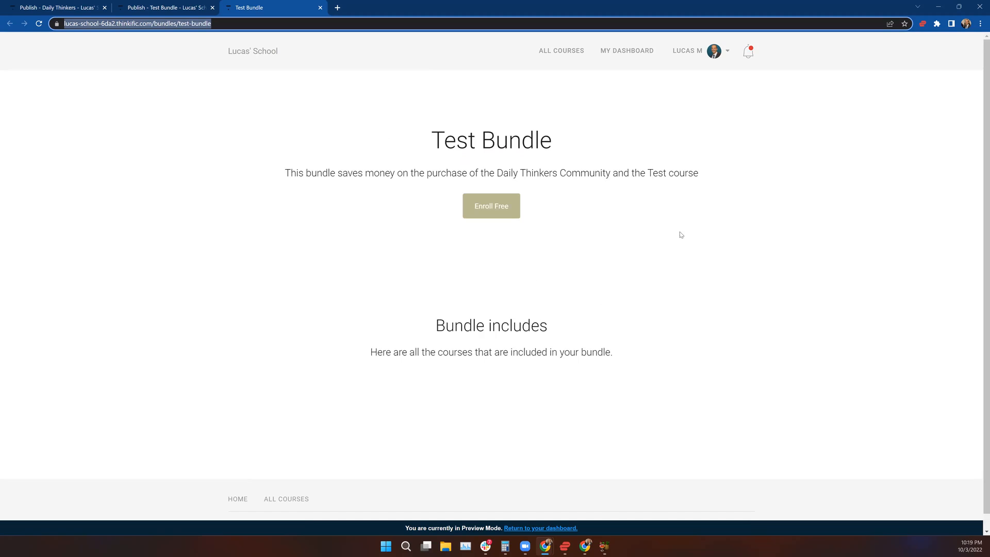
pyautogui.click(491, 206)
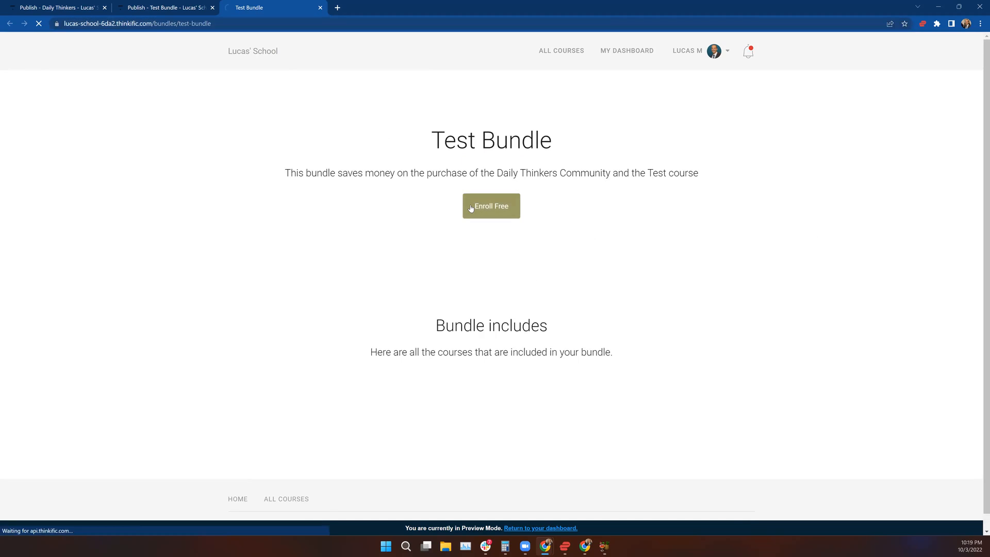
# - Confirm the enrollment on the dashboard and close the preview to return to the publish page
pyautogui.click(491, 206)
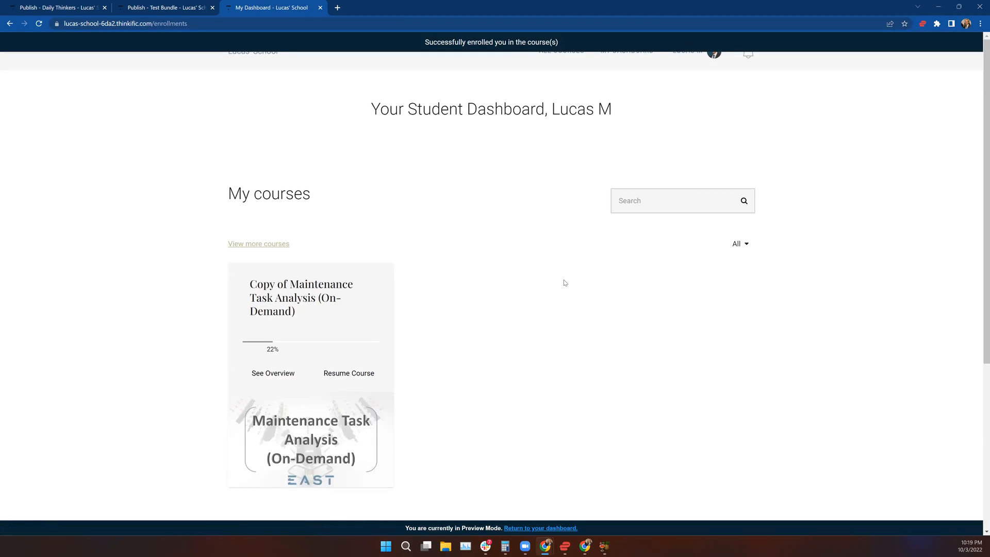
pyautogui.moveTo(547, 290)
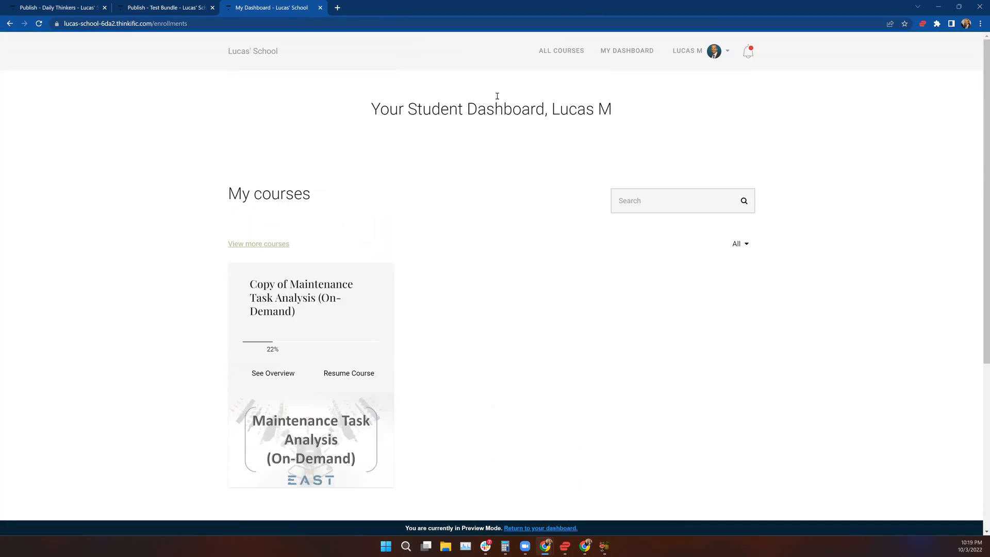
pyautogui.scroll(-3)
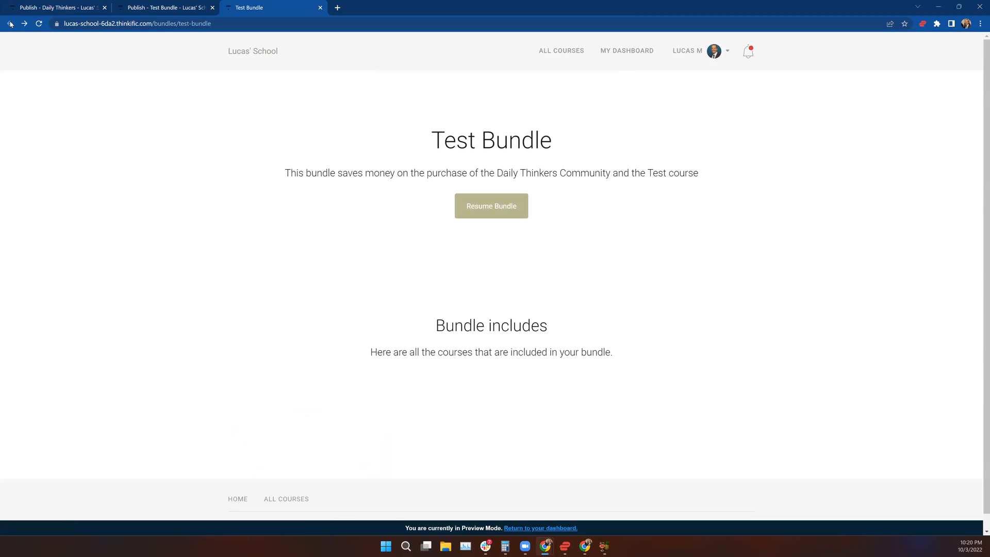
pyautogui.moveTo(337, 34)
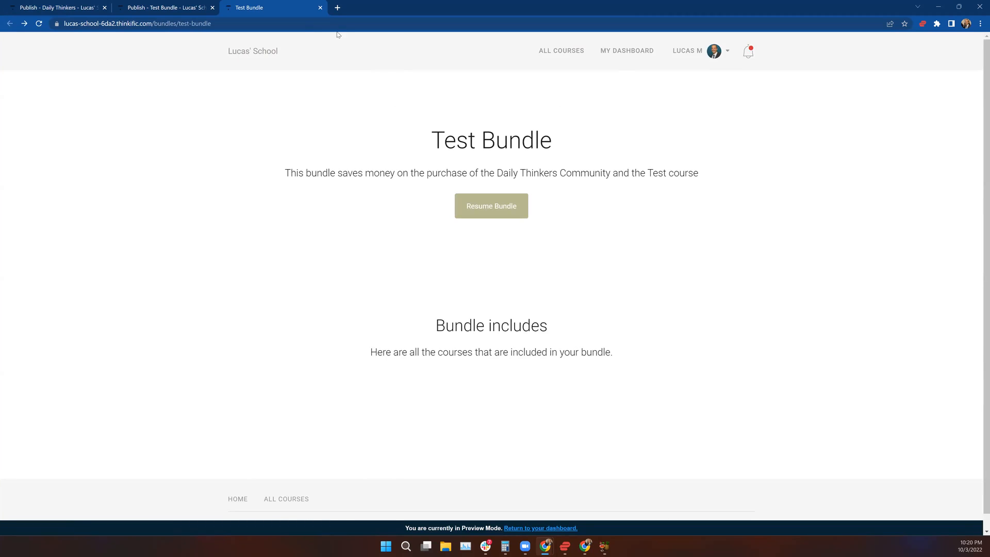
pyautogui.click(320, 8)
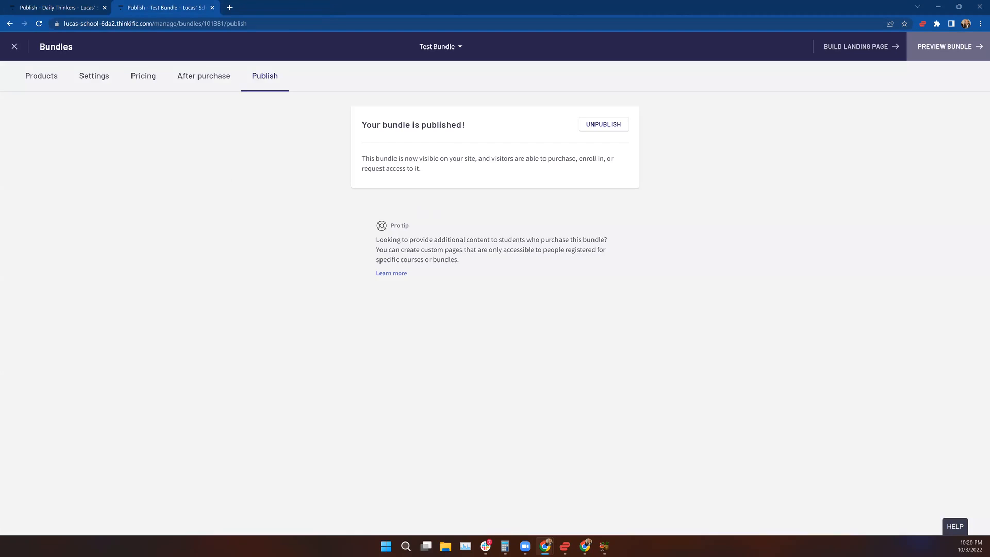
# - Exit the bundle editor back to the Memberships & Bundles list
pyautogui.click(13, 46)
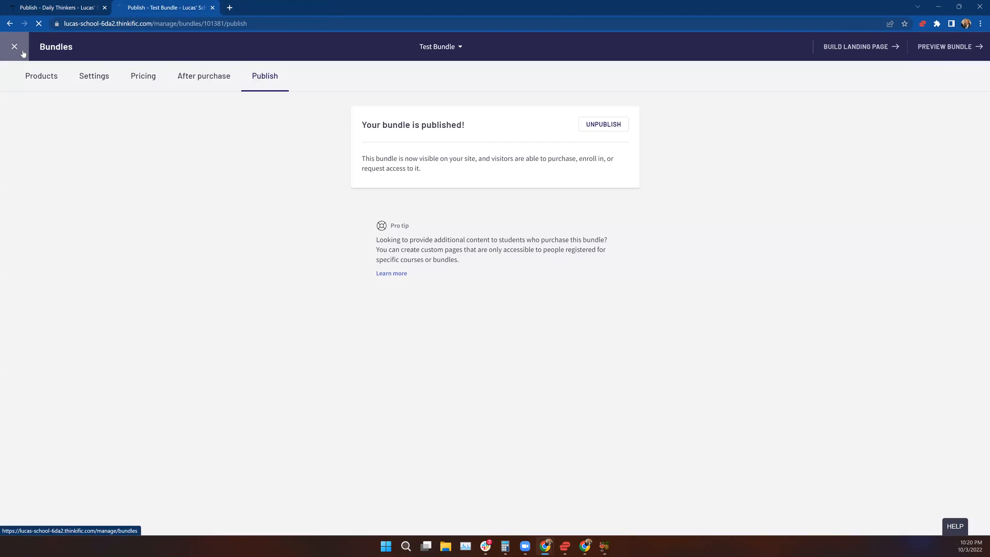
pyautogui.click(13, 47)
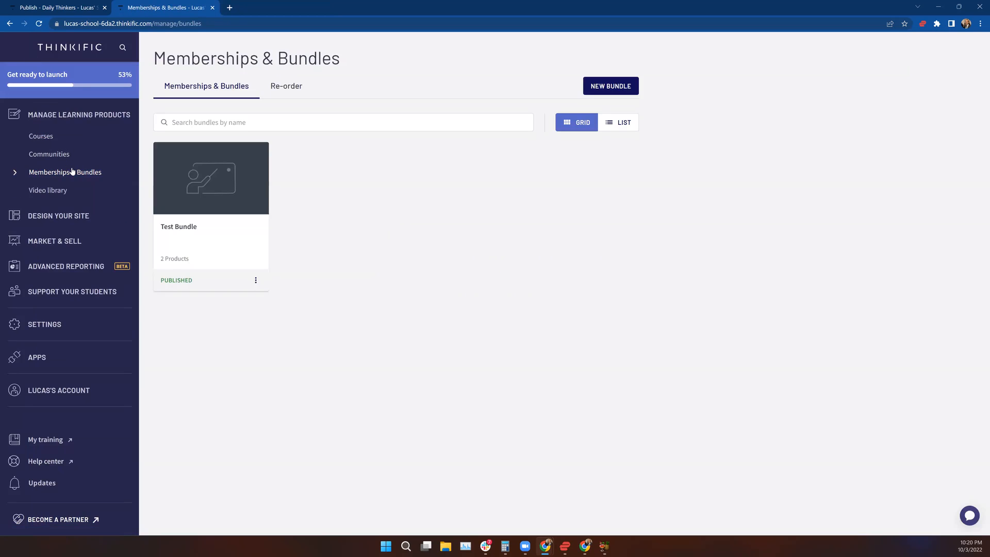
pyautogui.click(65, 173)
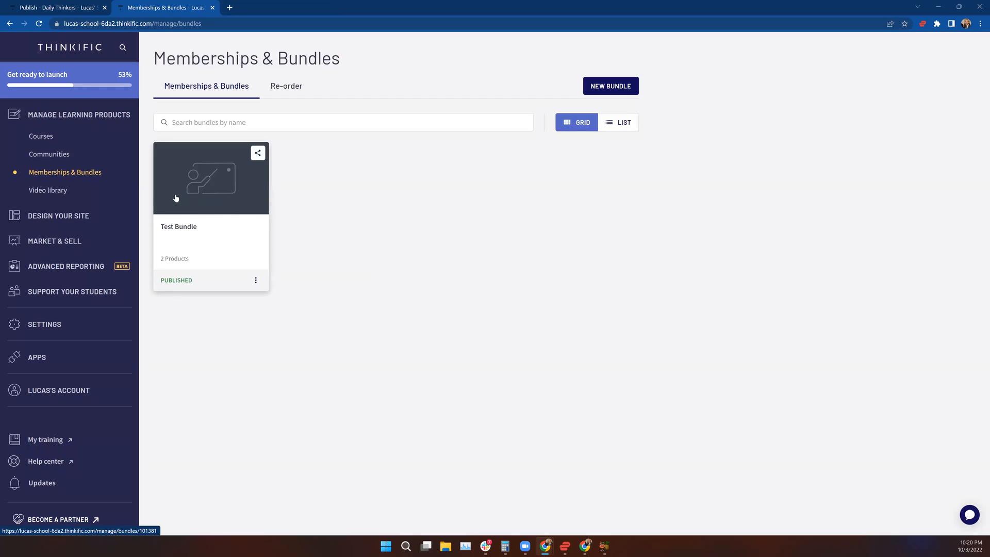
pyautogui.moveTo(186, 279)
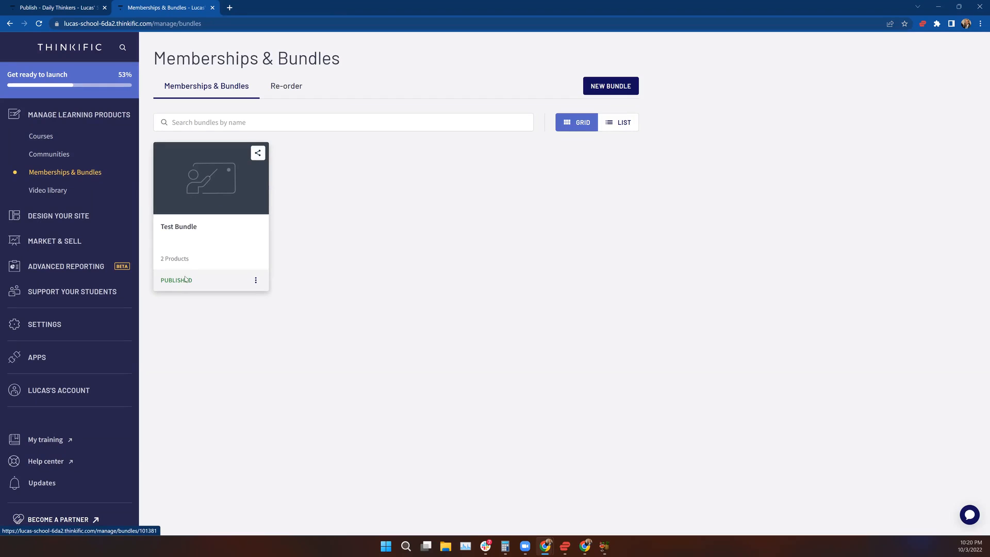
# - Review Test Bundle's sharing options (Facebook, LinkedIn, Twitter, copy link) and close them
pyautogui.click(256, 279)
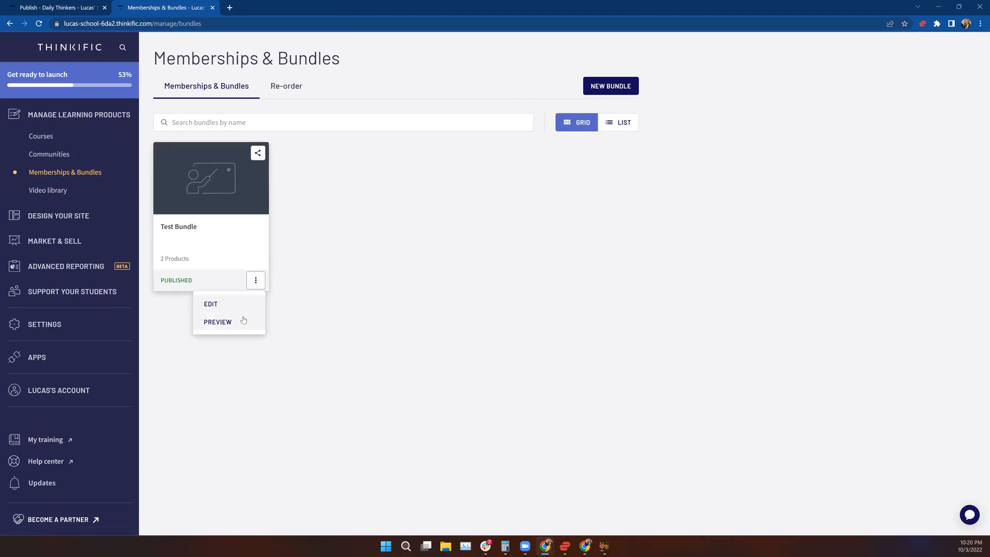
pyautogui.moveTo(211, 303)
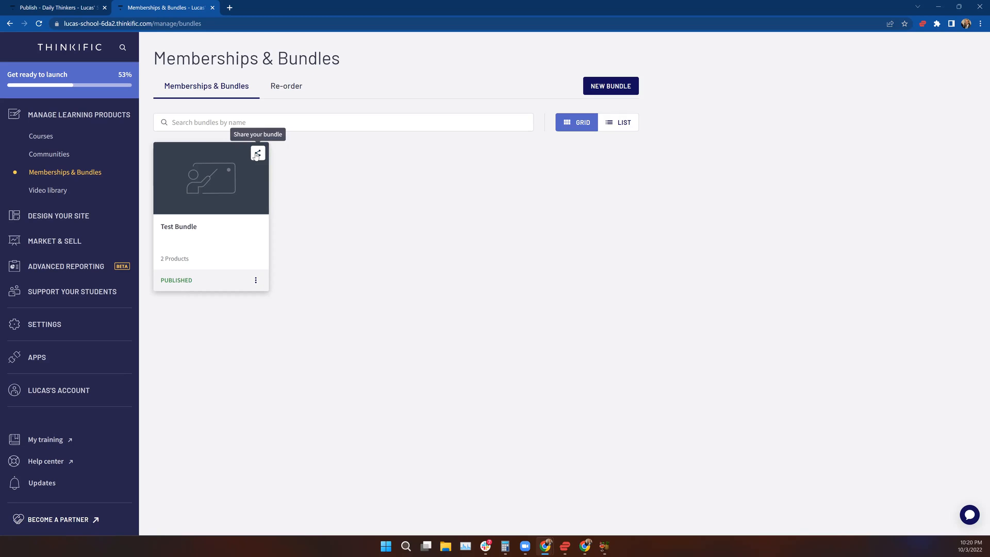
pyautogui.click(258, 154)
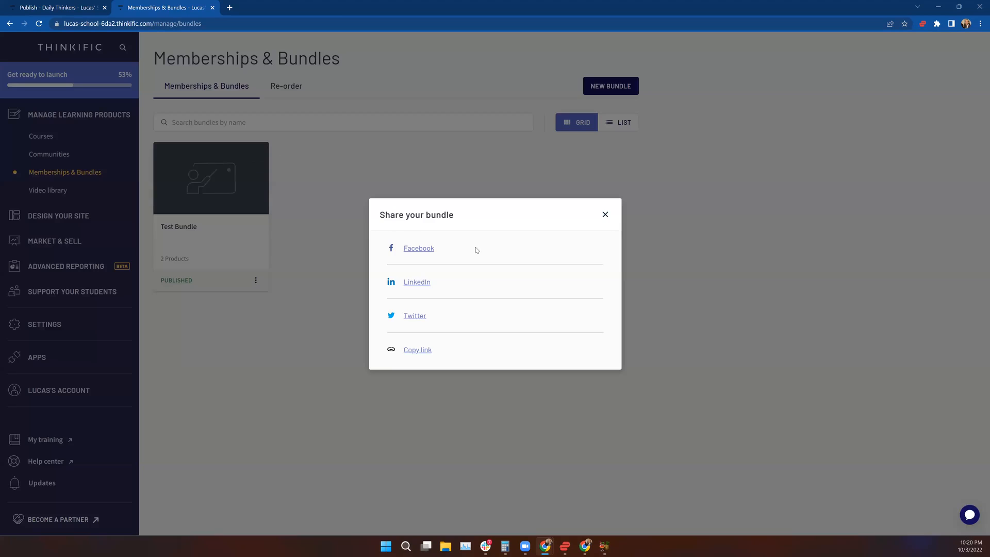
pyautogui.moveTo(401, 256)
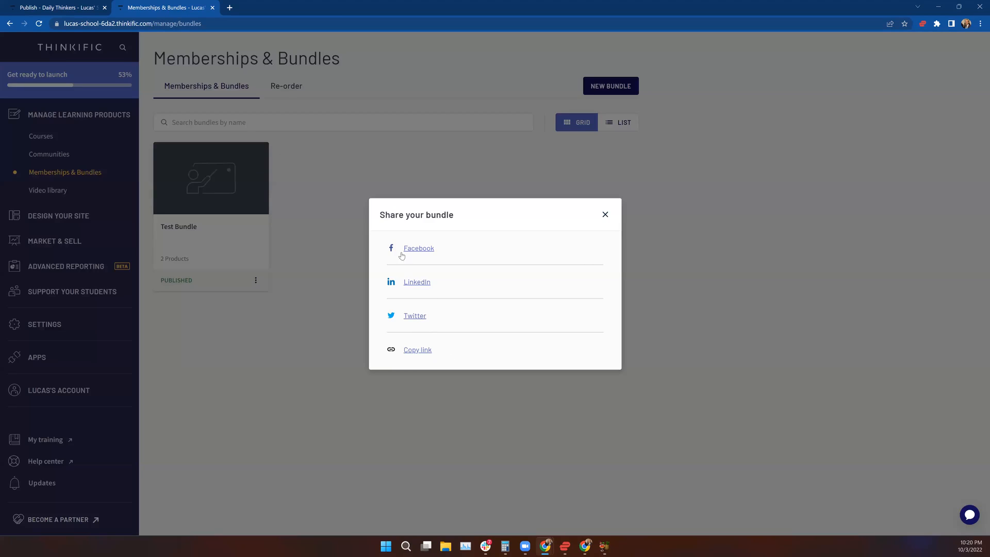
pyautogui.moveTo(413, 323)
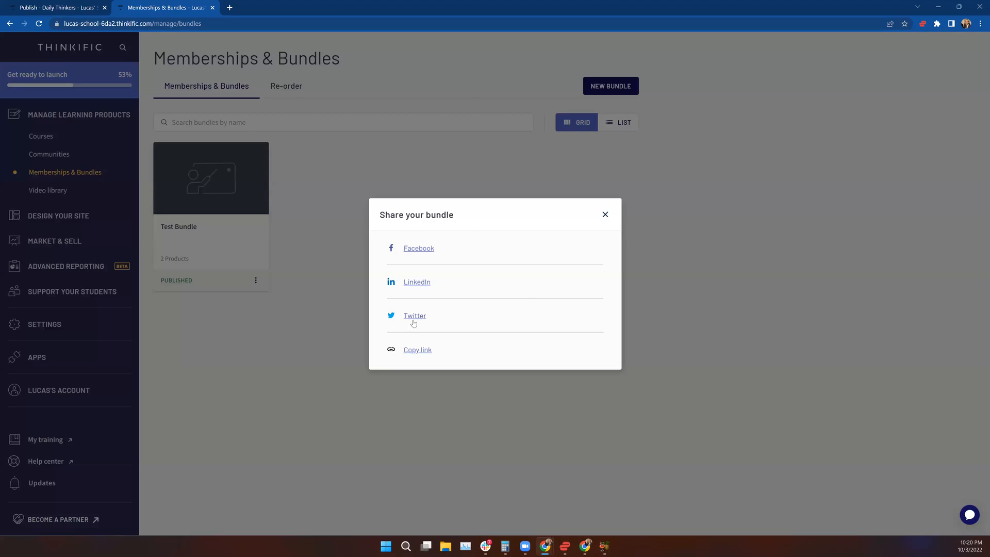
pyautogui.moveTo(408, 281)
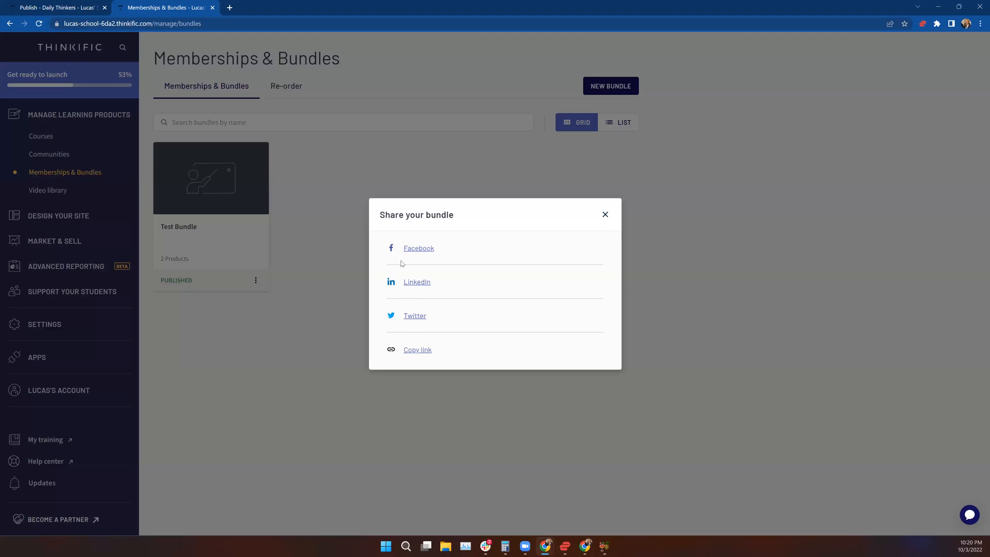
pyautogui.moveTo(491, 350)
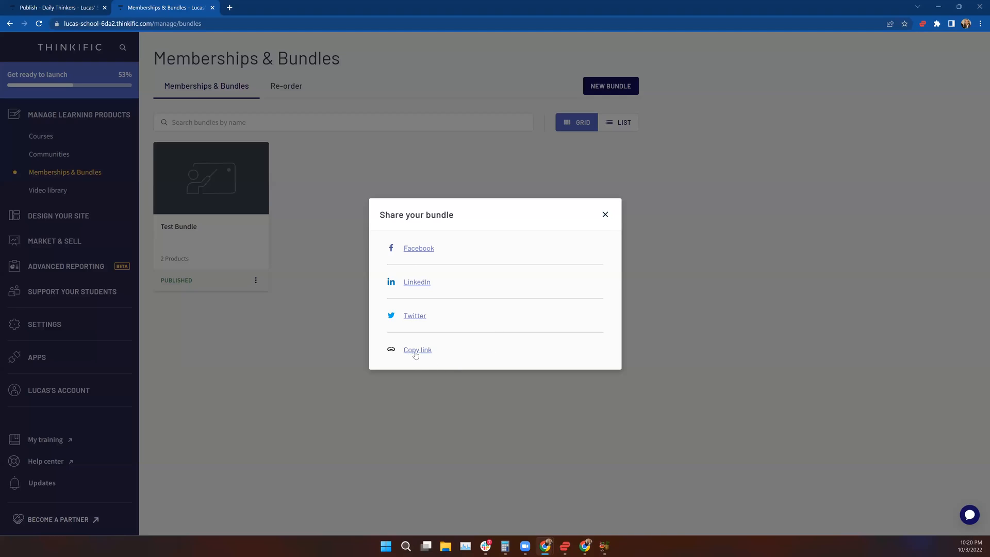
pyautogui.moveTo(641, 199)
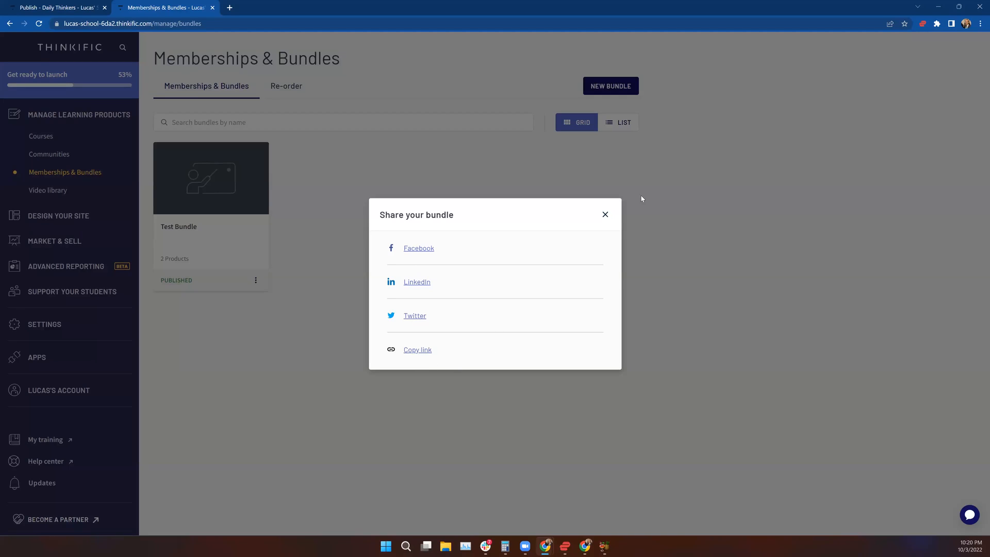
pyautogui.click(604, 214)
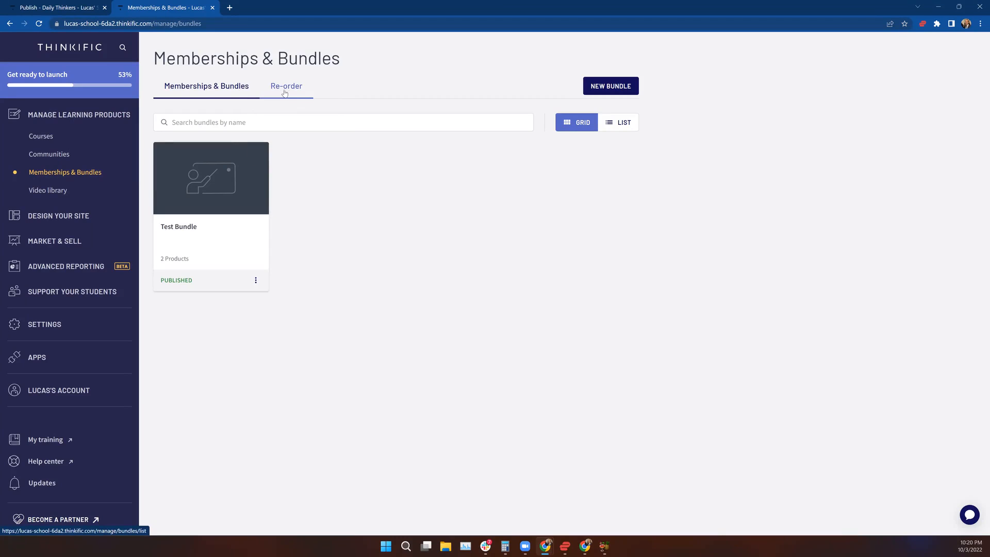
# - Reorder products so Test Bundle leads, followed by Level of Repair Analysis, Daily Thinkers, Test Community, Course Tutorial
pyautogui.click(286, 86)
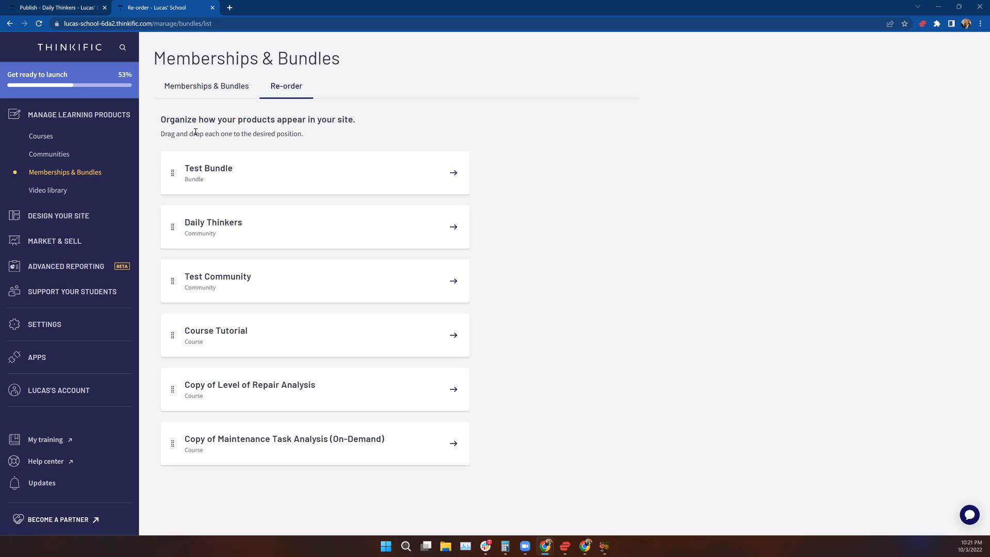
pyautogui.moveTo(179, 135)
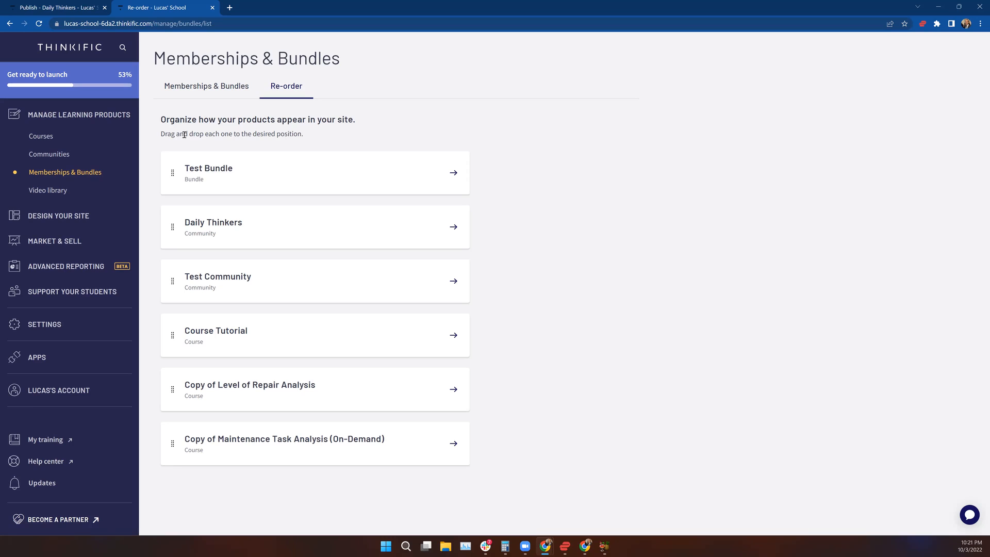
pyautogui.moveTo(153, 159)
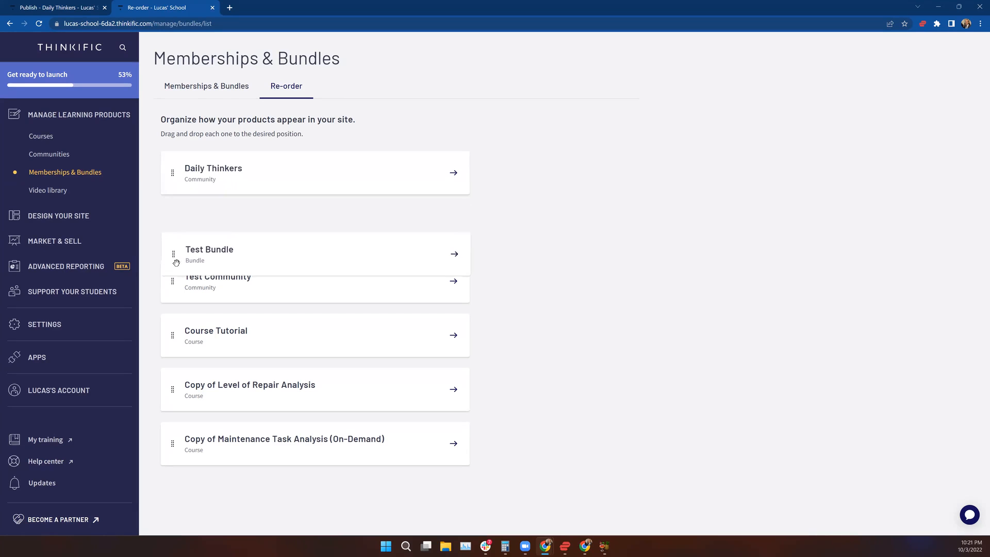
pyautogui.moveTo(173, 253); pyautogui.dragTo(173, 443)
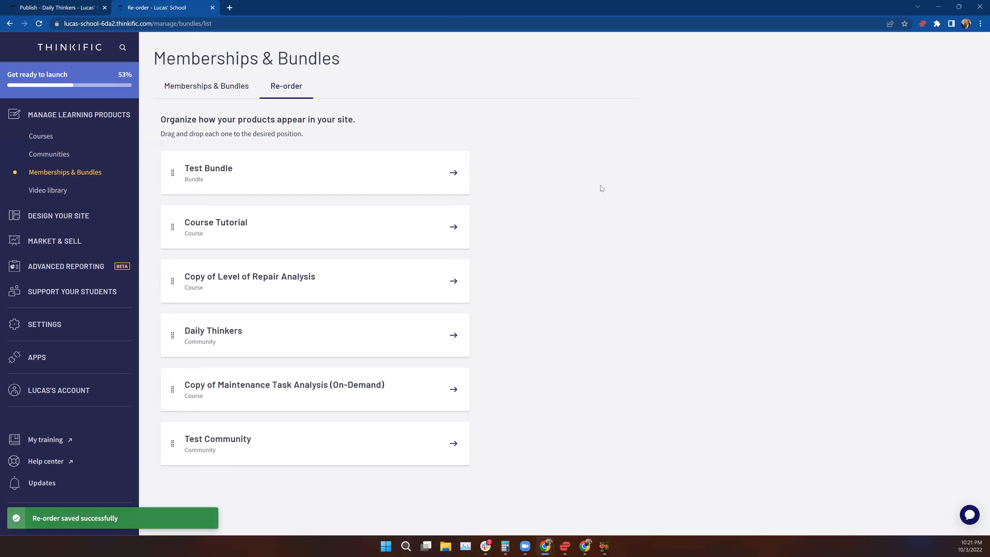
pyautogui.moveTo(592, 176)
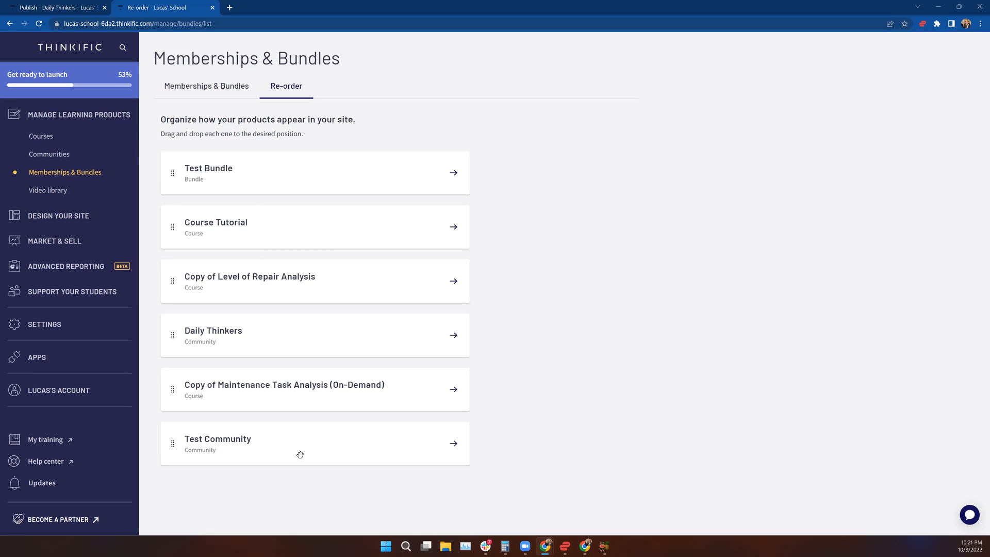
pyautogui.moveTo(276, 439)
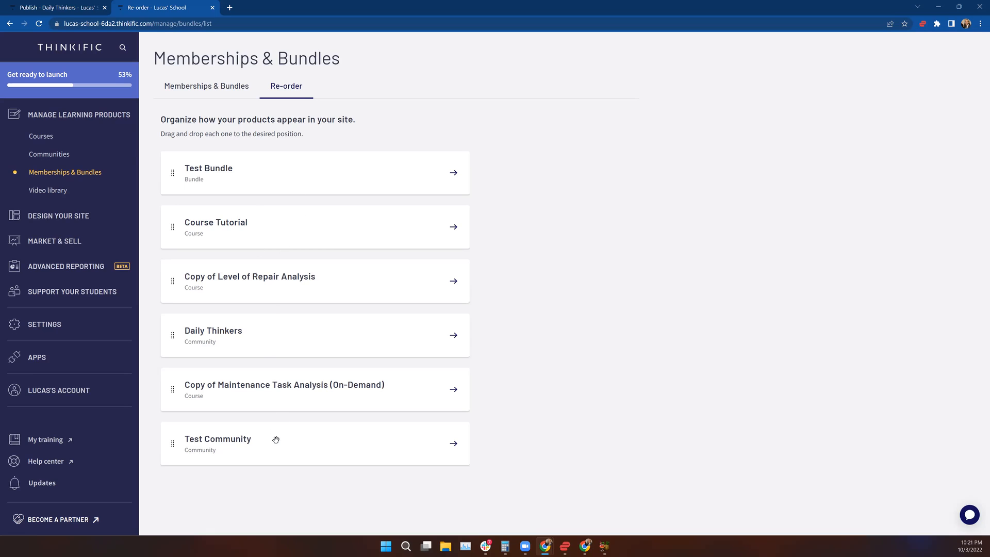
pyautogui.moveTo(245, 170)
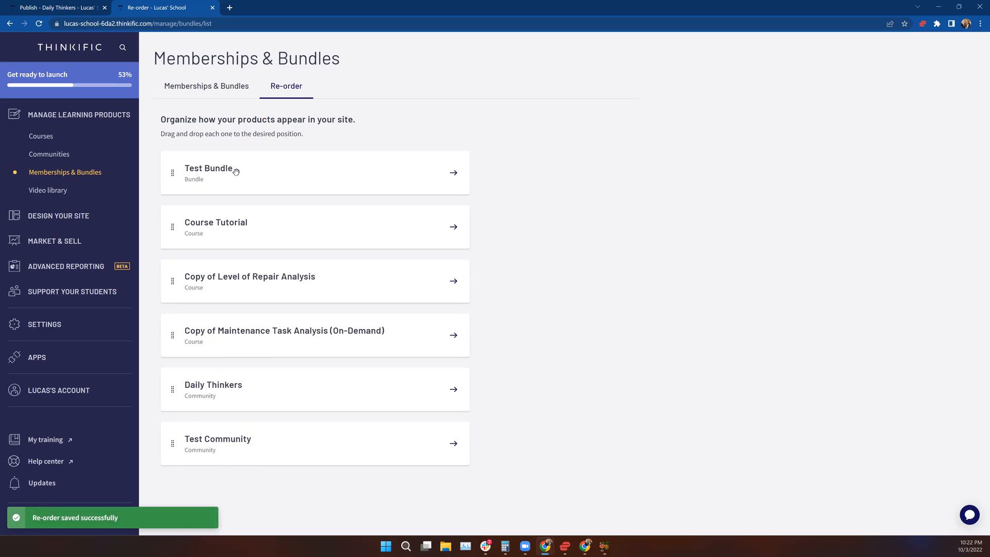
pyautogui.moveTo(859, 391)
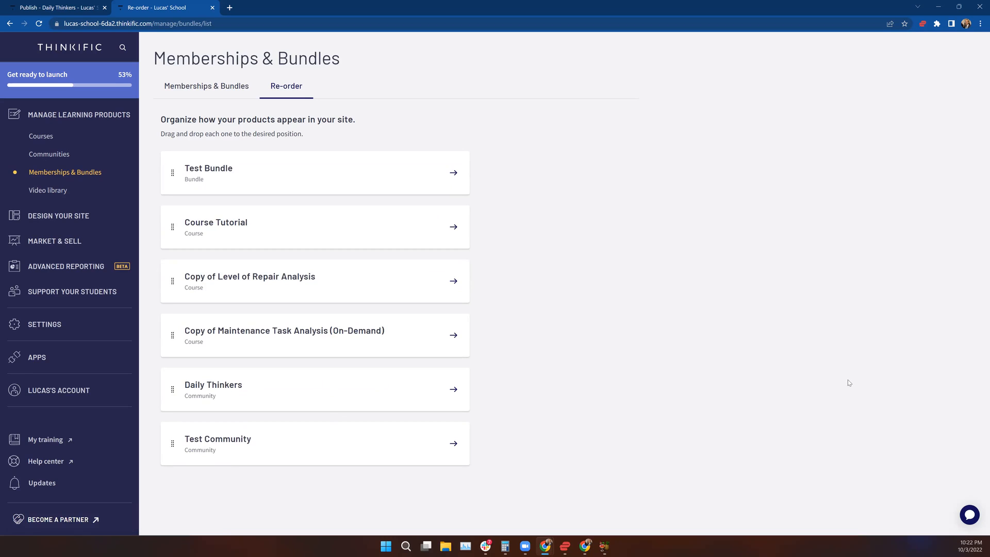
pyautogui.moveTo(209, 169)
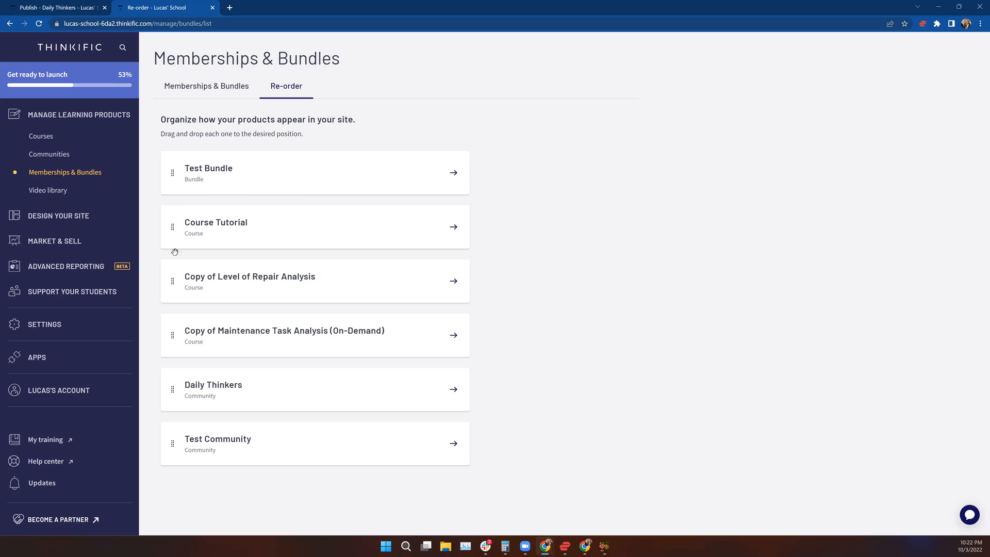
pyautogui.moveTo(172, 390)
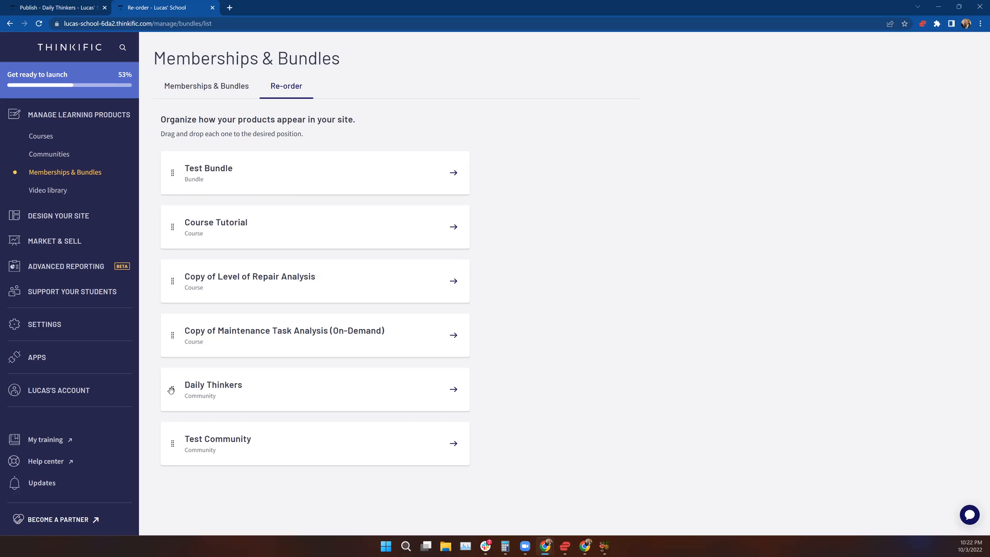
pyautogui.moveTo(172, 389); pyautogui.dragTo(173, 227)
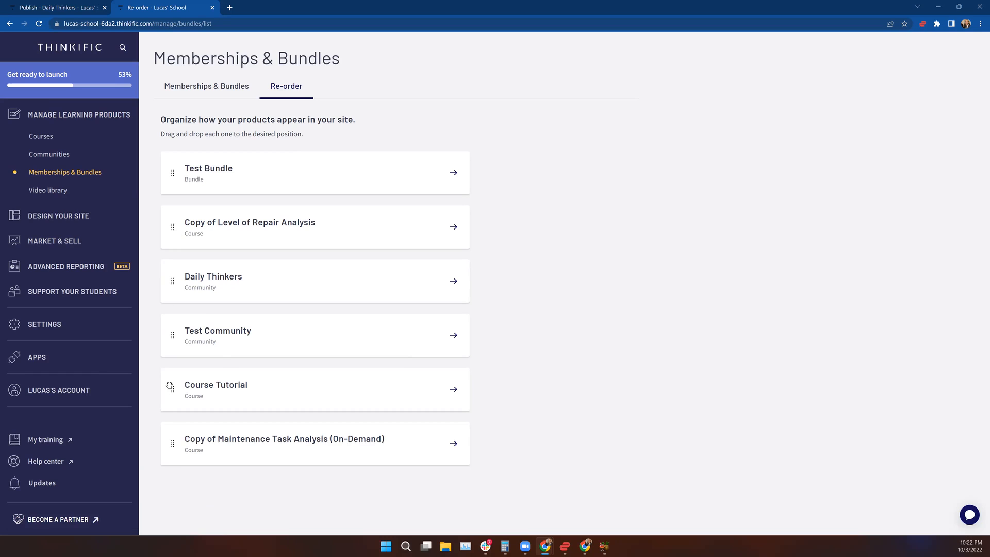
pyautogui.moveTo(369, 300)
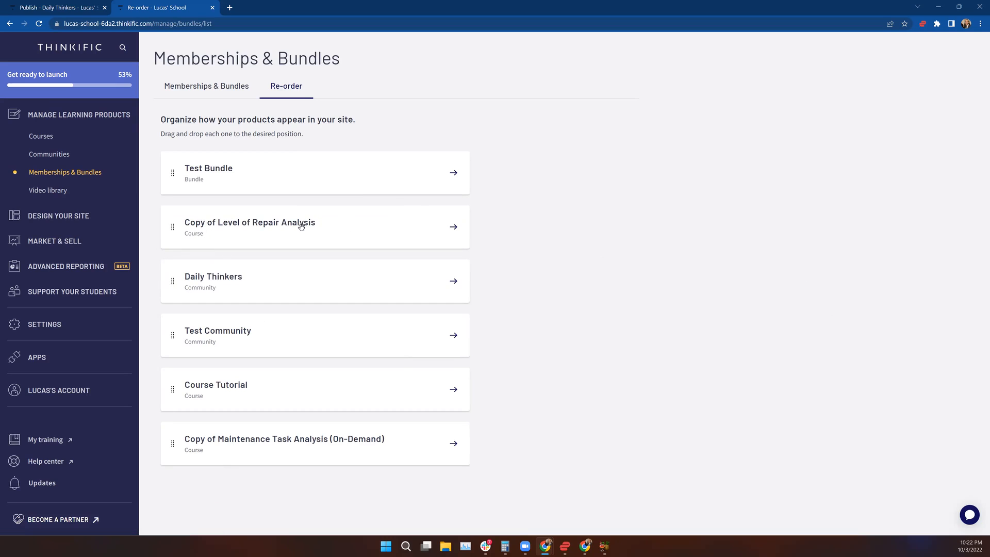
pyautogui.moveTo(541, 125)
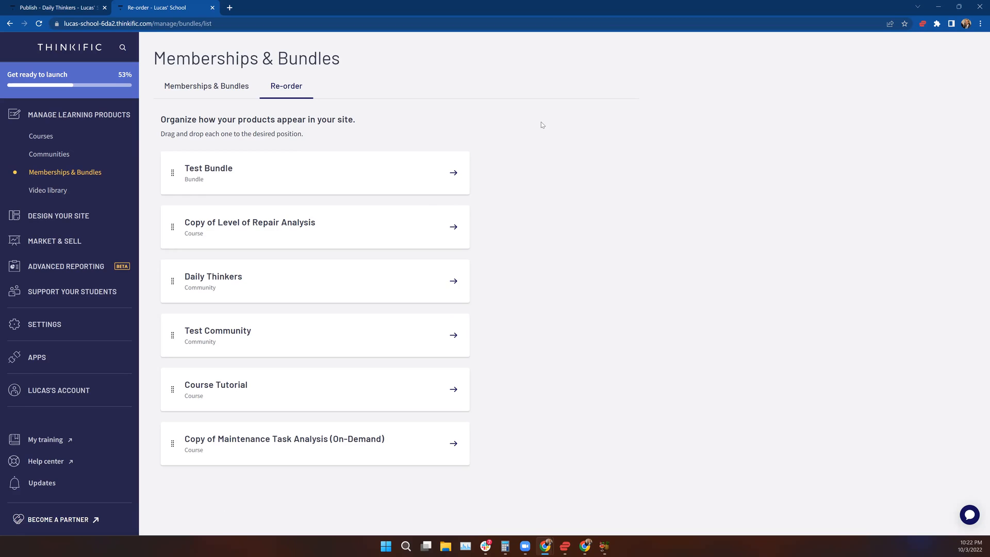
pyautogui.moveTo(541, 126)
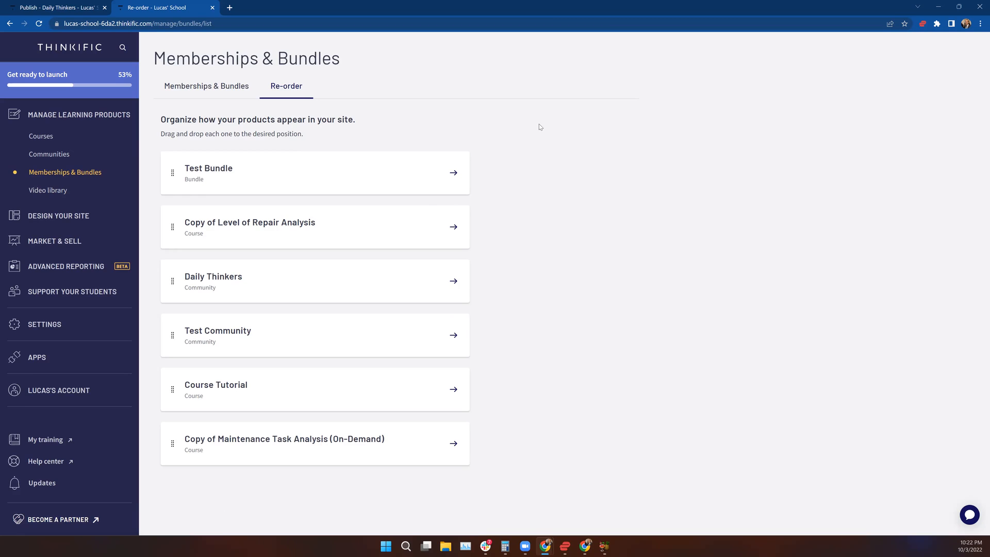
pyautogui.moveTo(68, 137)
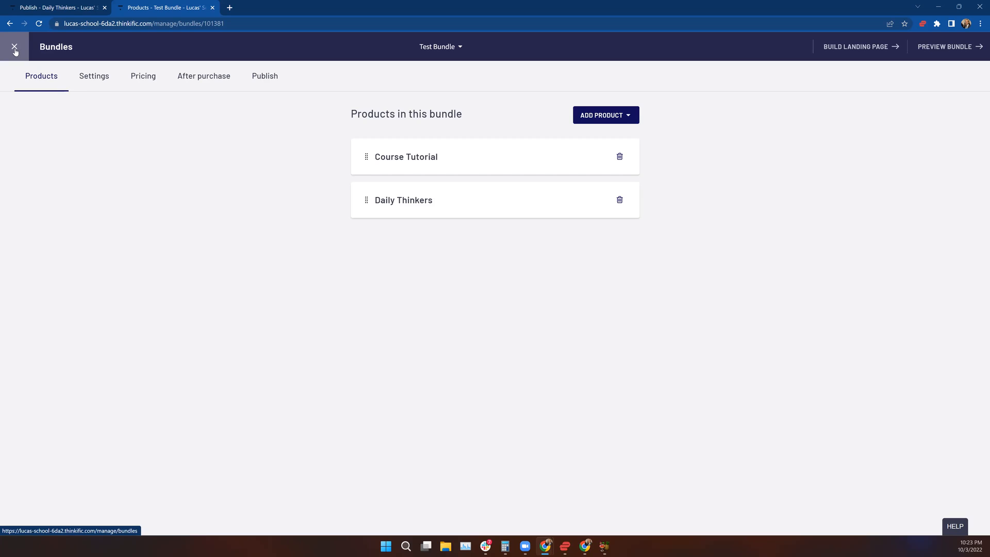
# - Exit the bundle editor and view the school homepage's All products section with Test Bundle listed first
pyautogui.click(14, 47)
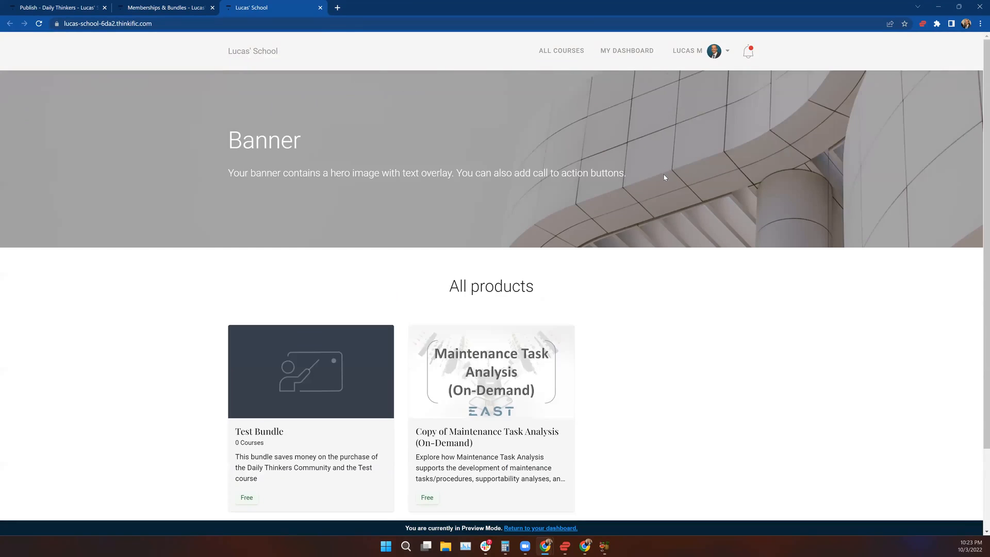
pyautogui.scroll(-3)
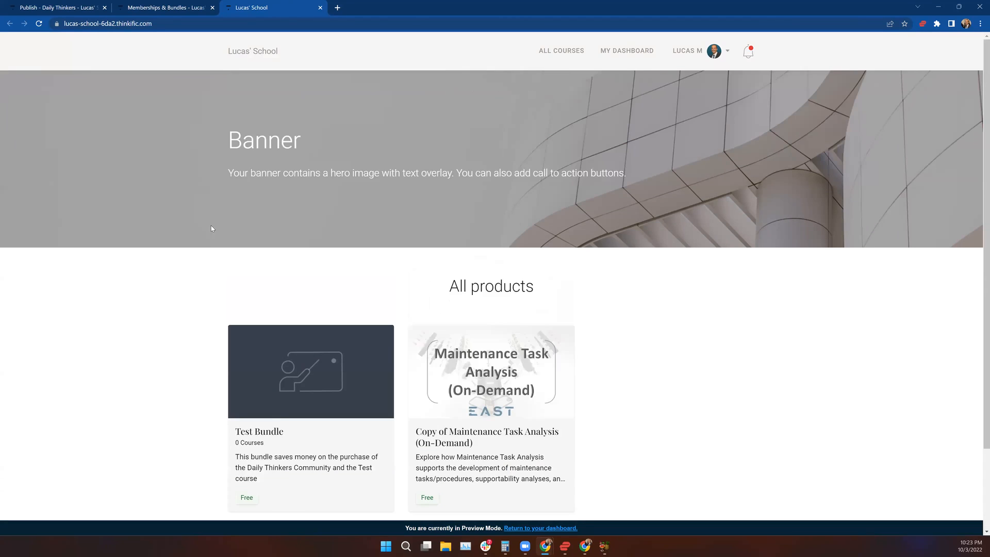
pyautogui.scroll(-3)
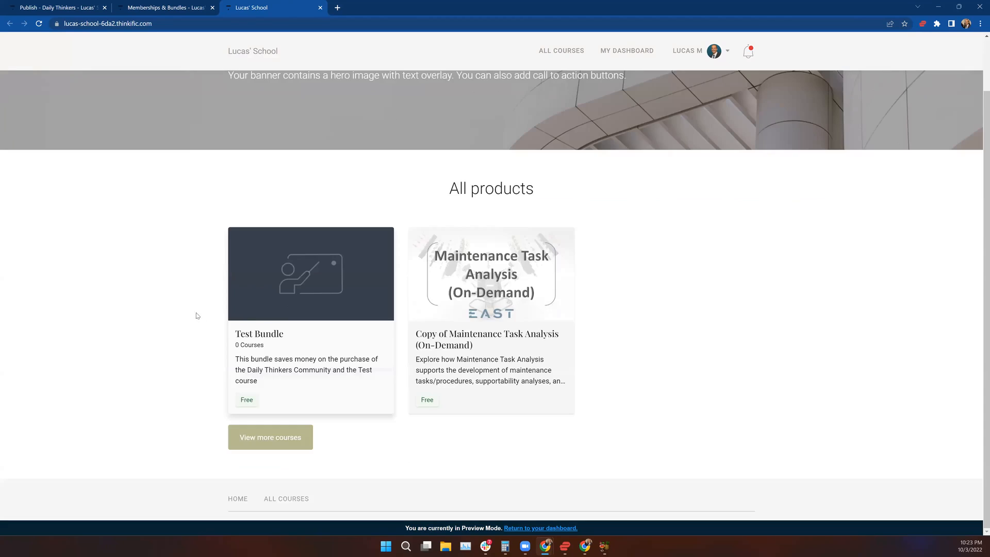
pyautogui.moveTo(265, 345)
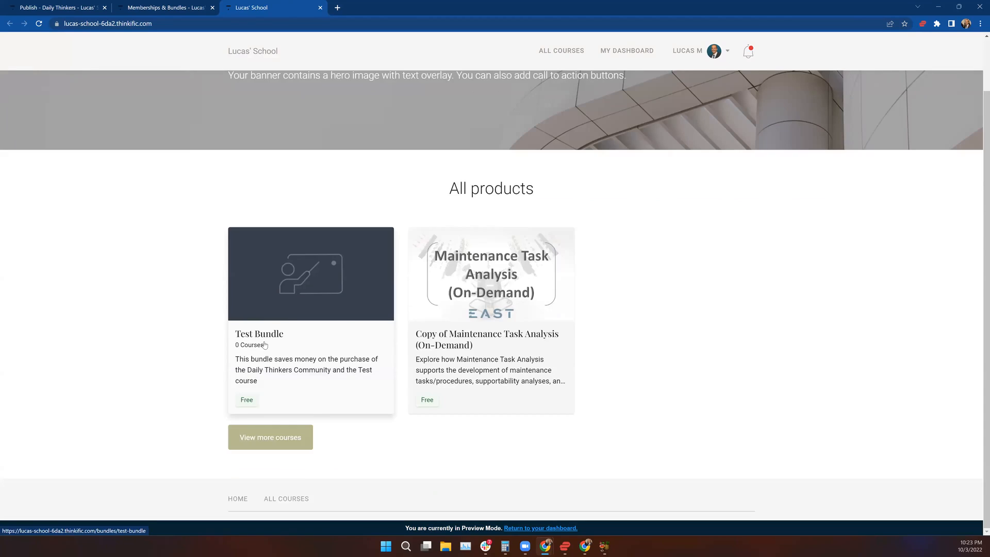
pyautogui.scroll(-3)
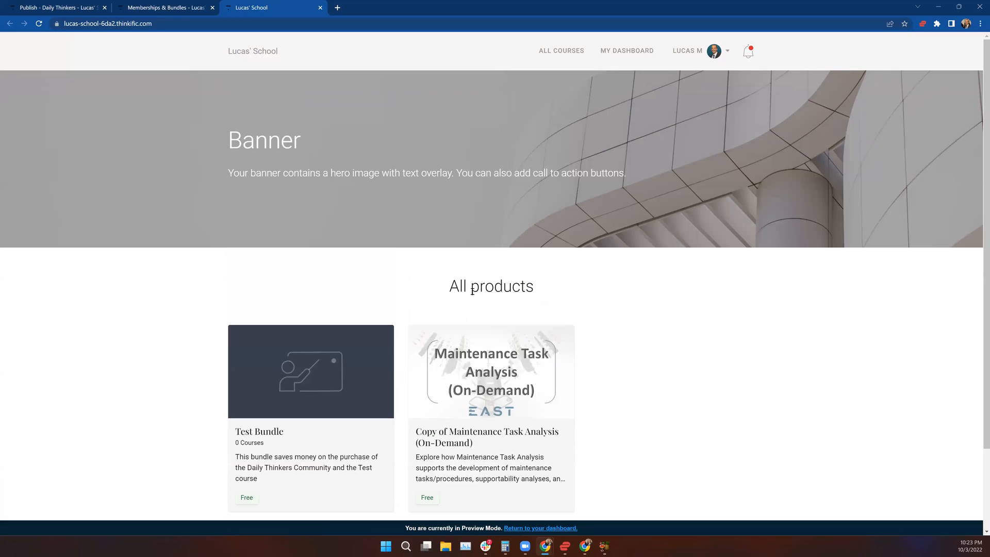
pyautogui.click(561, 50)
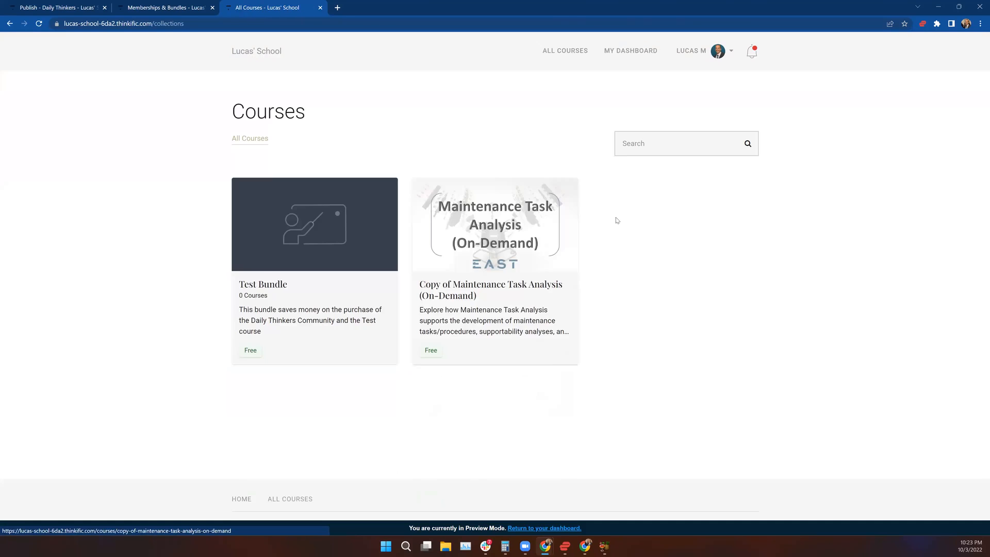
pyautogui.moveTo(327, 285)
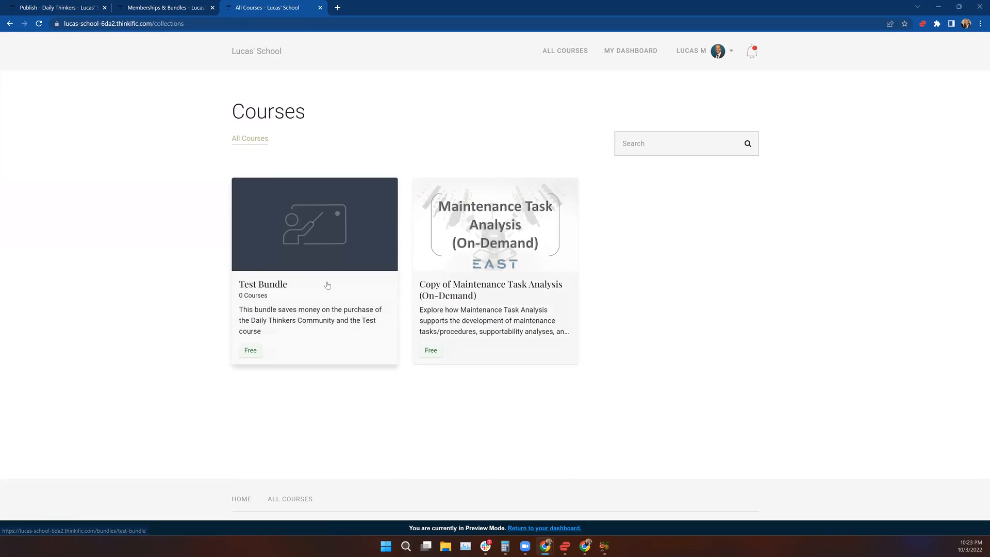
pyautogui.click(630, 51)
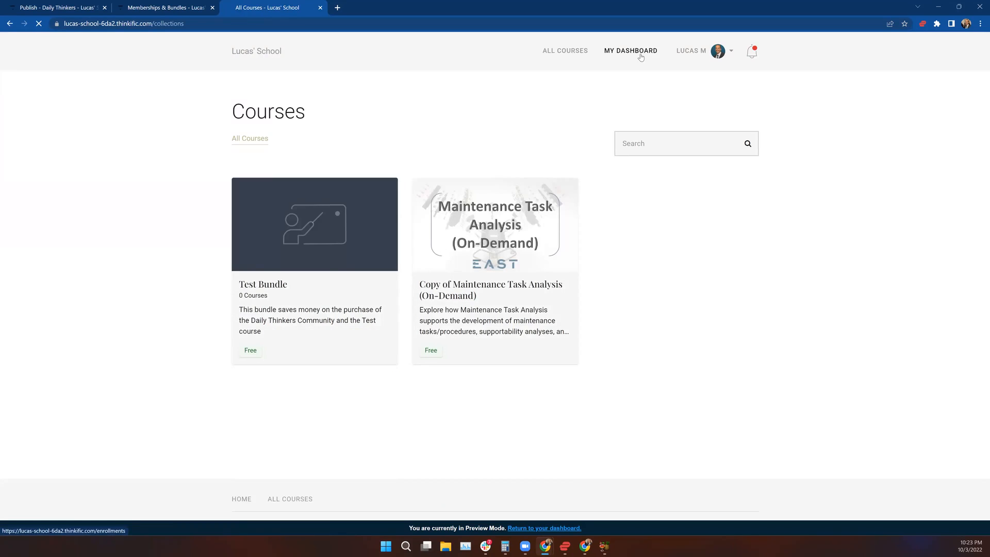
pyautogui.click(630, 51)
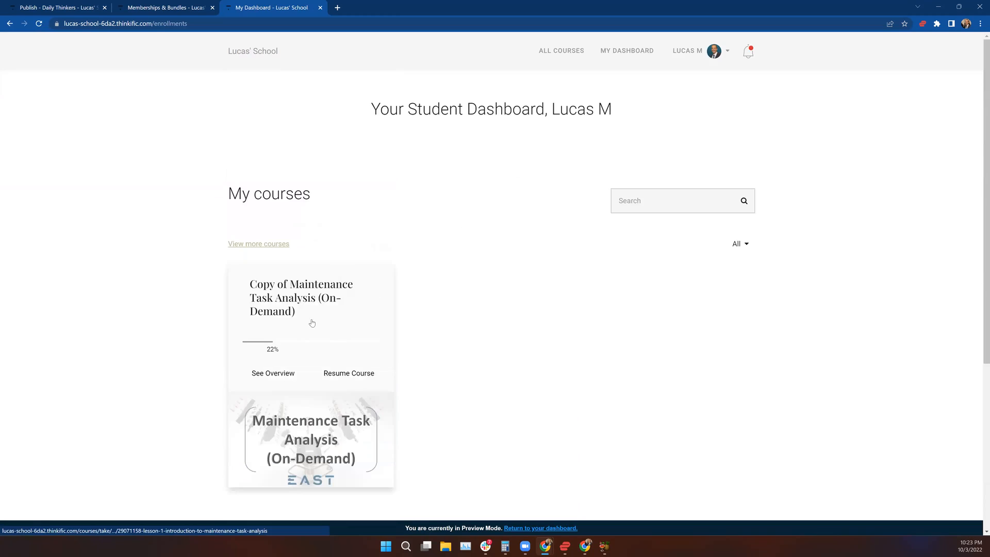
pyautogui.moveTo(470, 320)
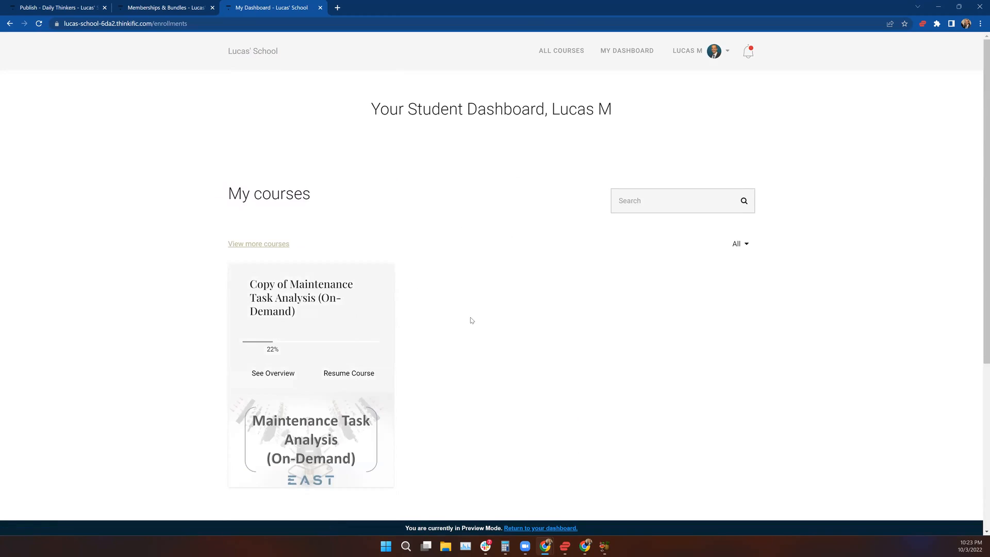
pyautogui.scroll(-3)
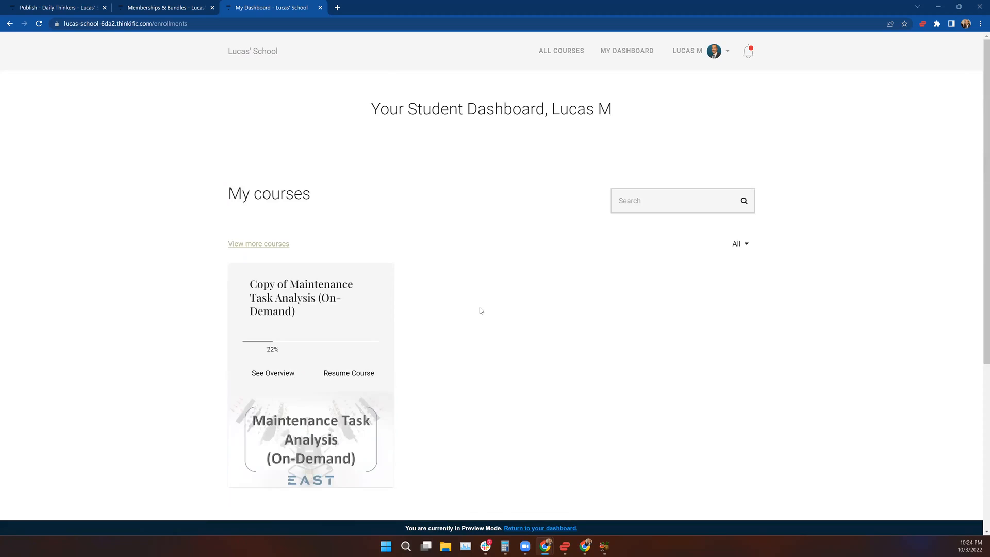
pyautogui.moveTo(424, 164)
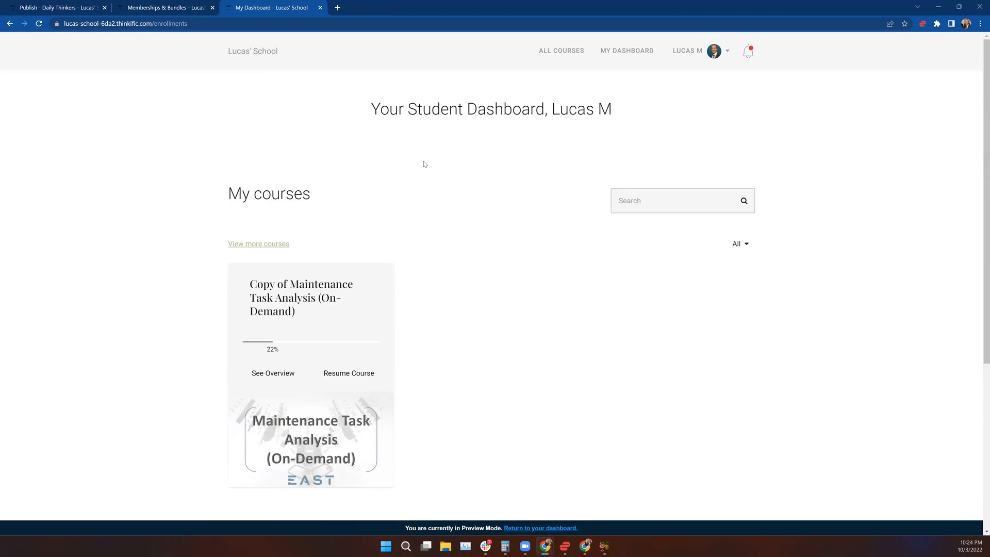
pyautogui.moveTo(478, 380)
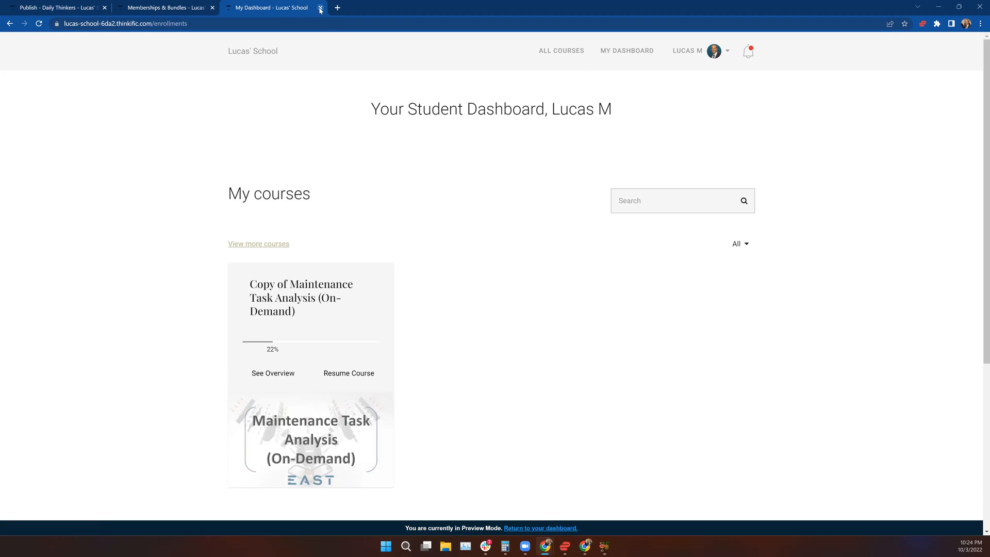
# - Close the site preview and return to Memberships & Bundles showing Test Bundle published with 2 products
pyautogui.click(320, 7)
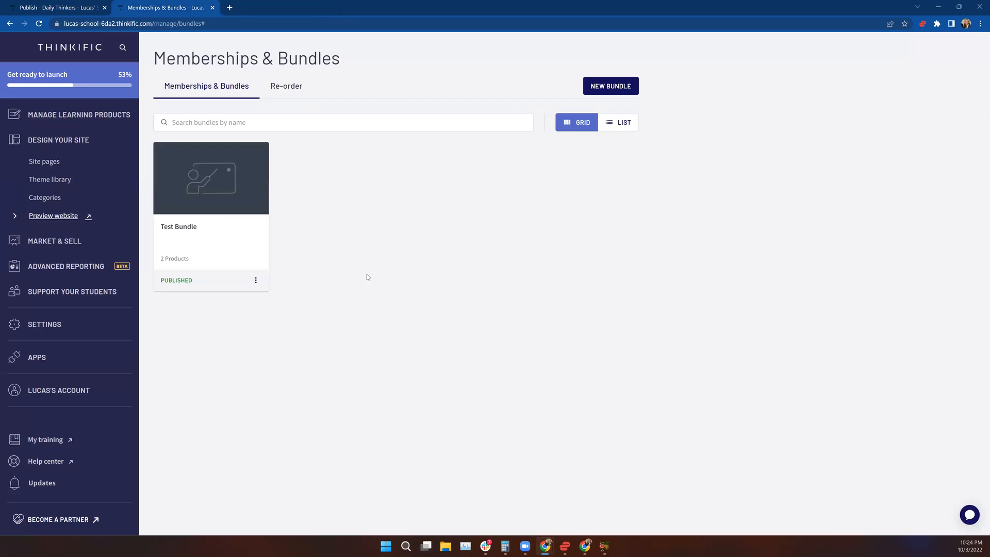
pyautogui.moveTo(91, 213)
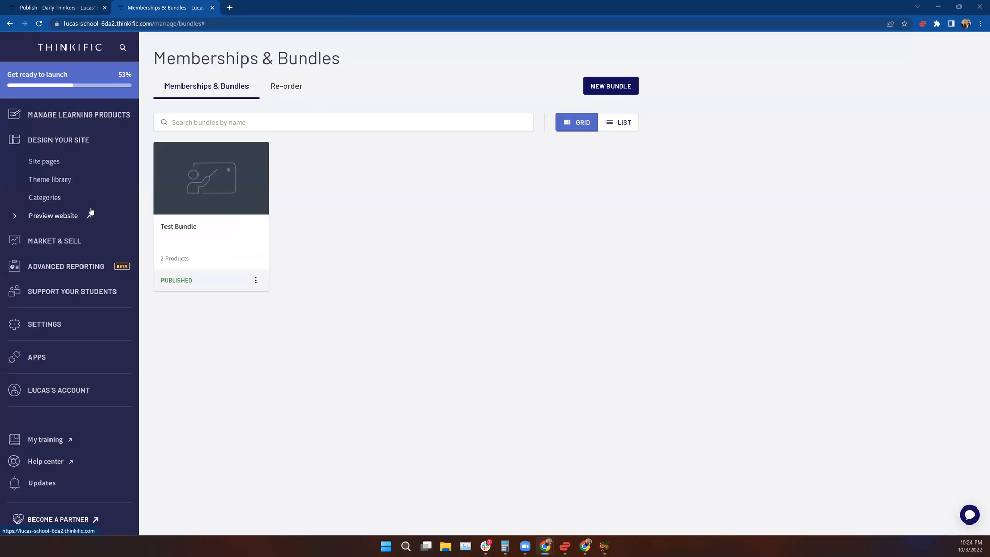
pyautogui.moveTo(53, 216)
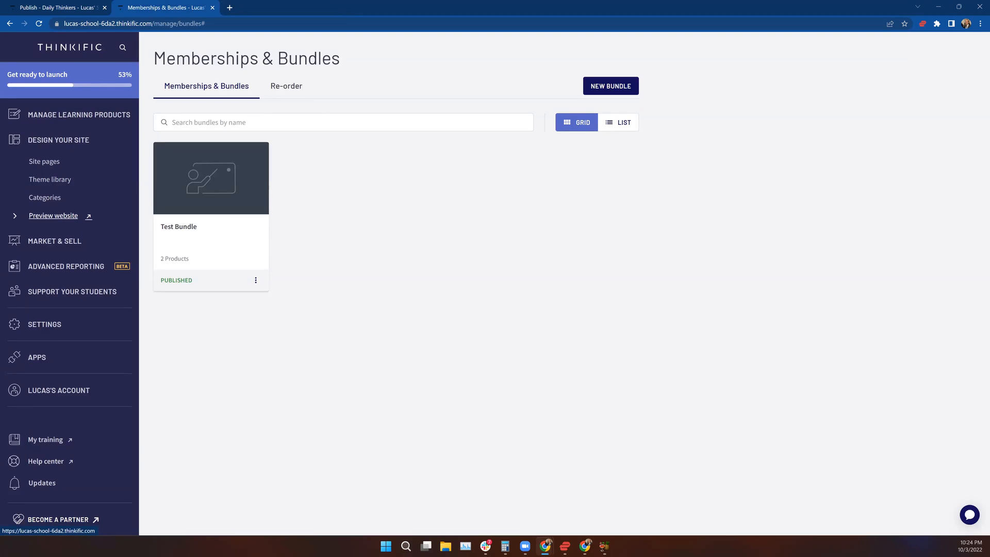